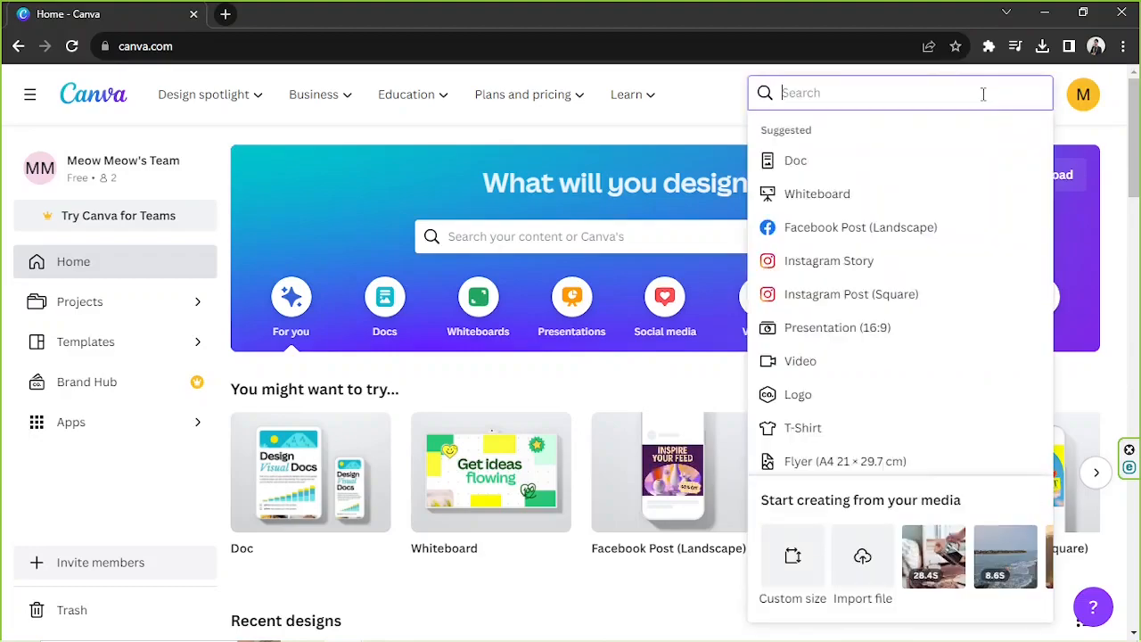
Step: Search 'a5' on the home page and create a new blank A5 Document
type("a")
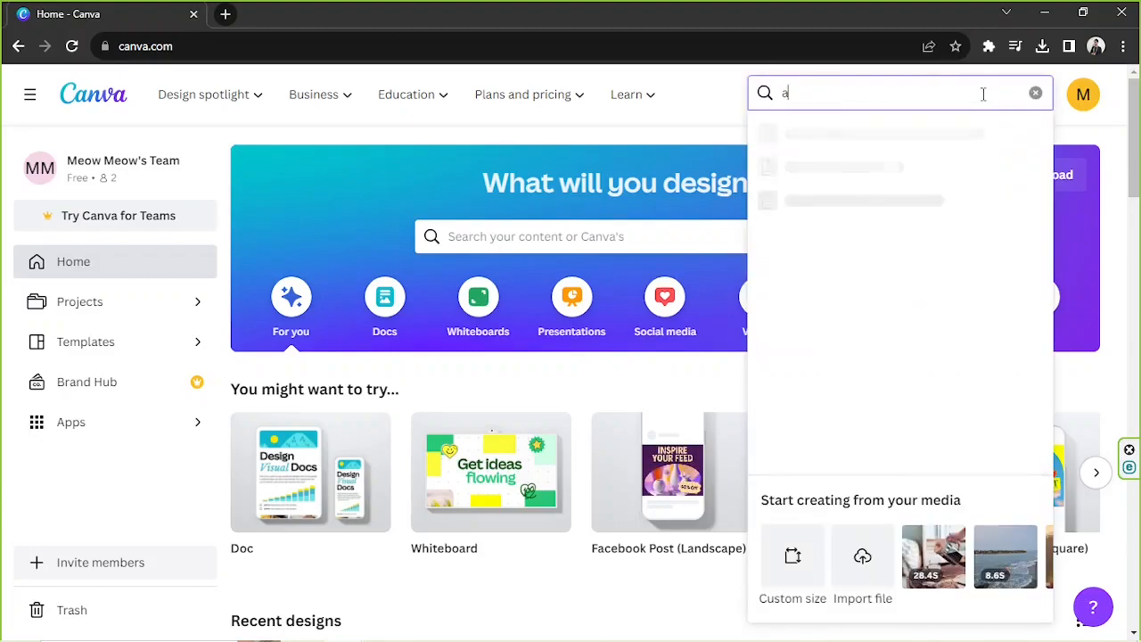
type("5")
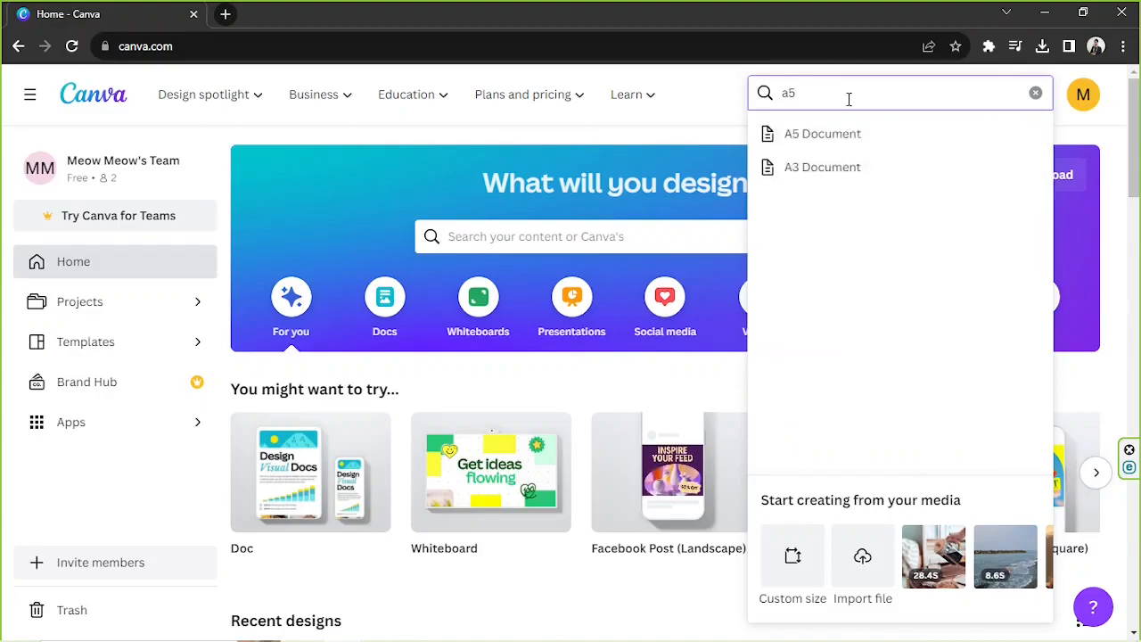
mouse_move(822, 134)
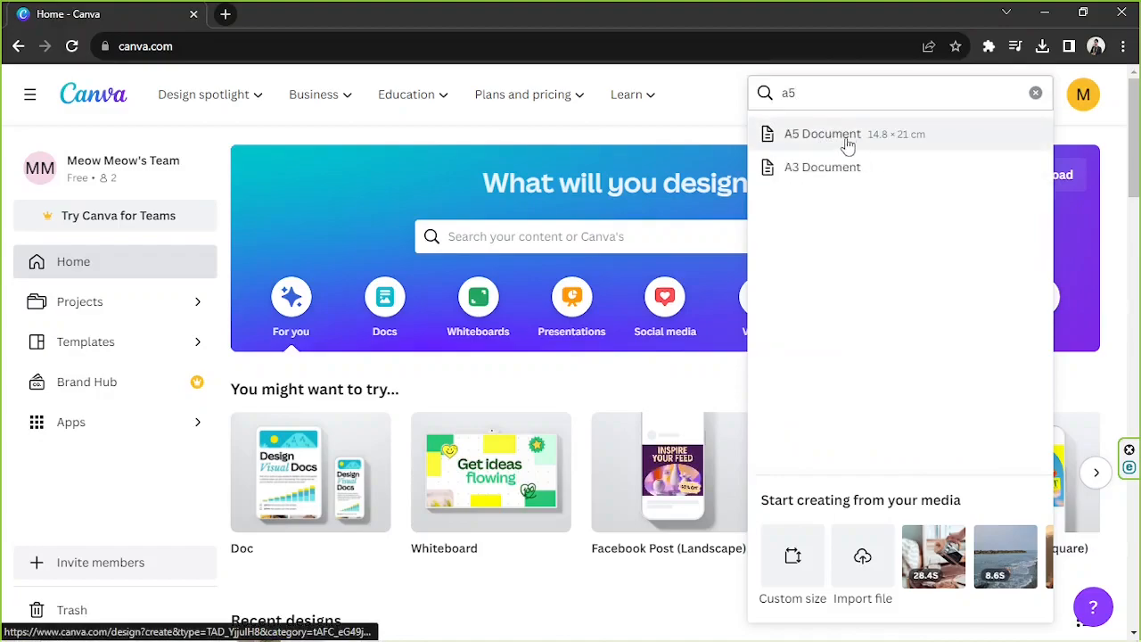
left_click(822, 134)
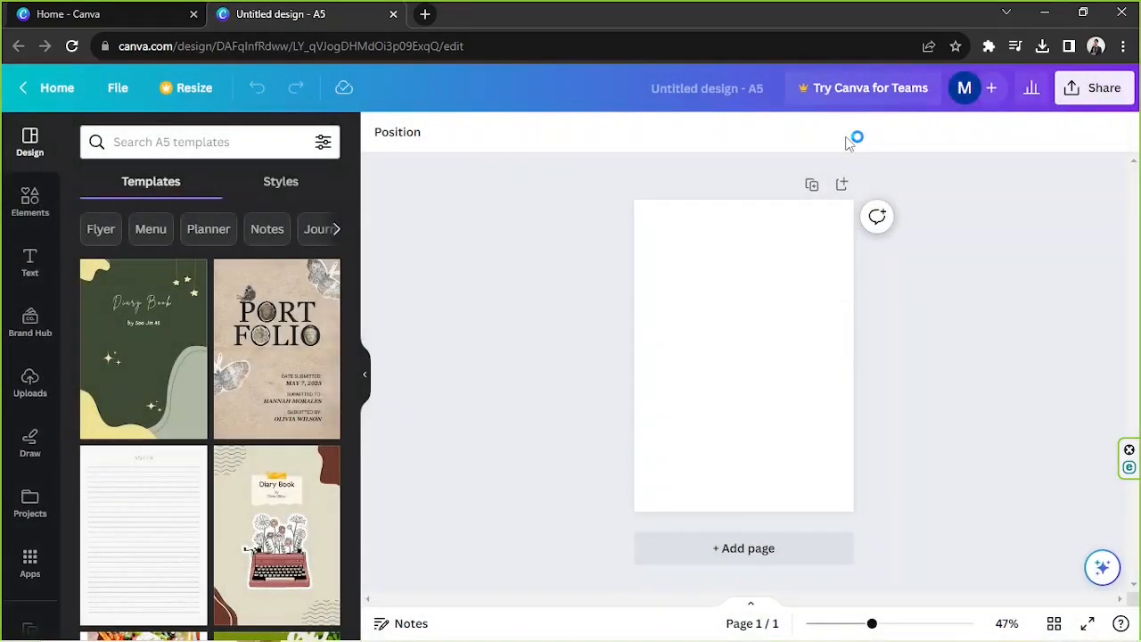
Step: Add a second blank page below the first page of the A5 design
left_click(742, 353)
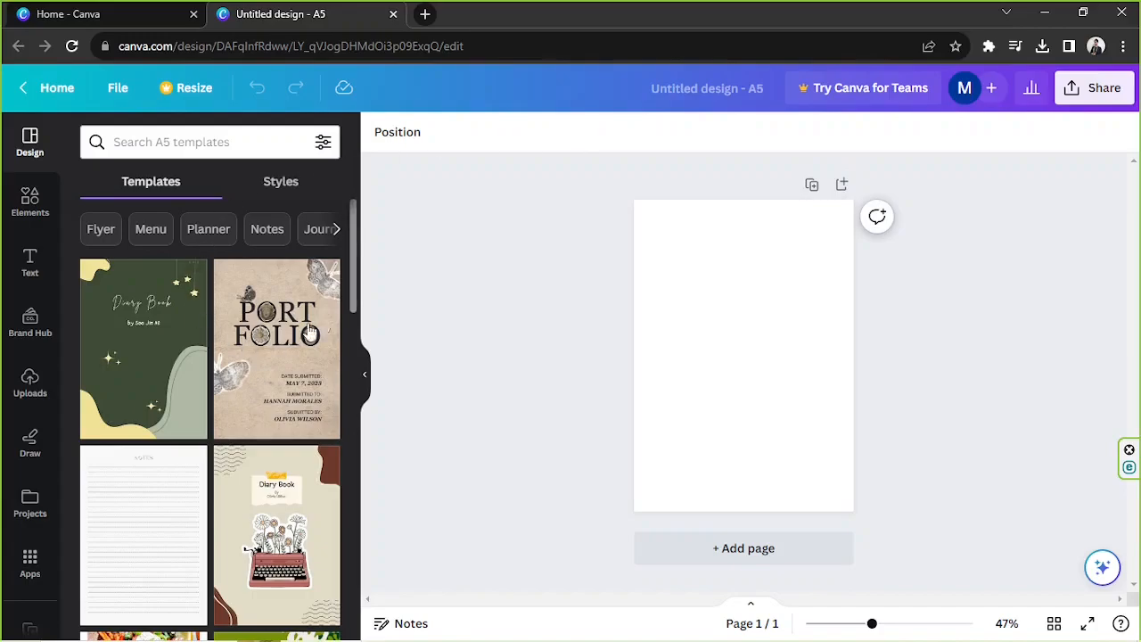
mouse_move(157, 367)
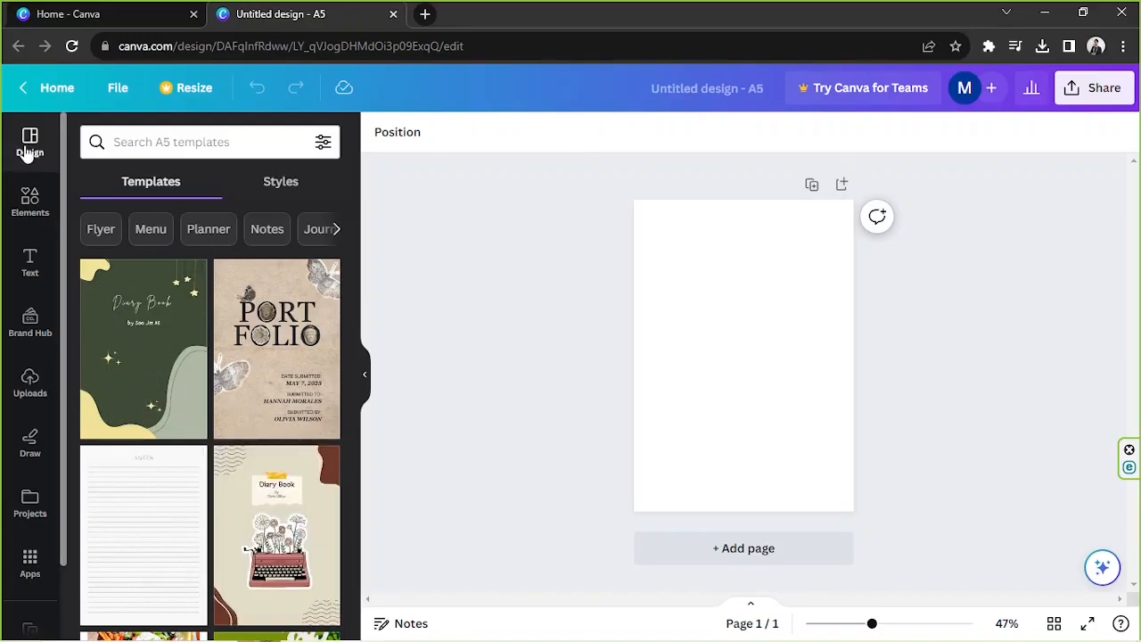
mouse_move(30, 142)
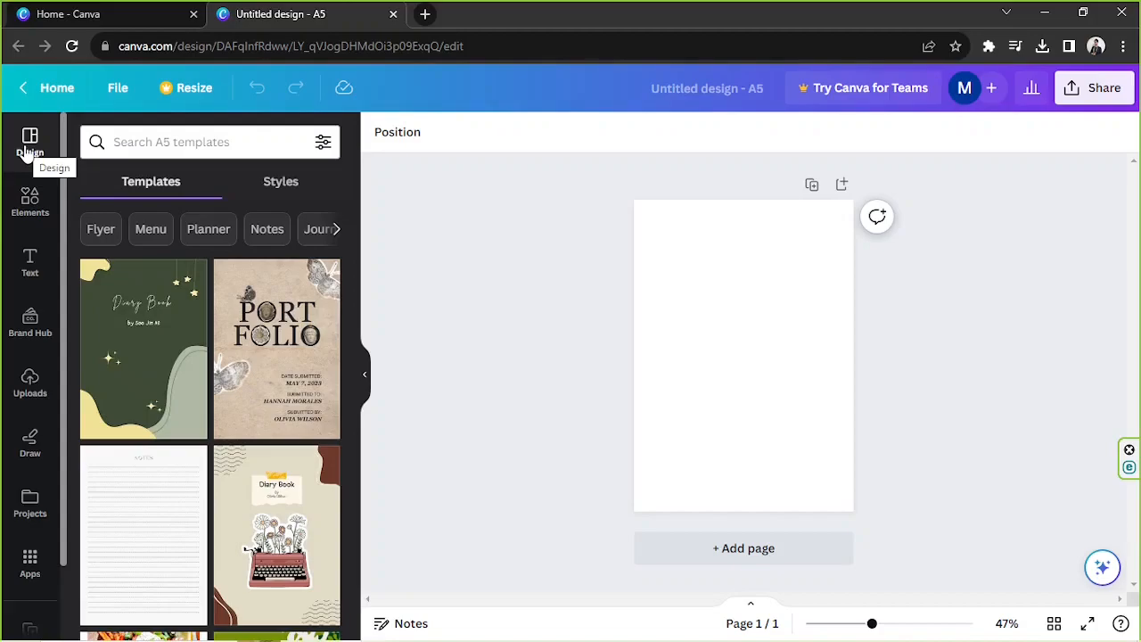
scroll("down", 3)
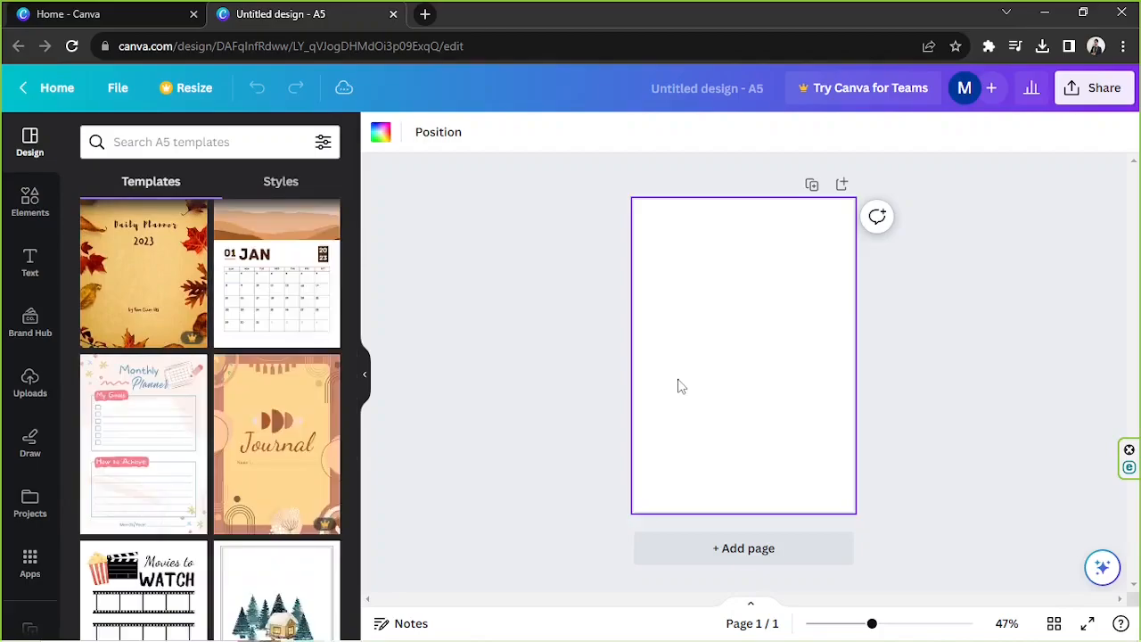
mouse_move(780, 399)
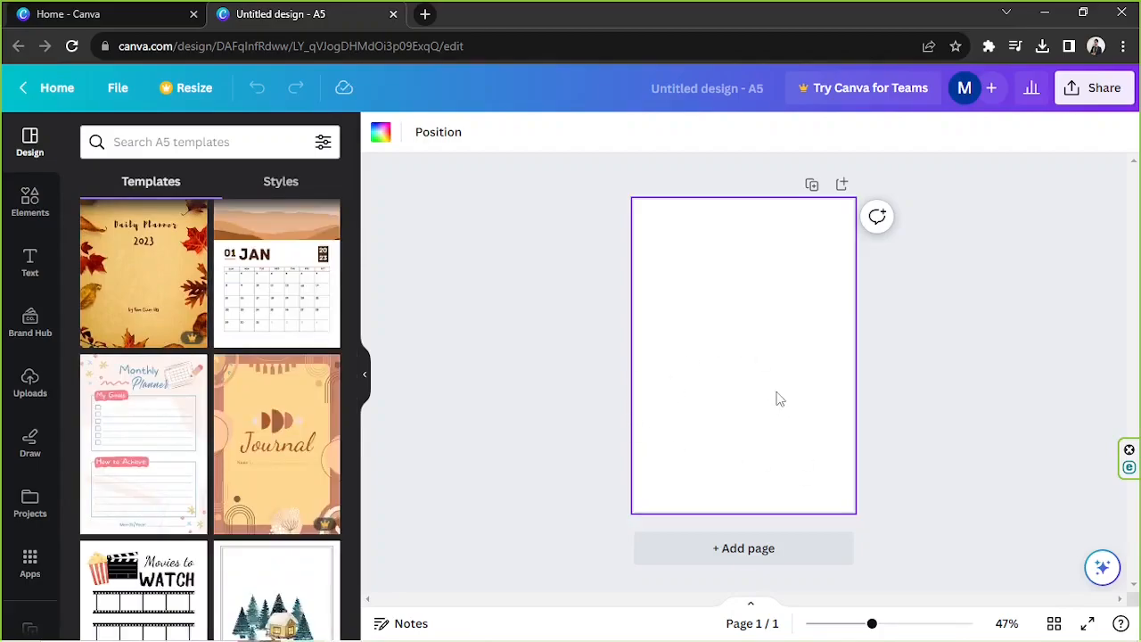
mouse_move(752, 396)
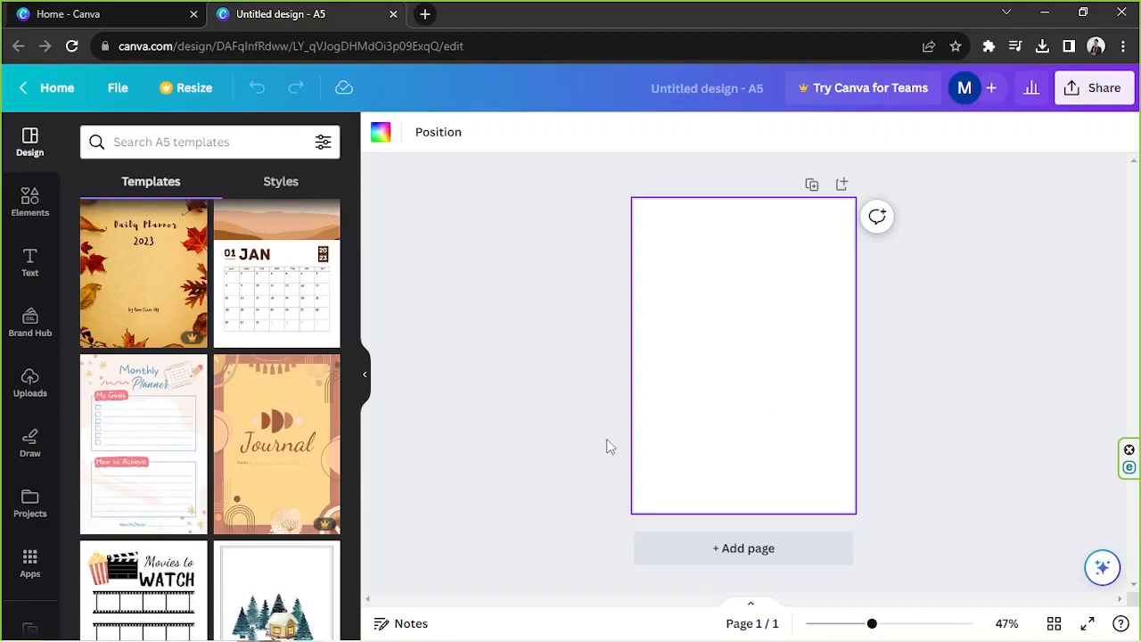
left_click(741, 547)
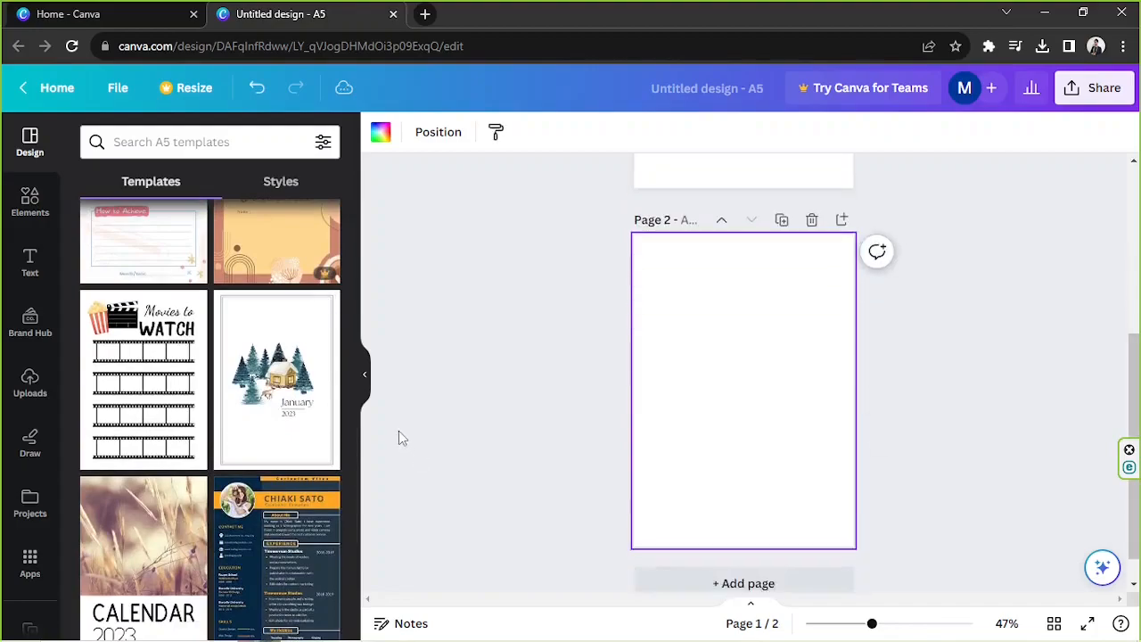
Step: Search templates for 'planner' and apply daily and weekly planner templates to the pages
left_click(196, 142)
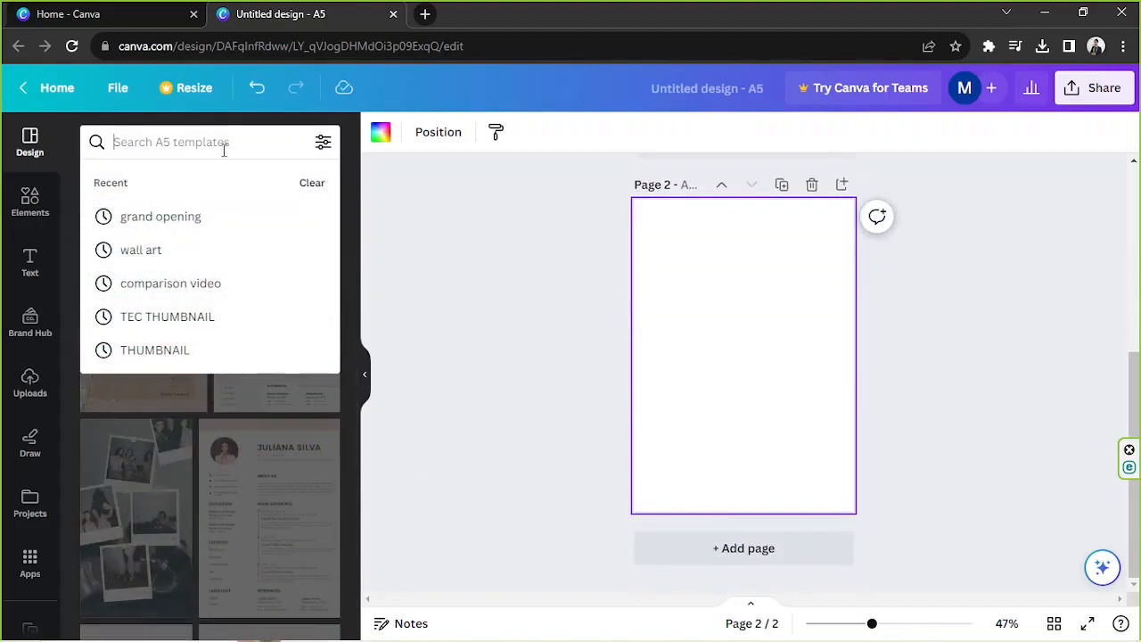
type("planner")
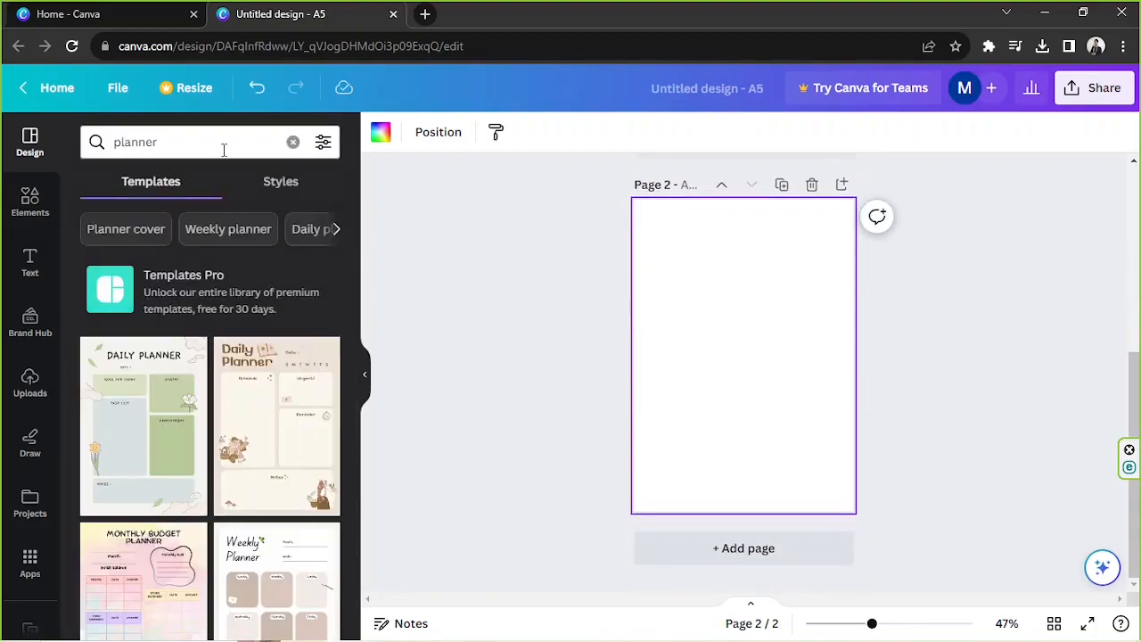
mouse_move(204, 378)
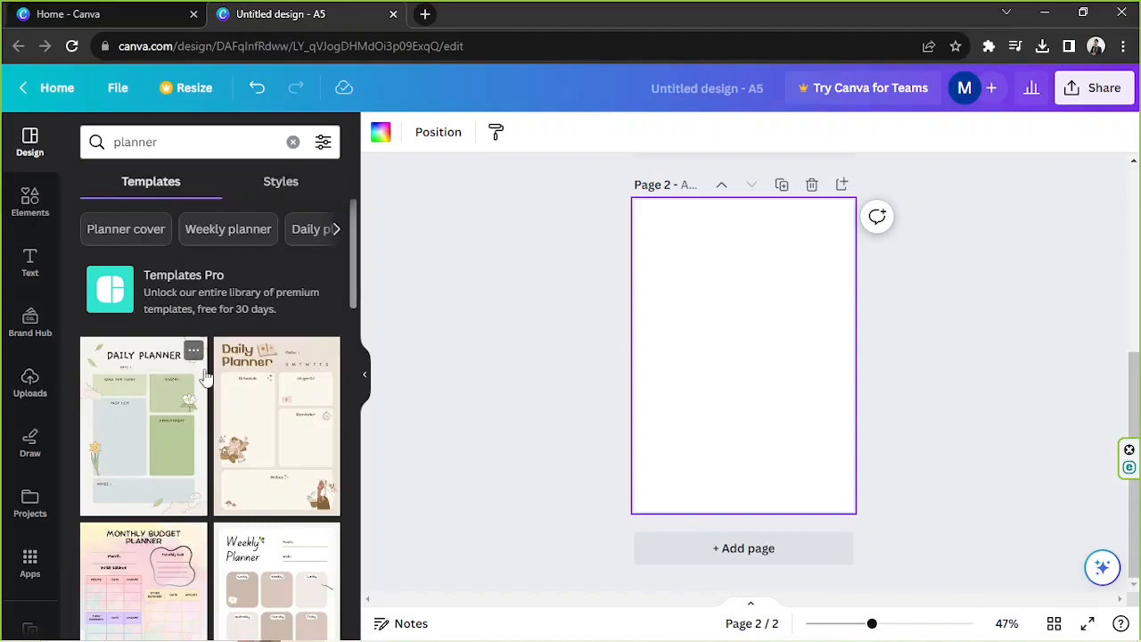
mouse_move(271, 354)
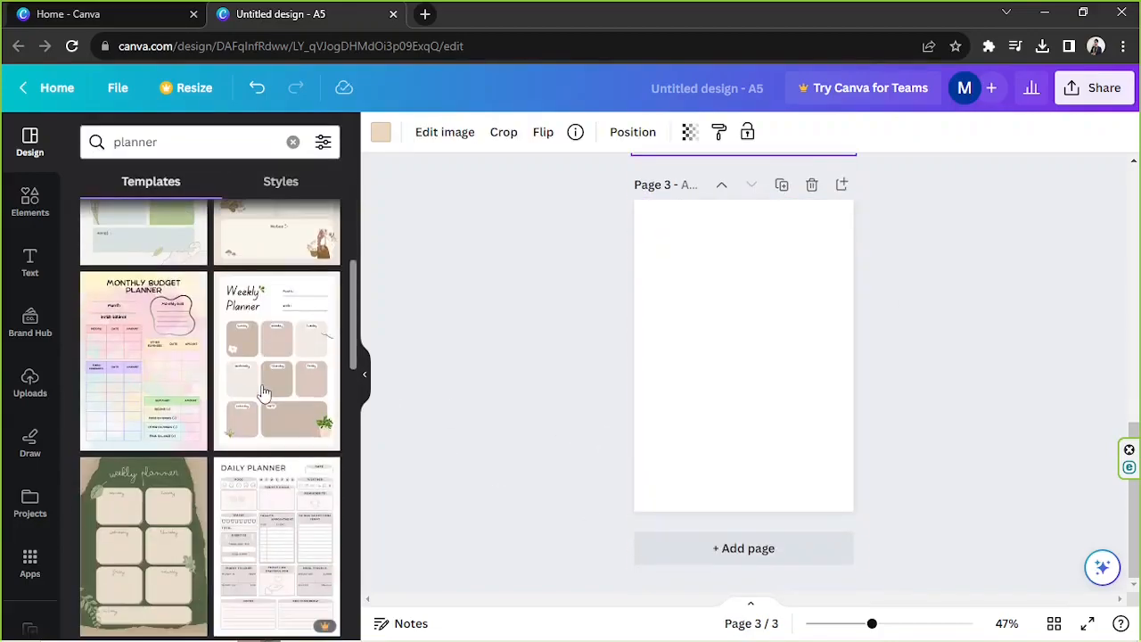
mouse_move(264, 392)
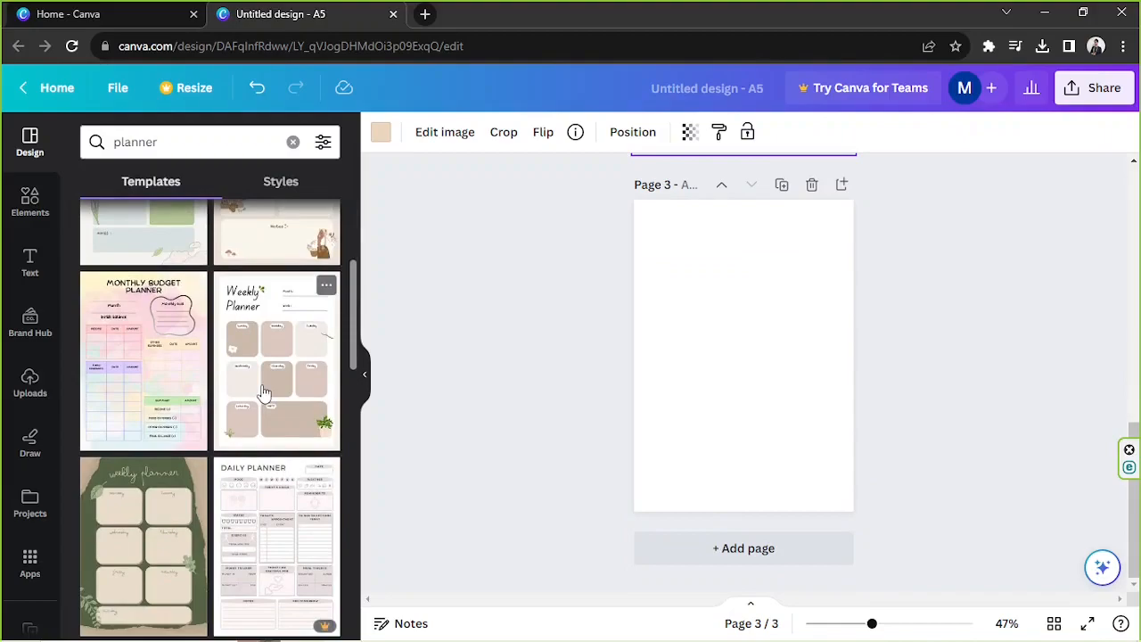
scroll("down", 3)
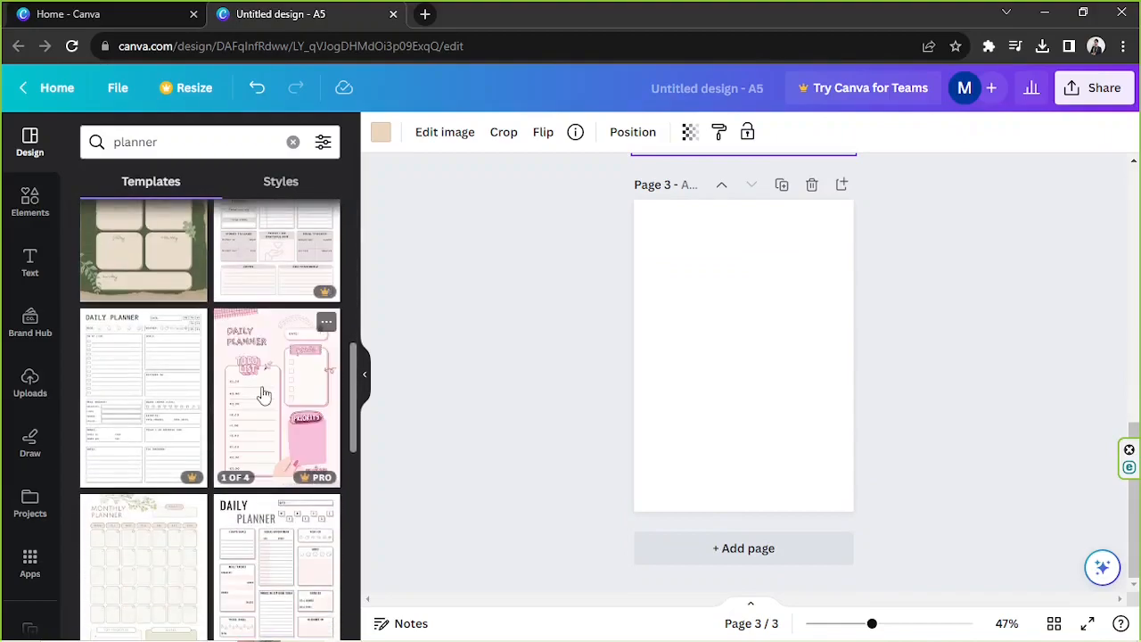
scroll("down", 3)
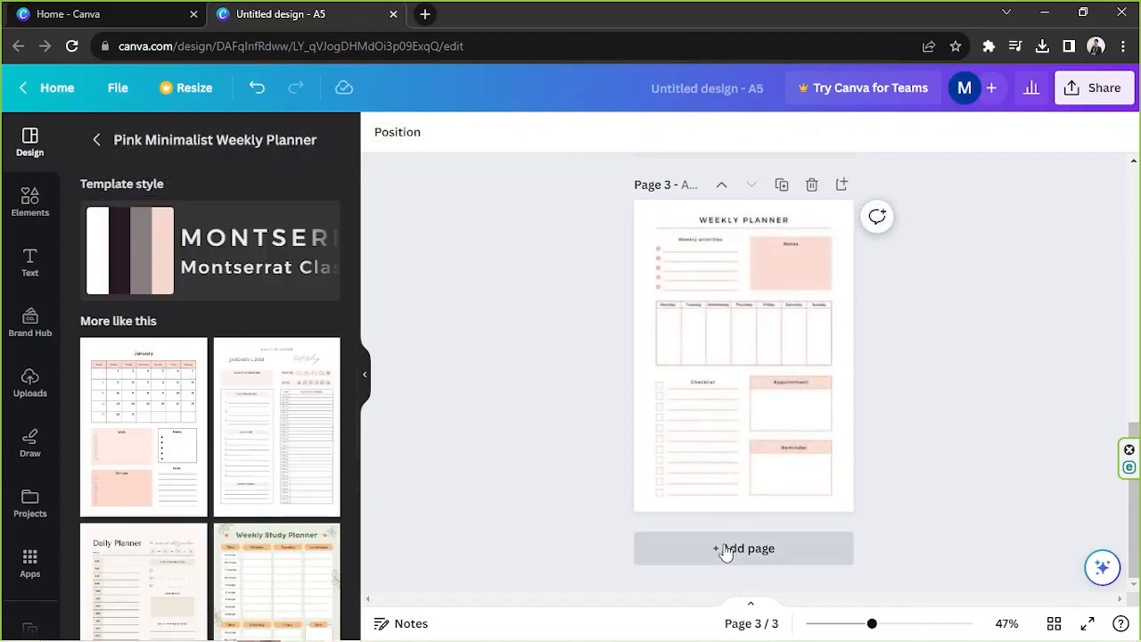
Step: Add a fourth page and apply the White And Pink Monthly Calendar template to it
left_click(742, 548)
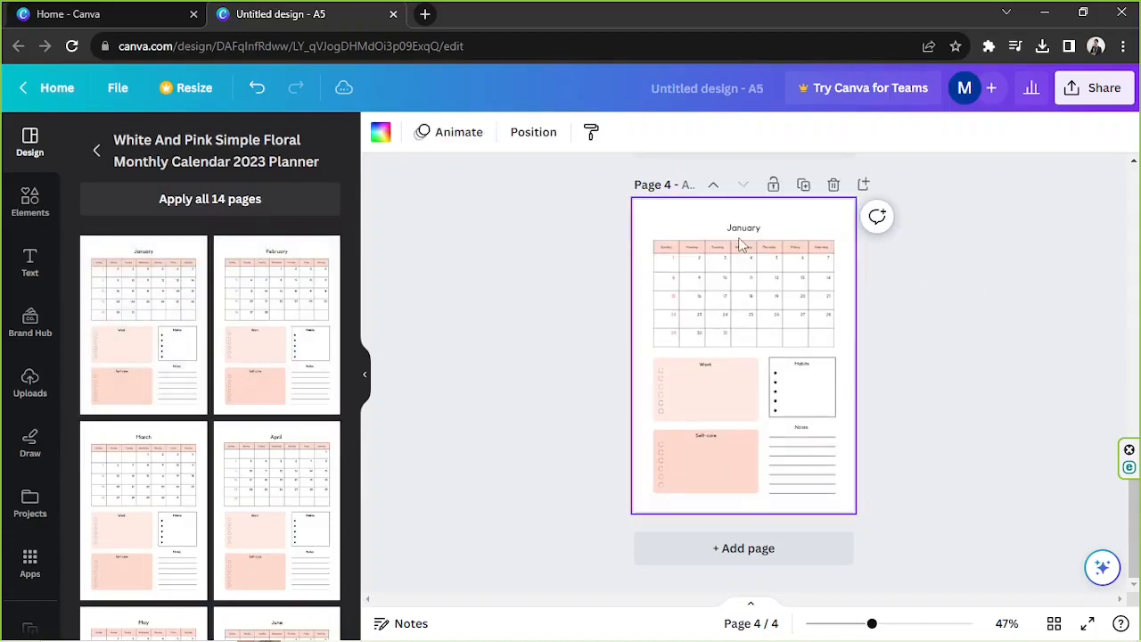
left_click(741, 285)
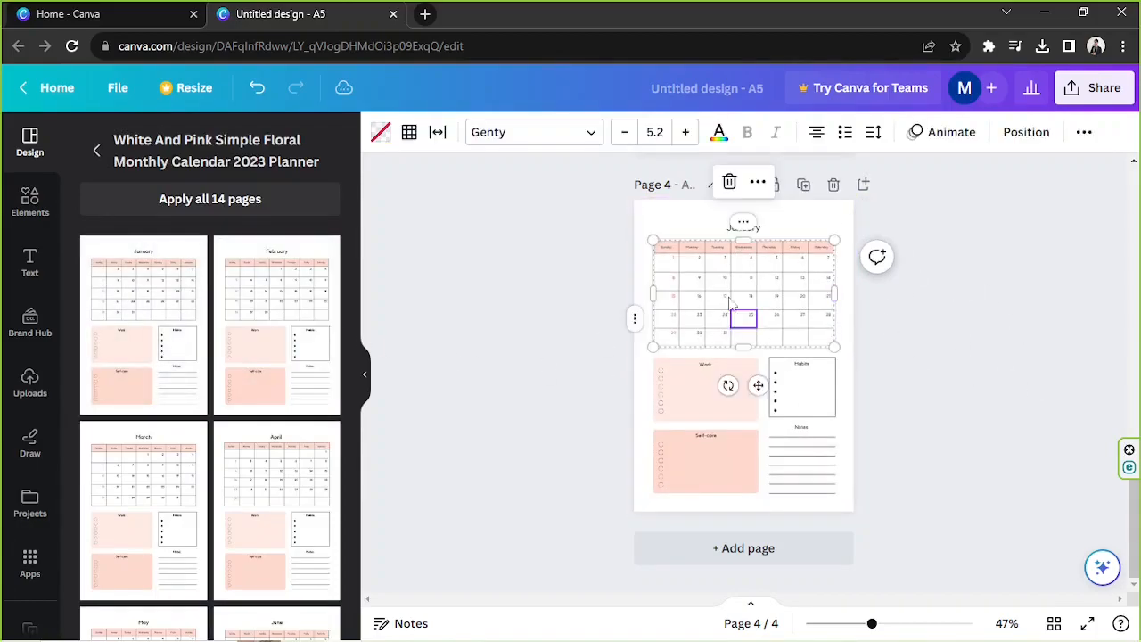
mouse_move(276, 324)
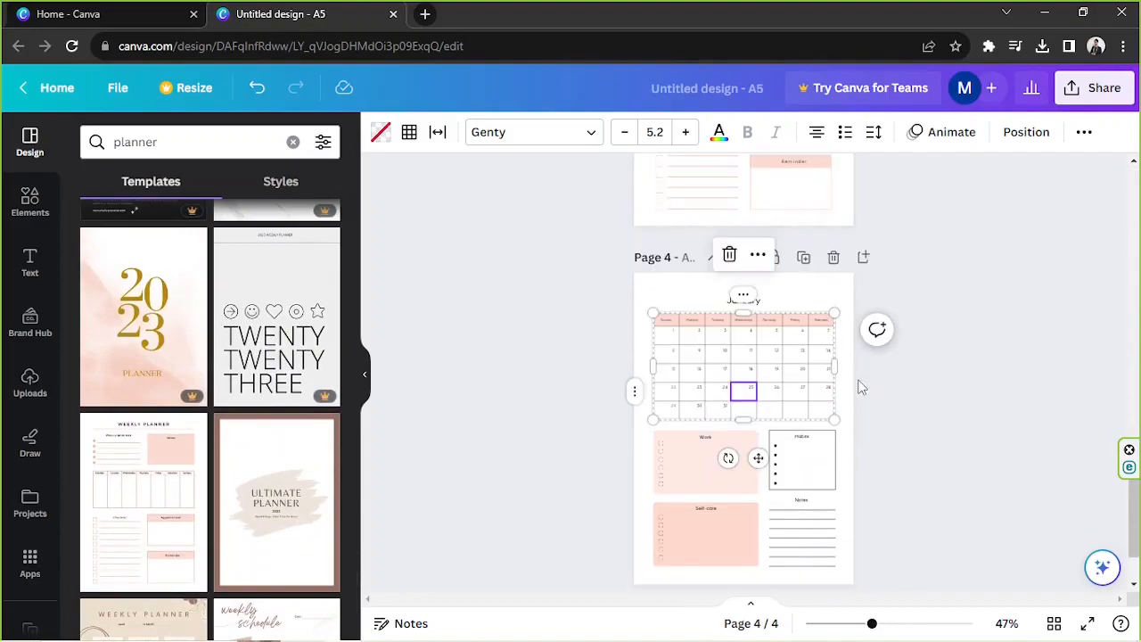
scroll("down", 3)
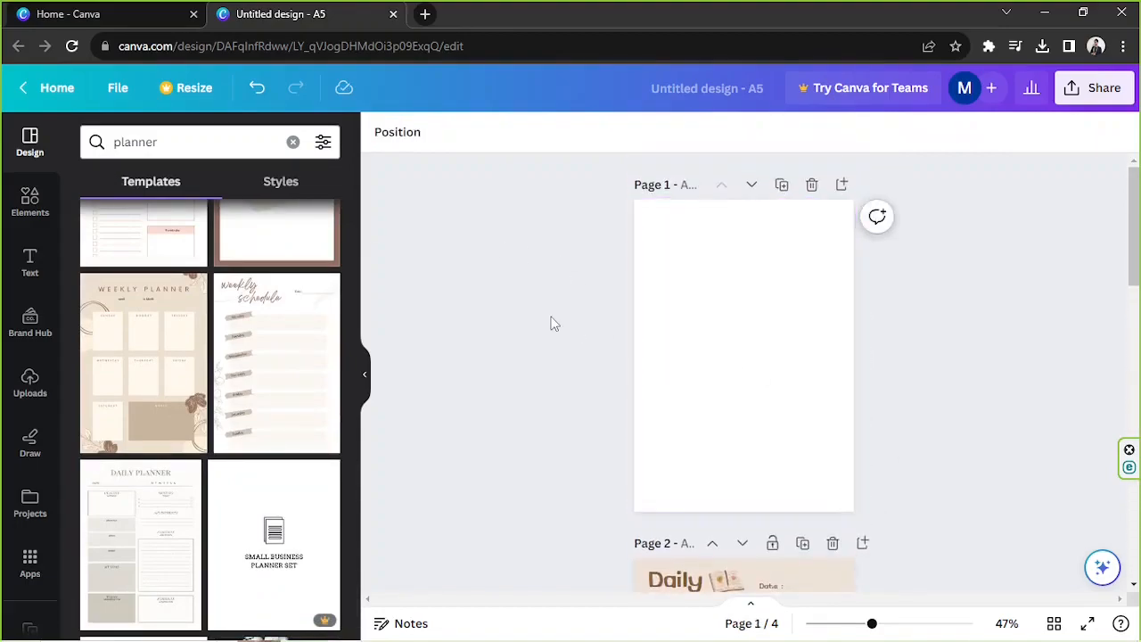
Step: Zoom to about 57% and scroll through the daily and weekly planner pages
scroll("down", 3)
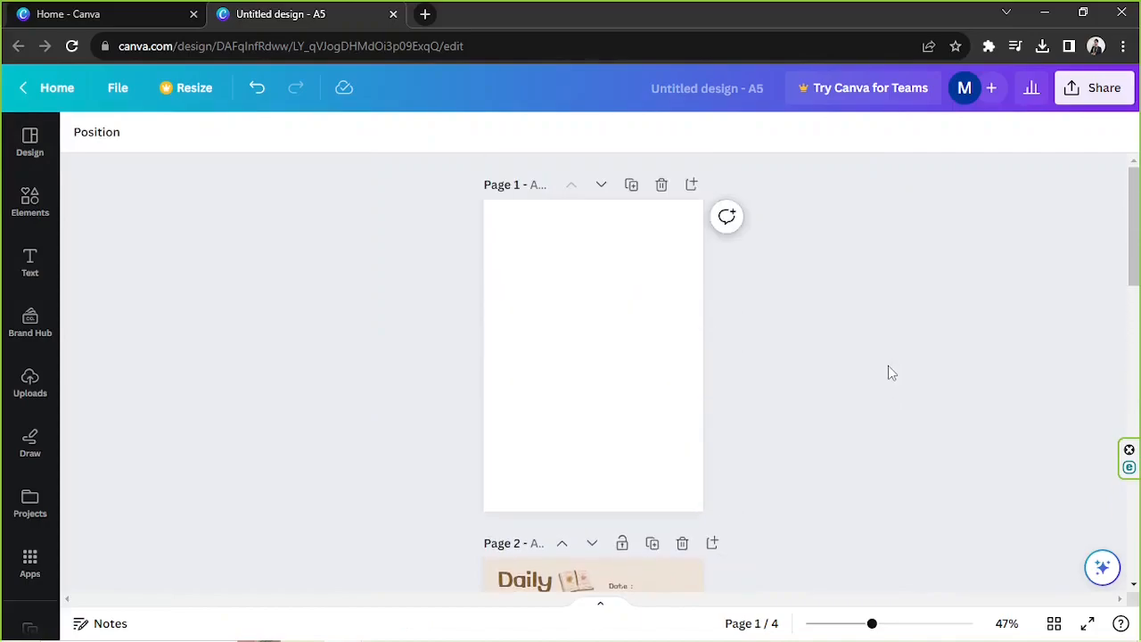
left_click_drag(872, 624, 880, 624)
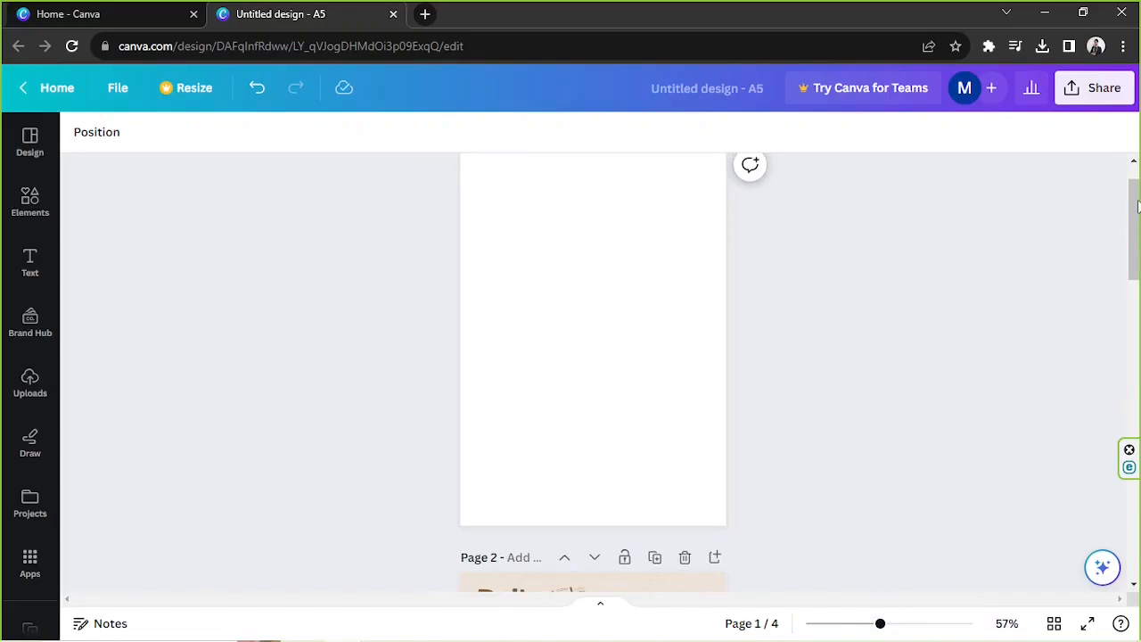
scroll("down", 3)
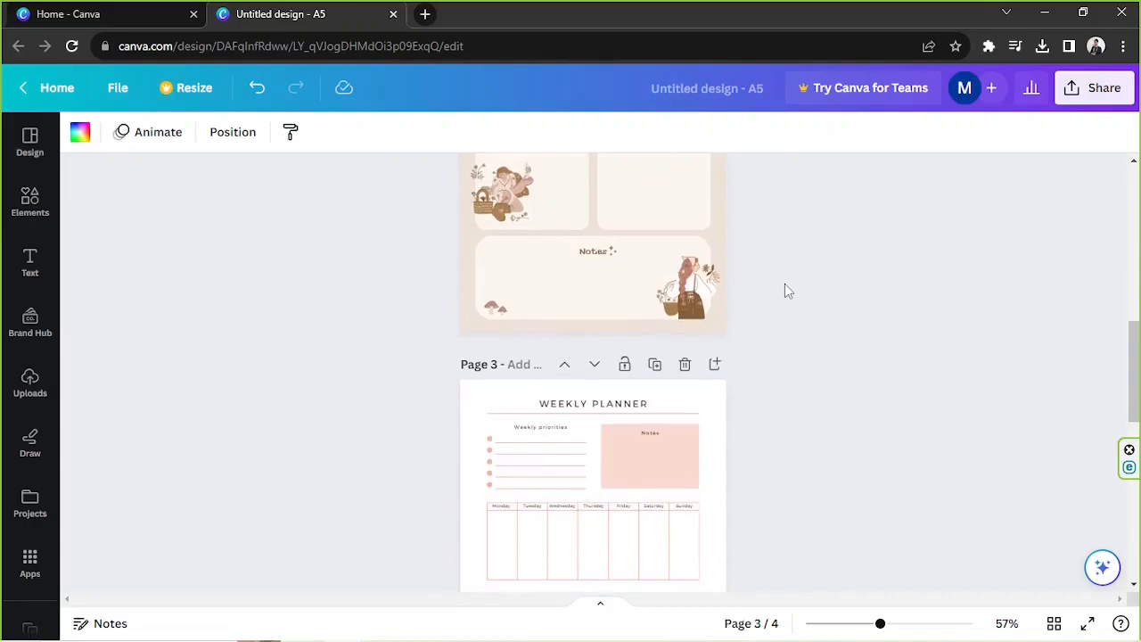
Step: Place a bold letter-spaced Montserrat Classic 'JANUARY:' heading at the top of page 1
left_click(592, 403)
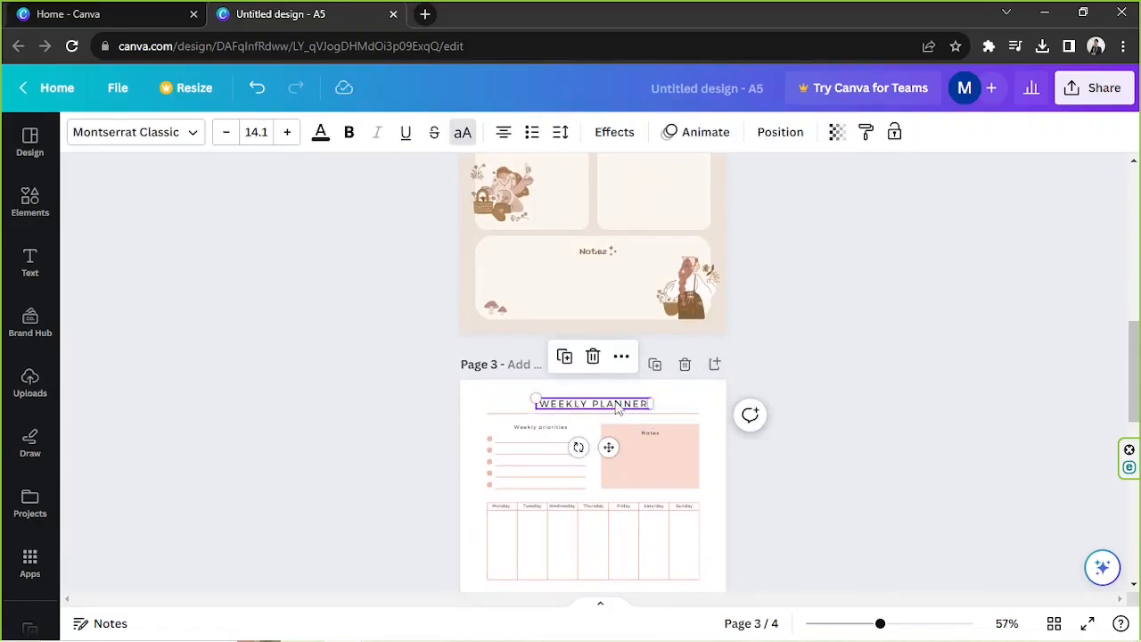
scroll("down", 3)
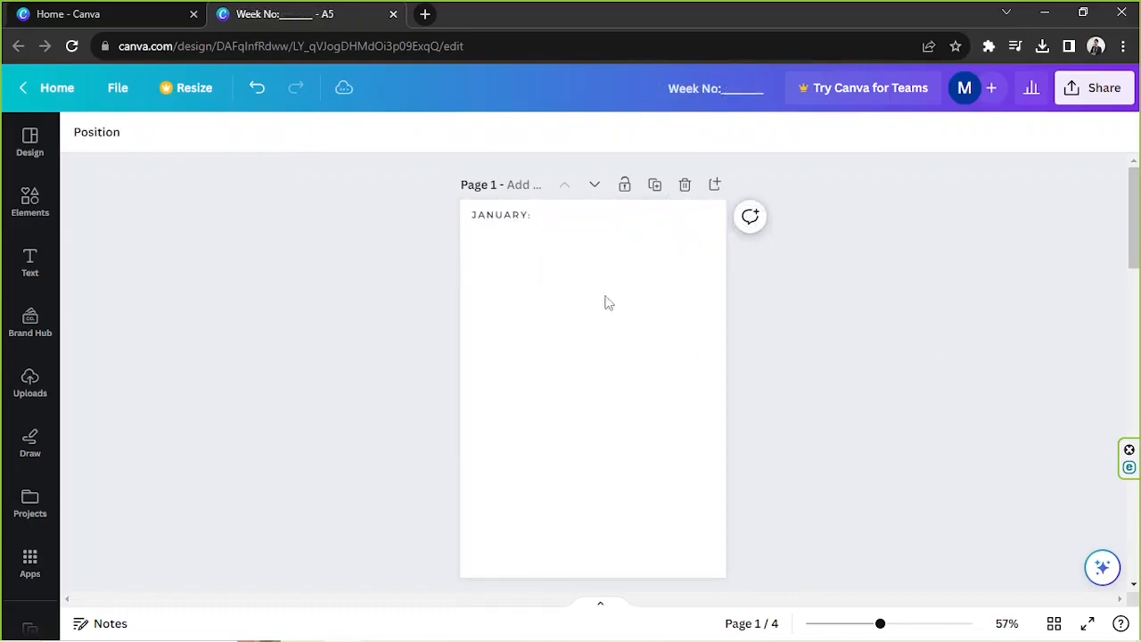
left_click(499, 213)
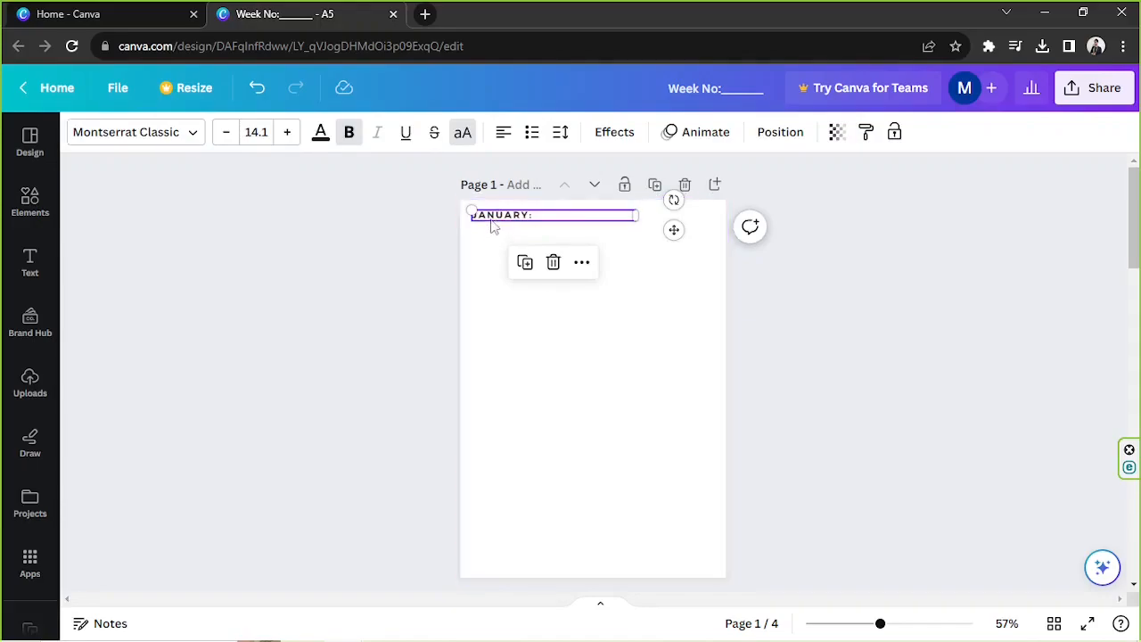
scroll("down", 3)
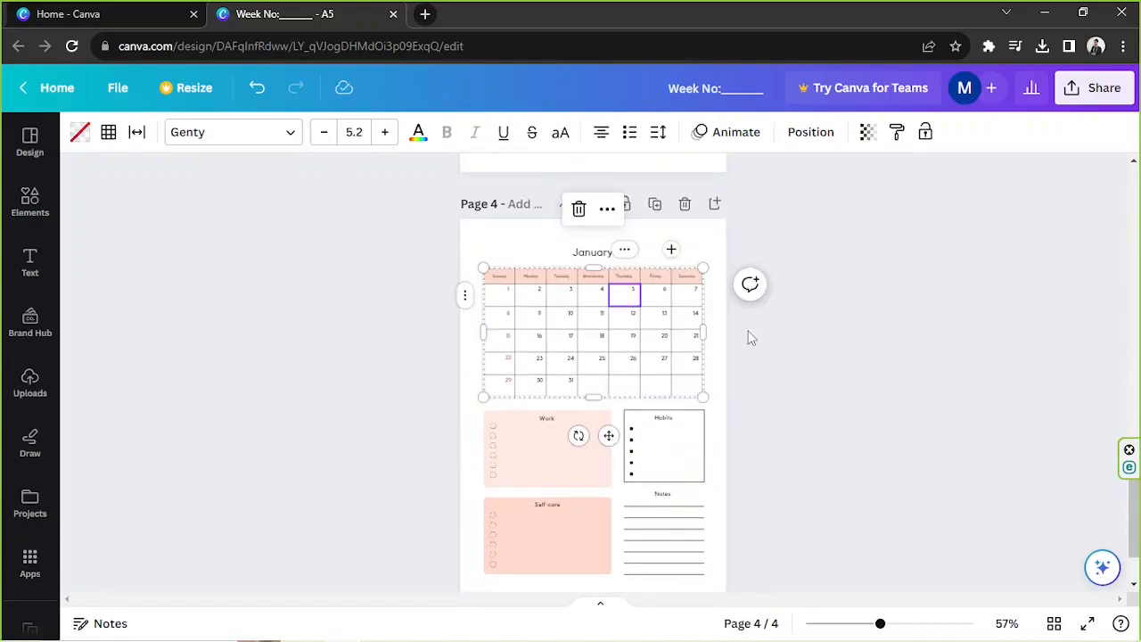
mouse_move(761, 369)
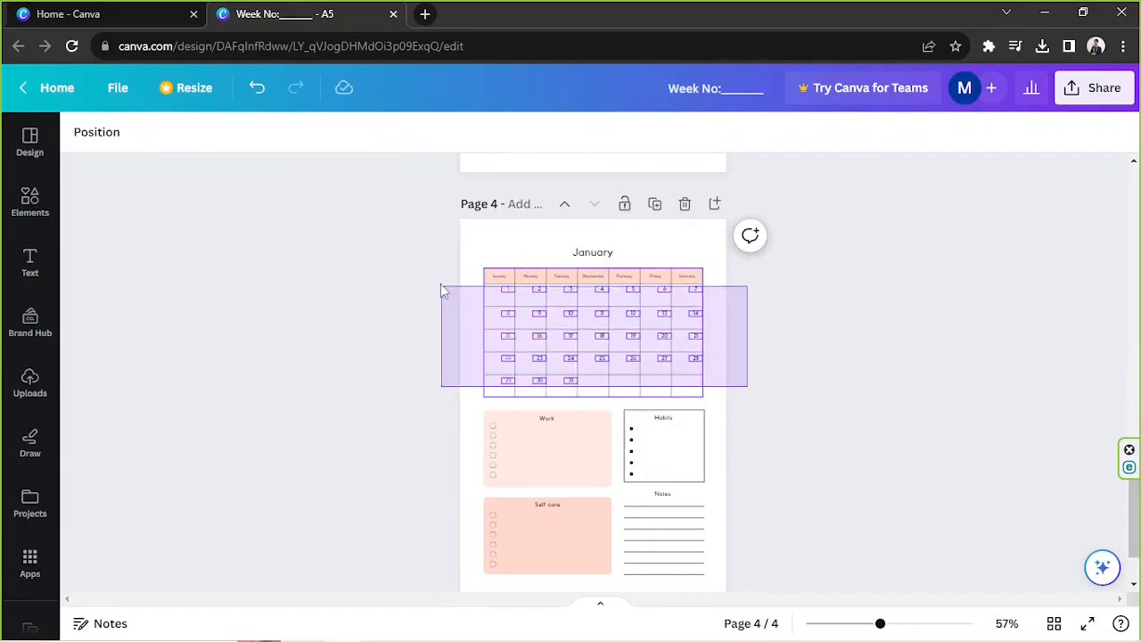
Step: Copy the January calendar table from page 4 and paste it under the JANUARY: heading on page 1
left_click(591, 335)
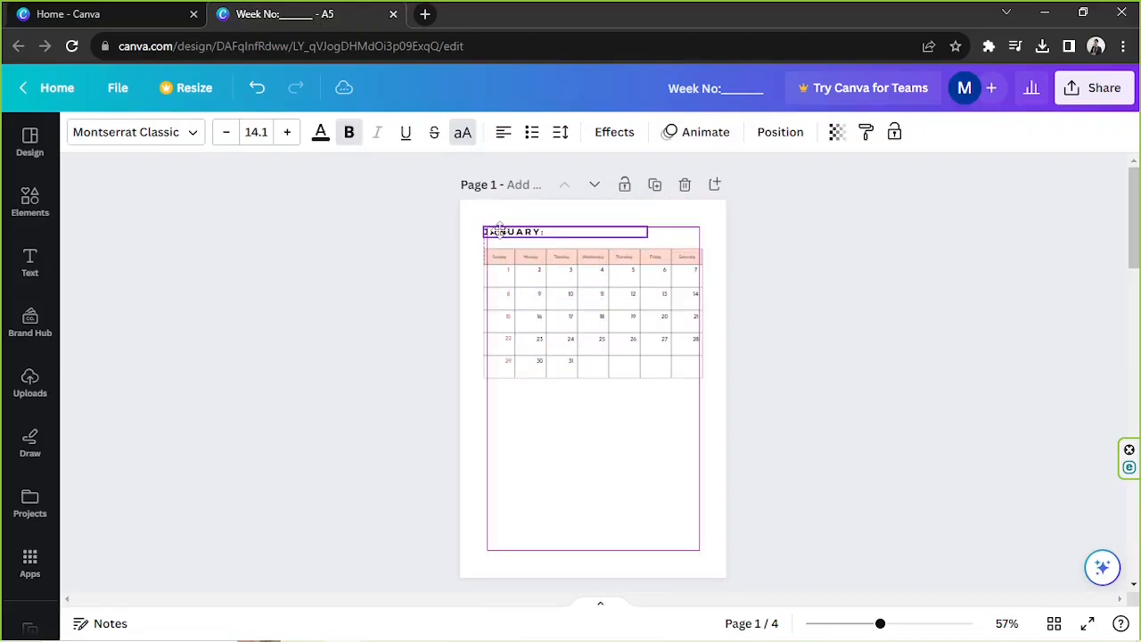
left_click(864, 287)
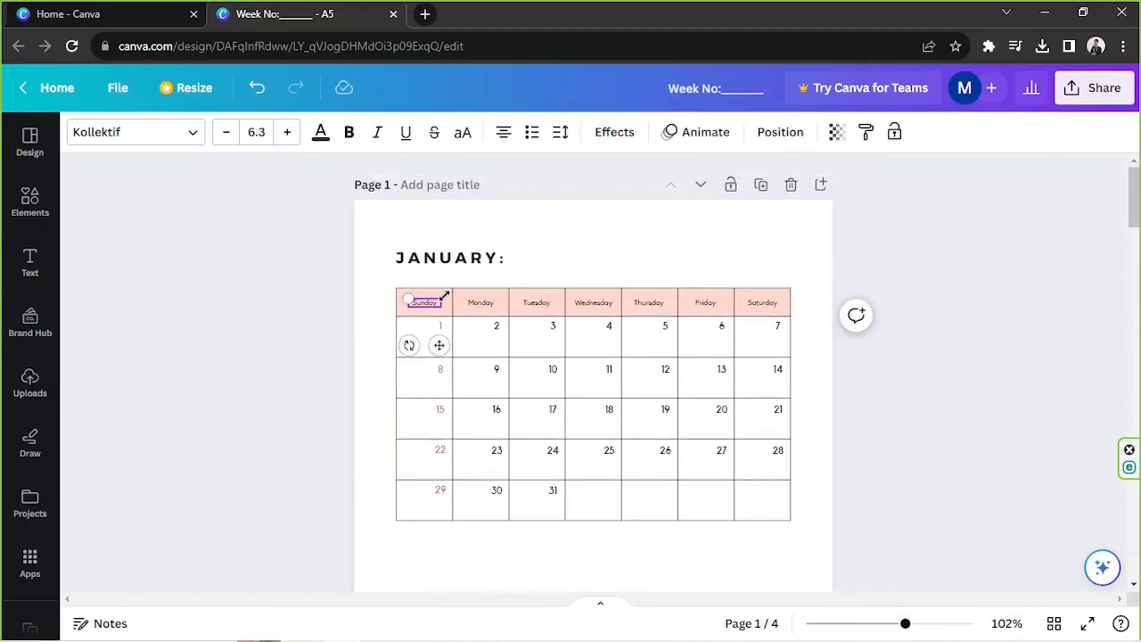
Step: Recolour the calendar's day-name header row from pink to a custom green fill
left_click(481, 303)
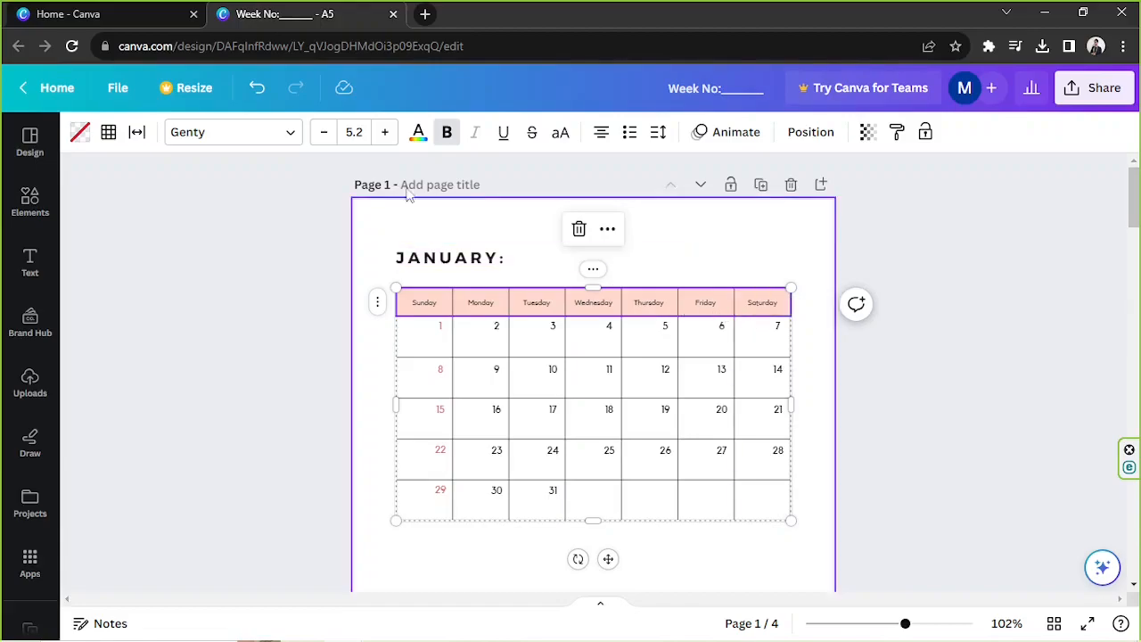
mouse_move(135, 132)
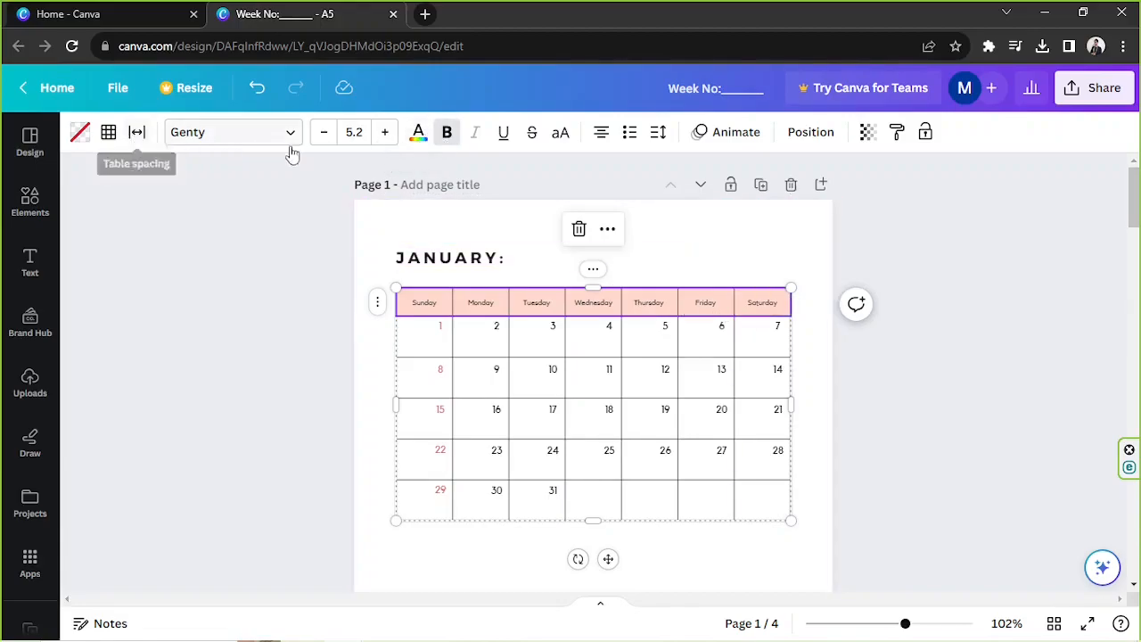
mouse_move(78, 132)
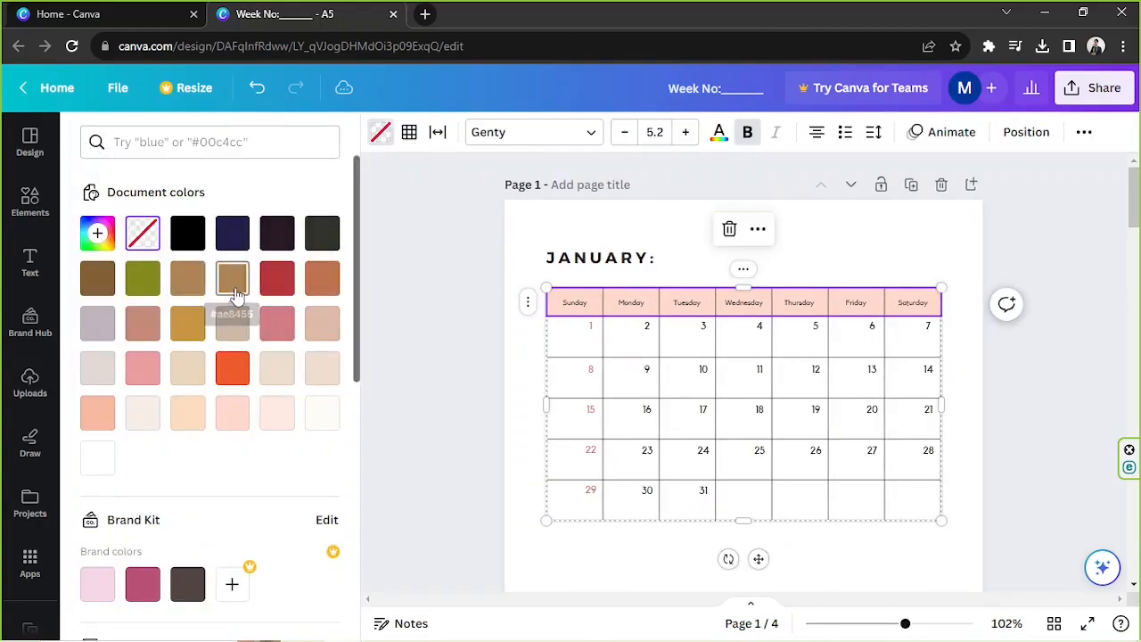
left_click(232, 278)
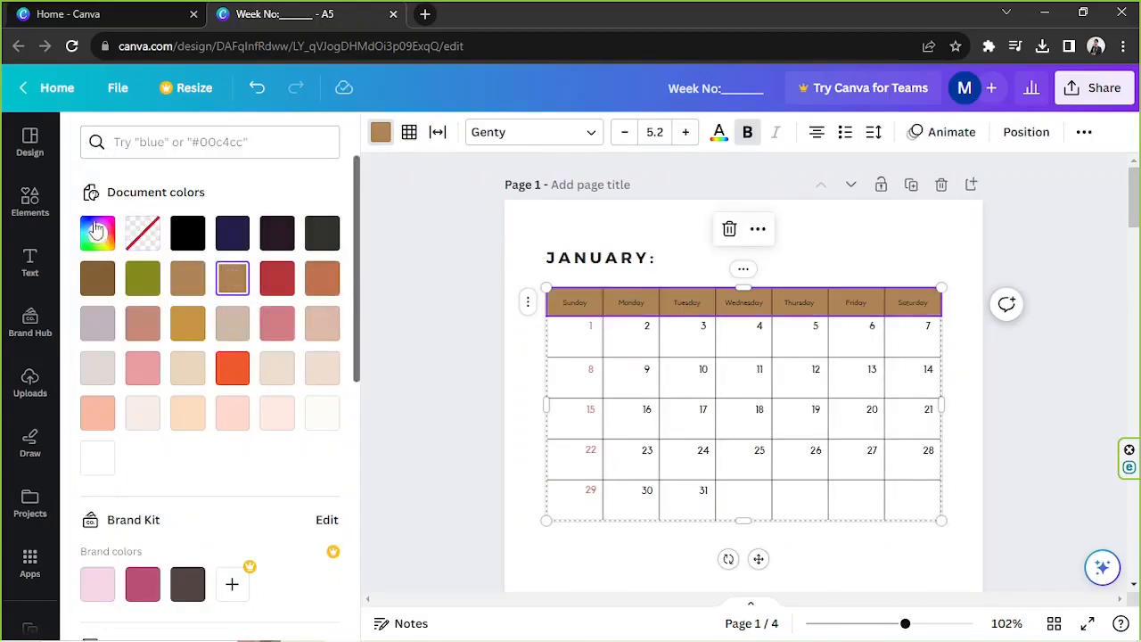
left_click(97, 232)
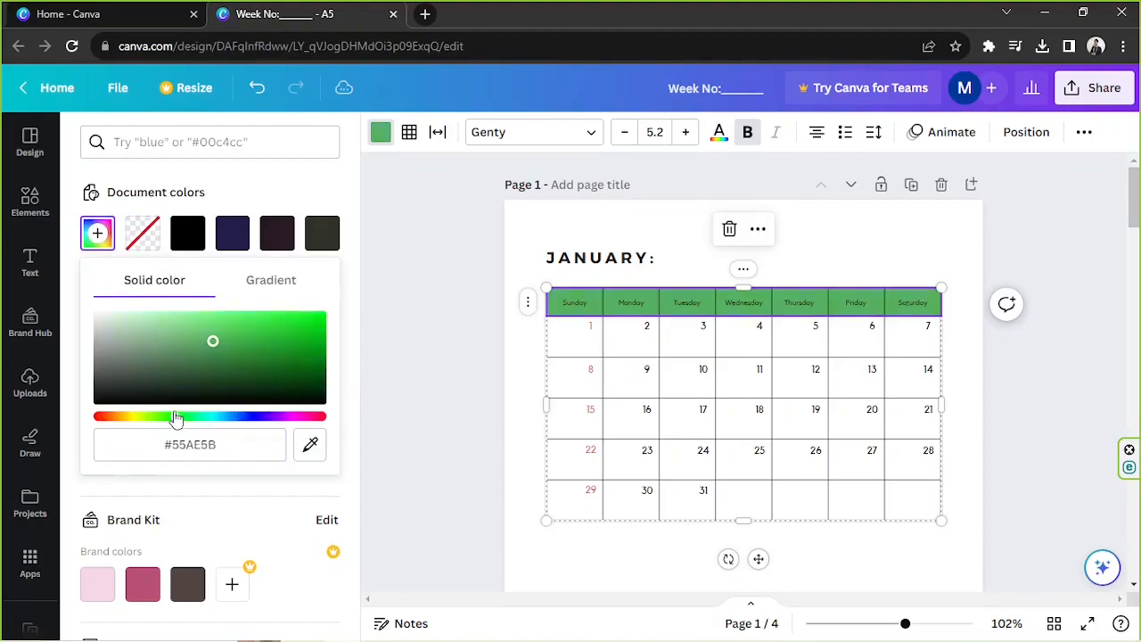
Step: Set the Sunday dates 1, 8, 15, 22 and 29 to a muted grey text colour
left_click(1014, 250)
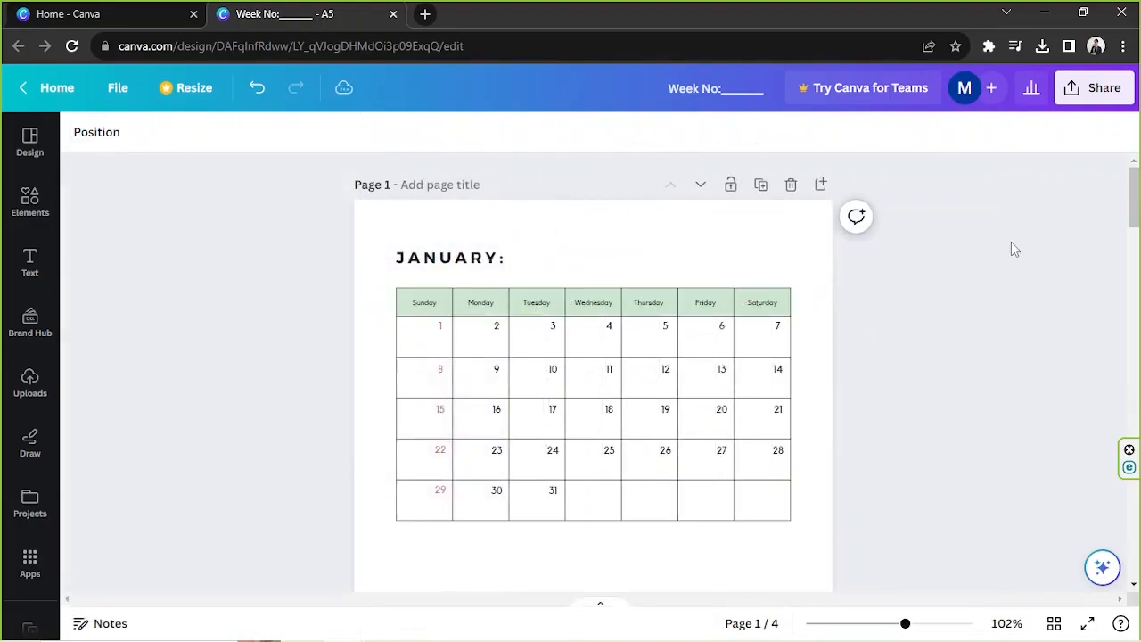
left_click(438, 324)
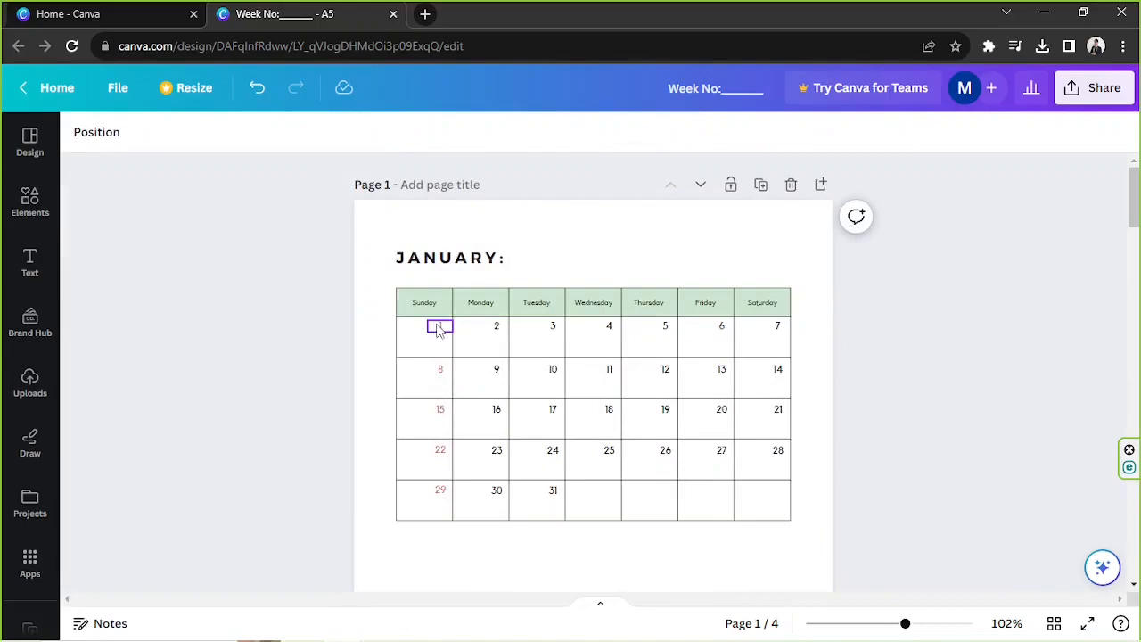
left_click(438, 325)
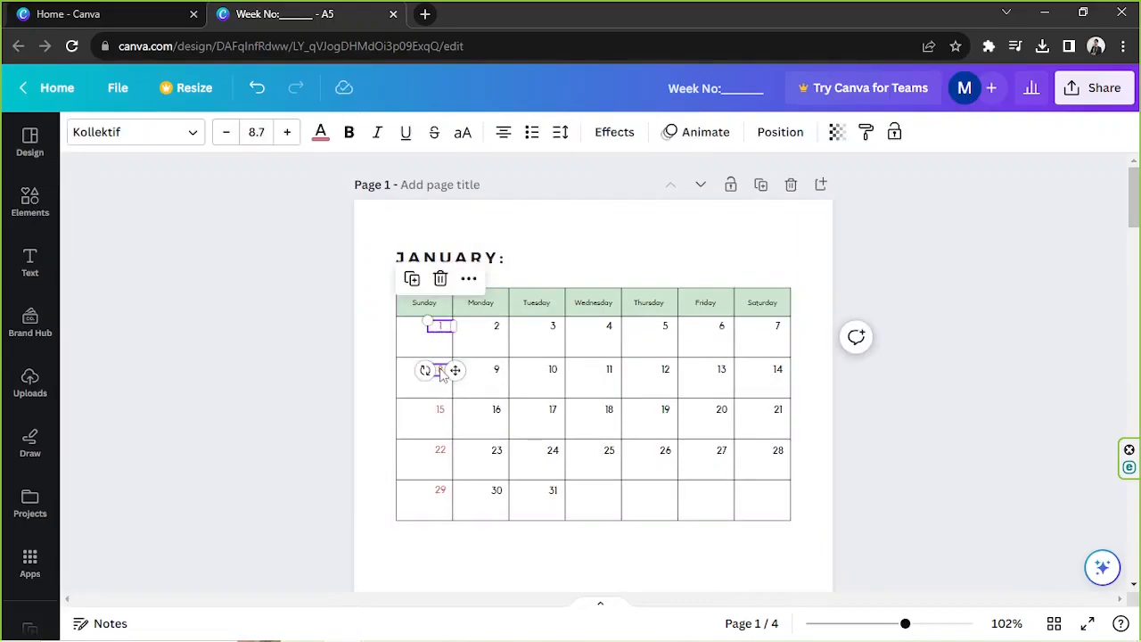
left_click(442, 369)
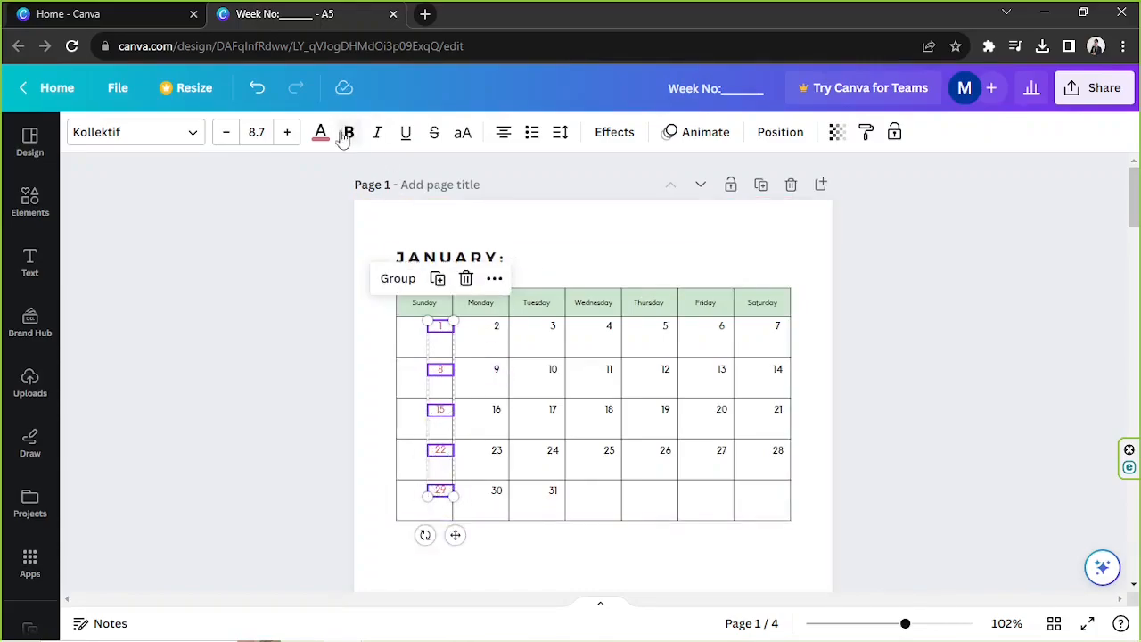
left_click(321, 132)
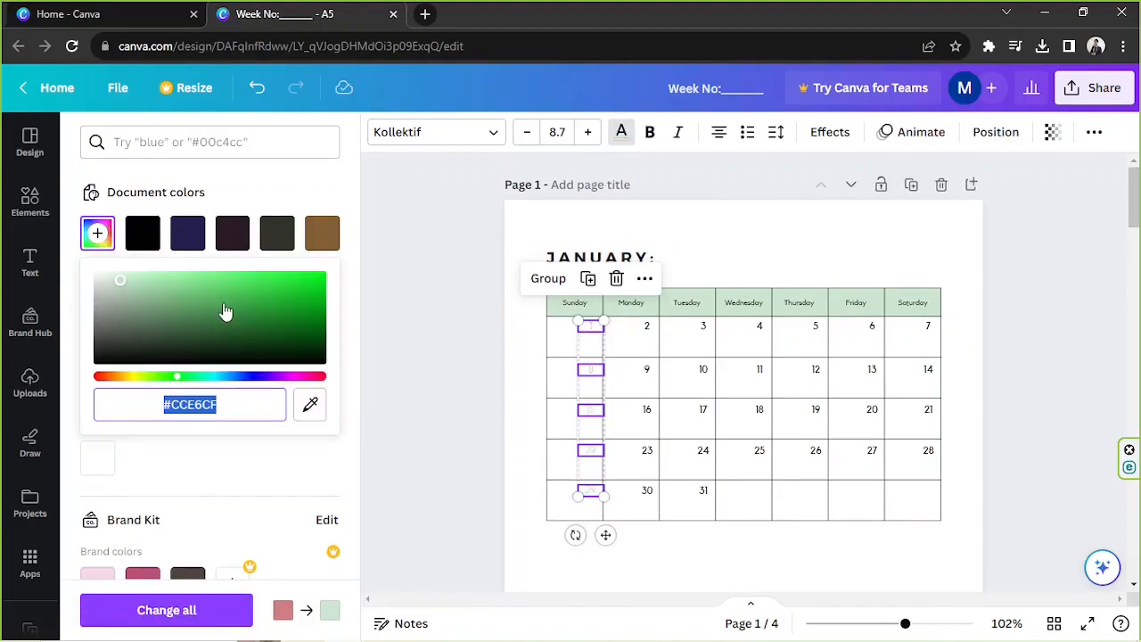
left_click(149, 313)
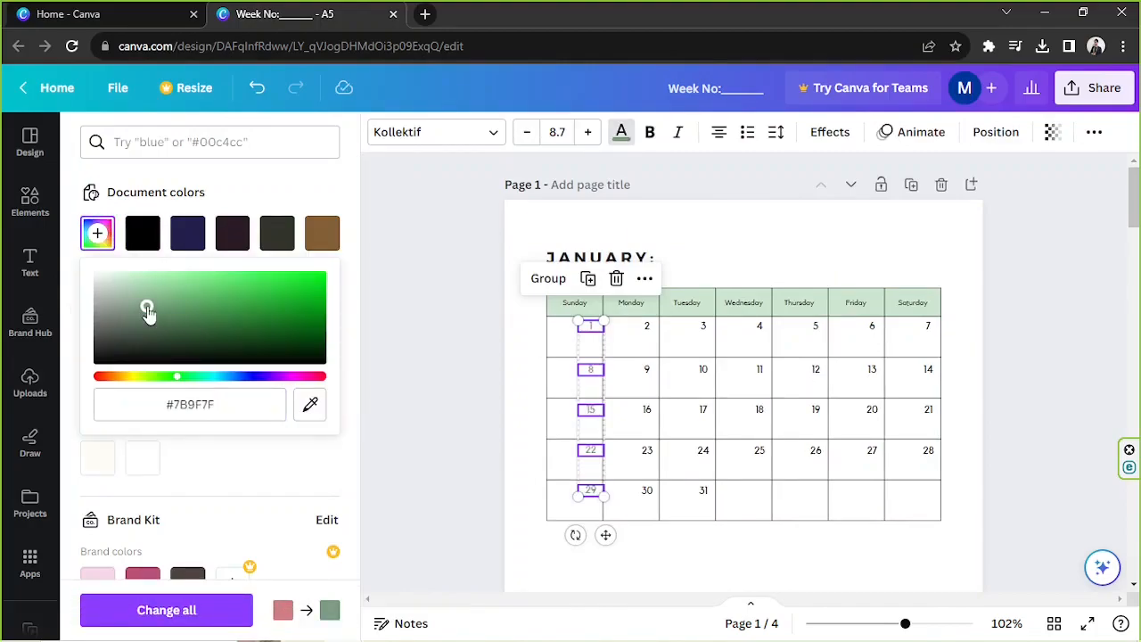
left_click(914, 299)
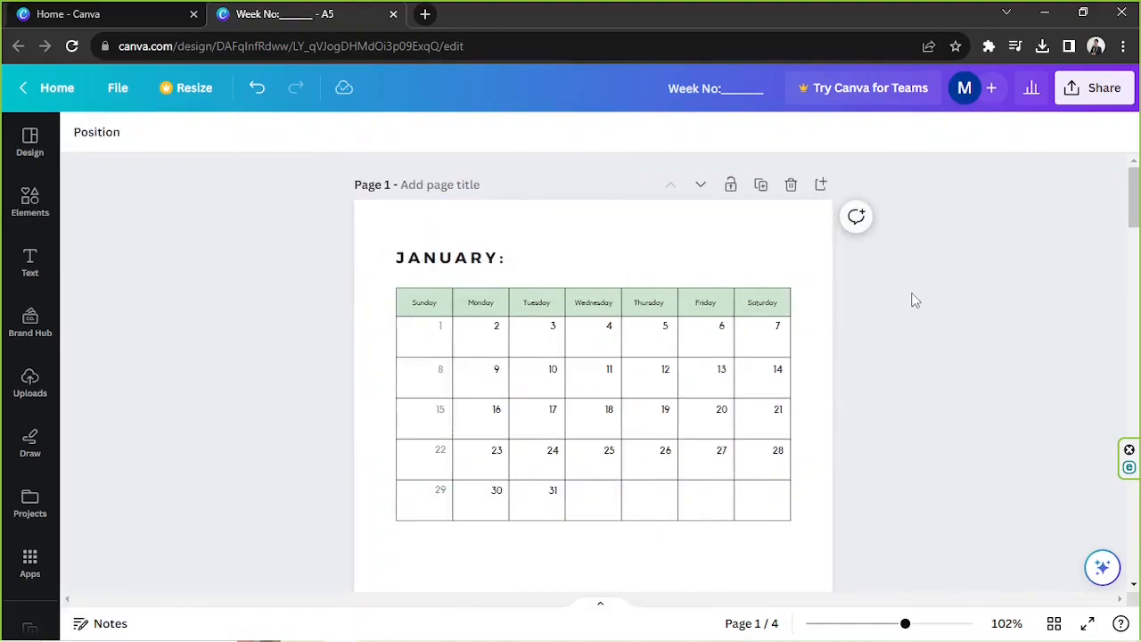
left_click(424, 303)
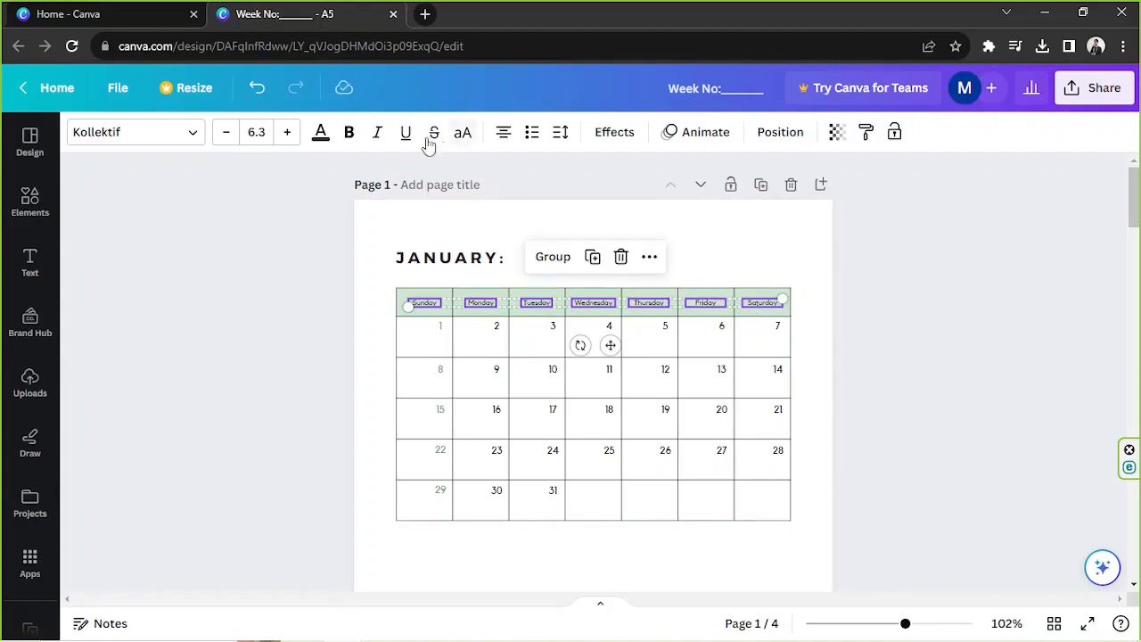
left_click(285, 132)
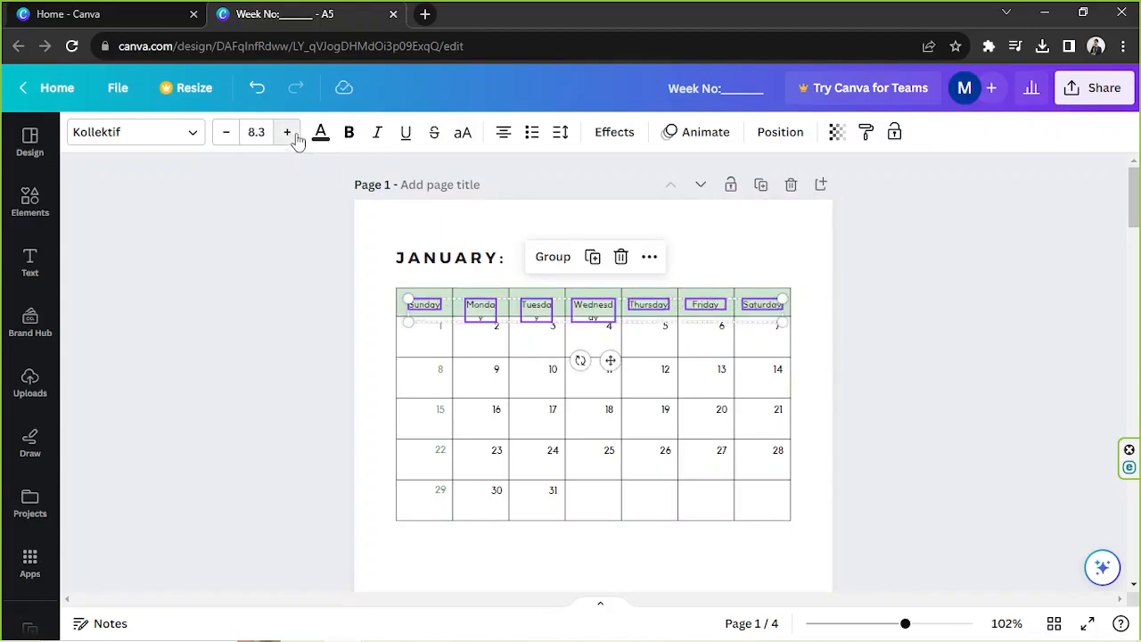
mouse_move(224, 132)
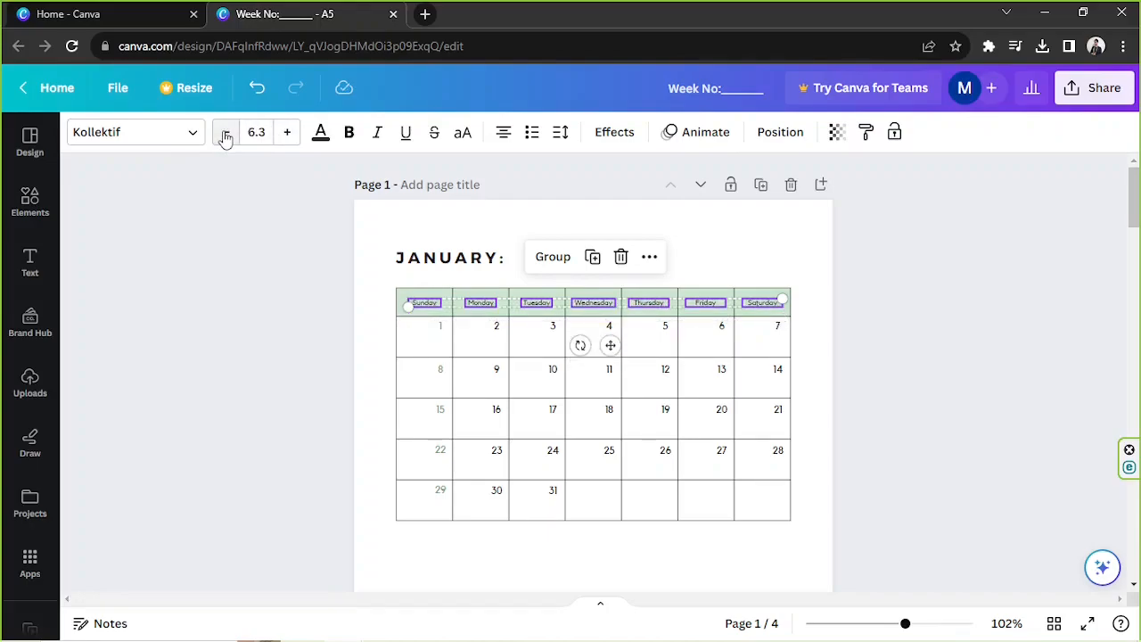
left_click(349, 131)
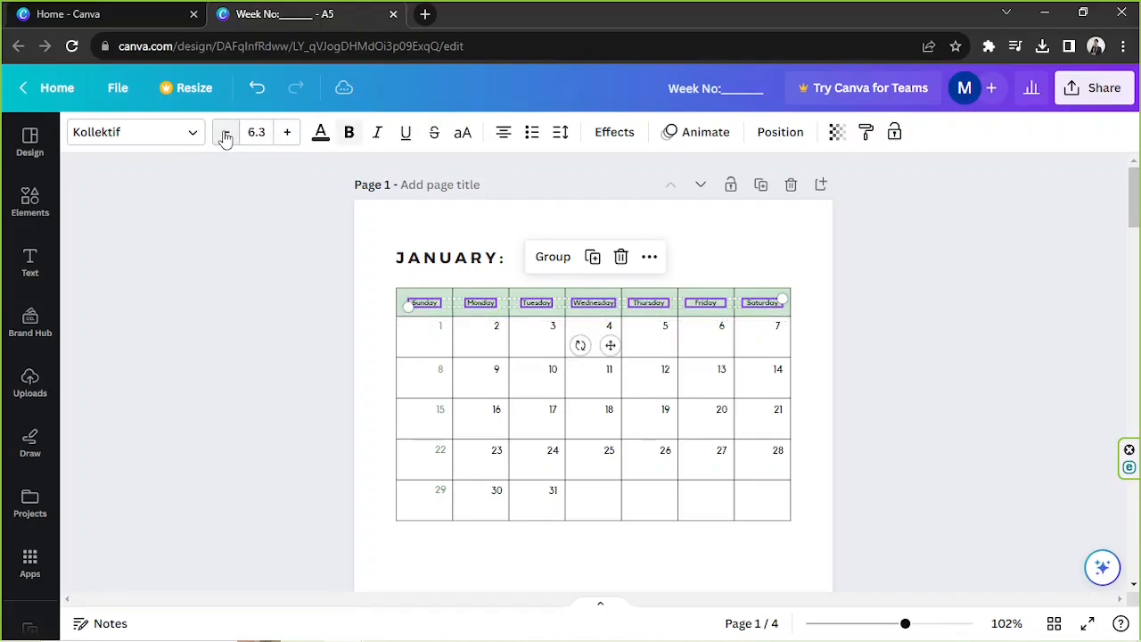
left_click(349, 132)
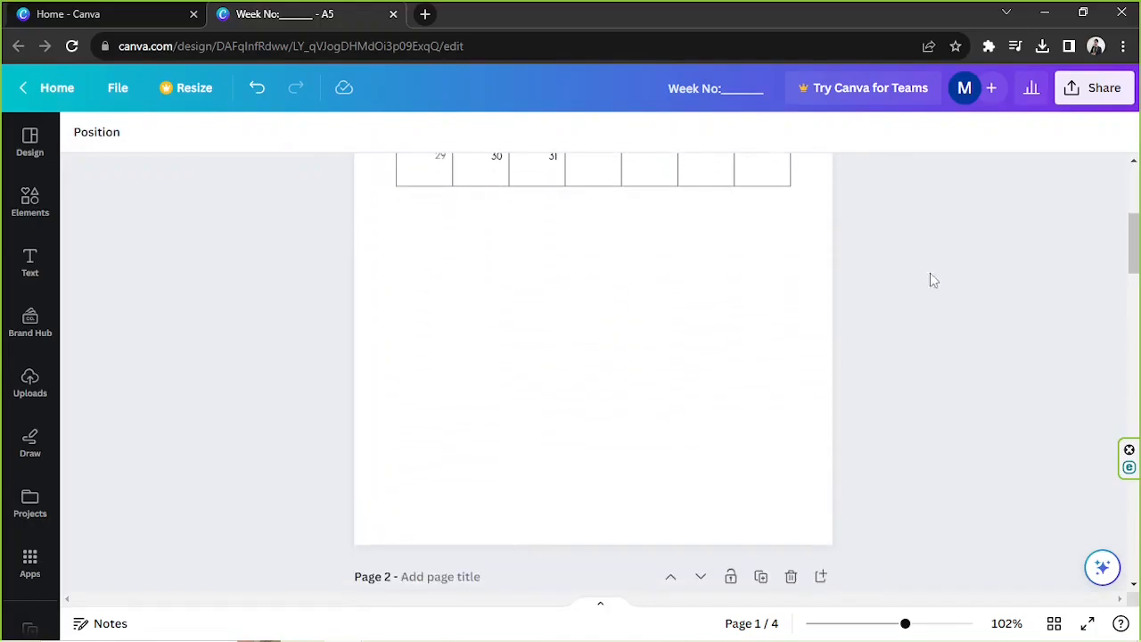
Step: Place a tall rectangle under the calendar on page 1 with a light green Document colours fill
left_click(485, 235)
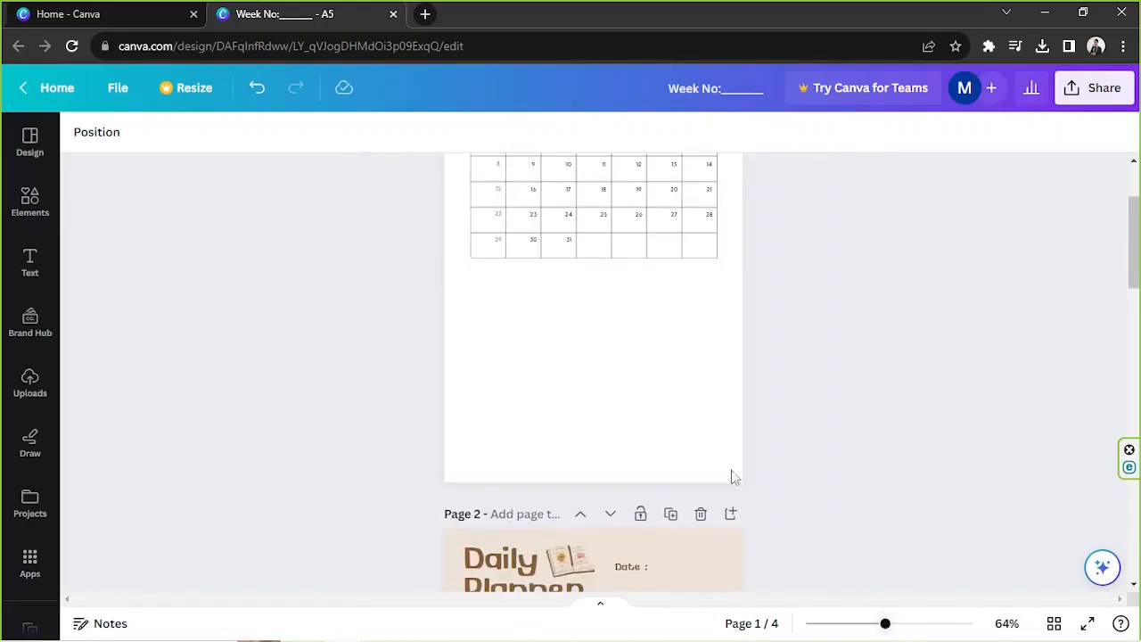
scroll("down", 3)
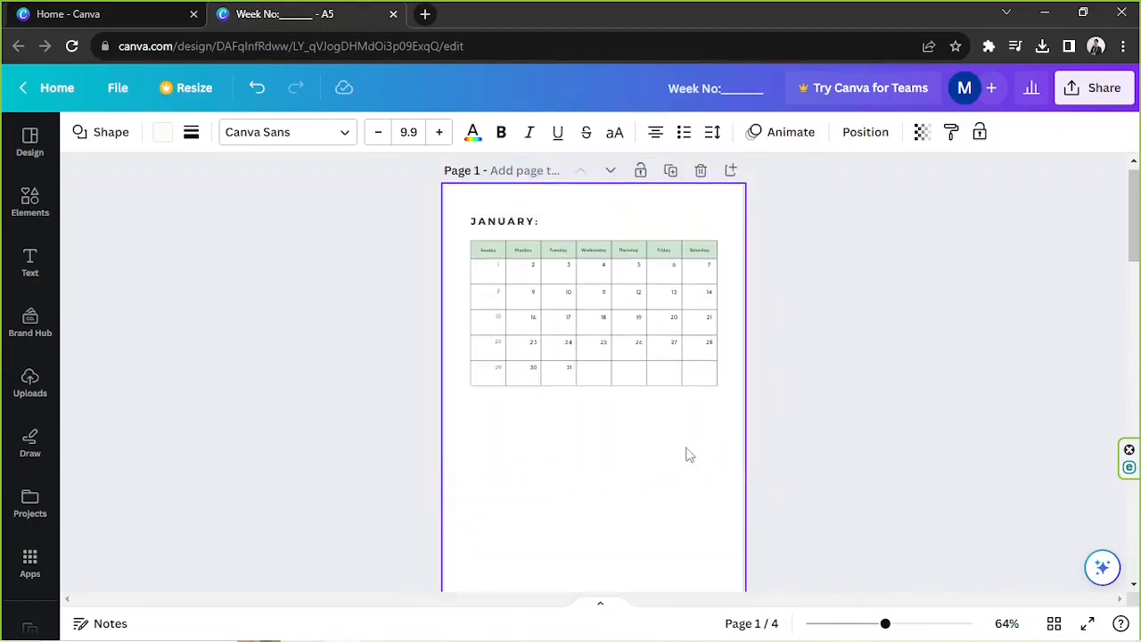
scroll("down", 3)
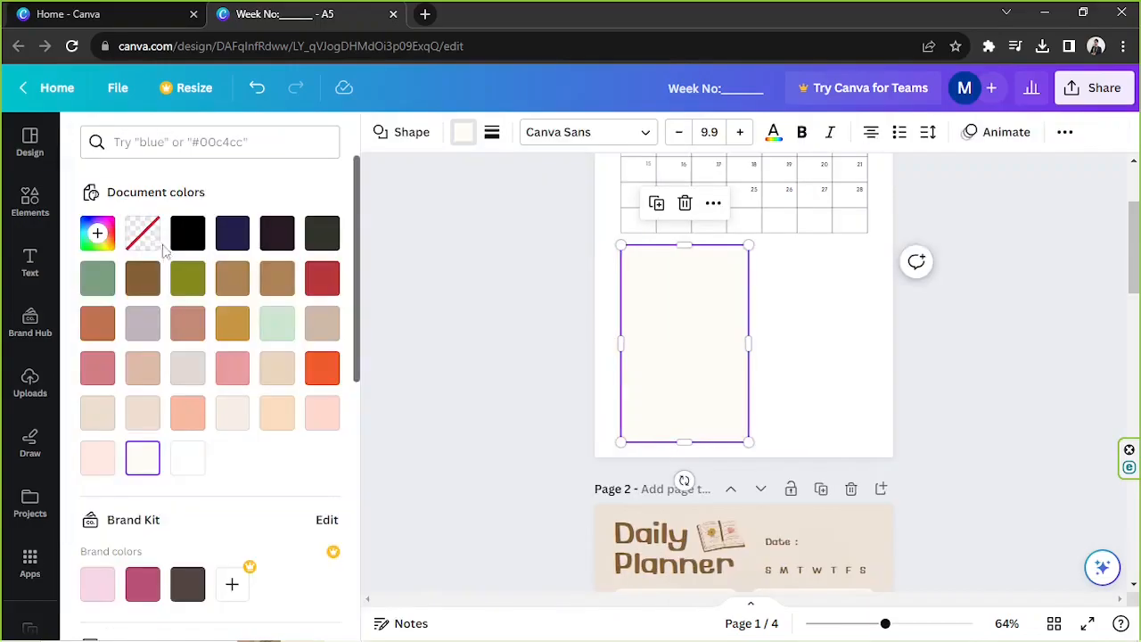
left_click(277, 323)
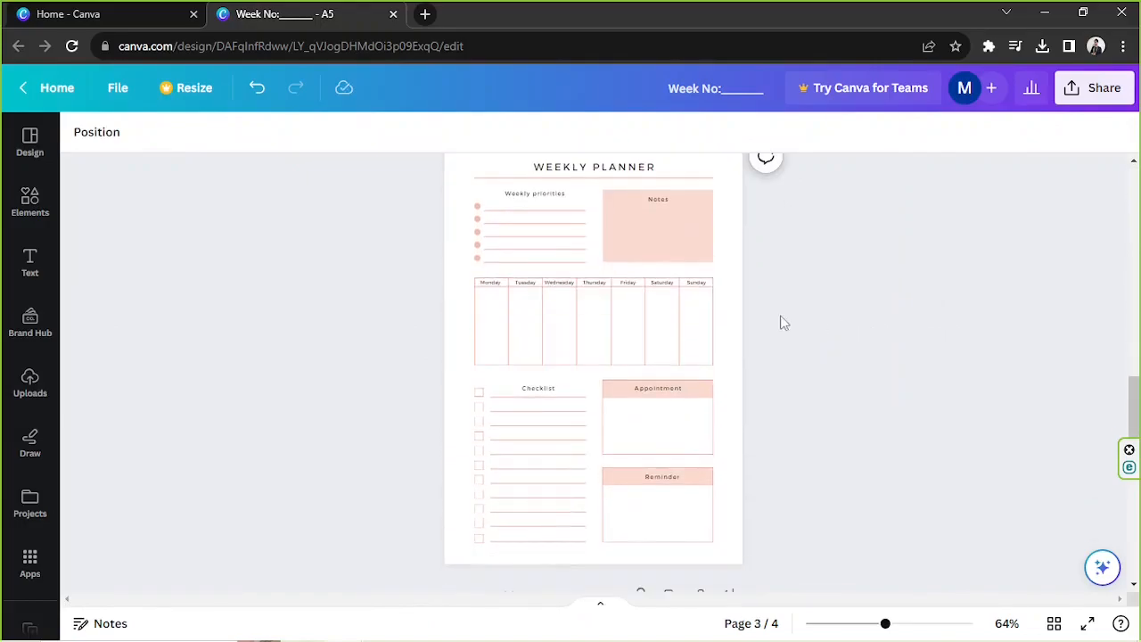
left_click(538, 446)
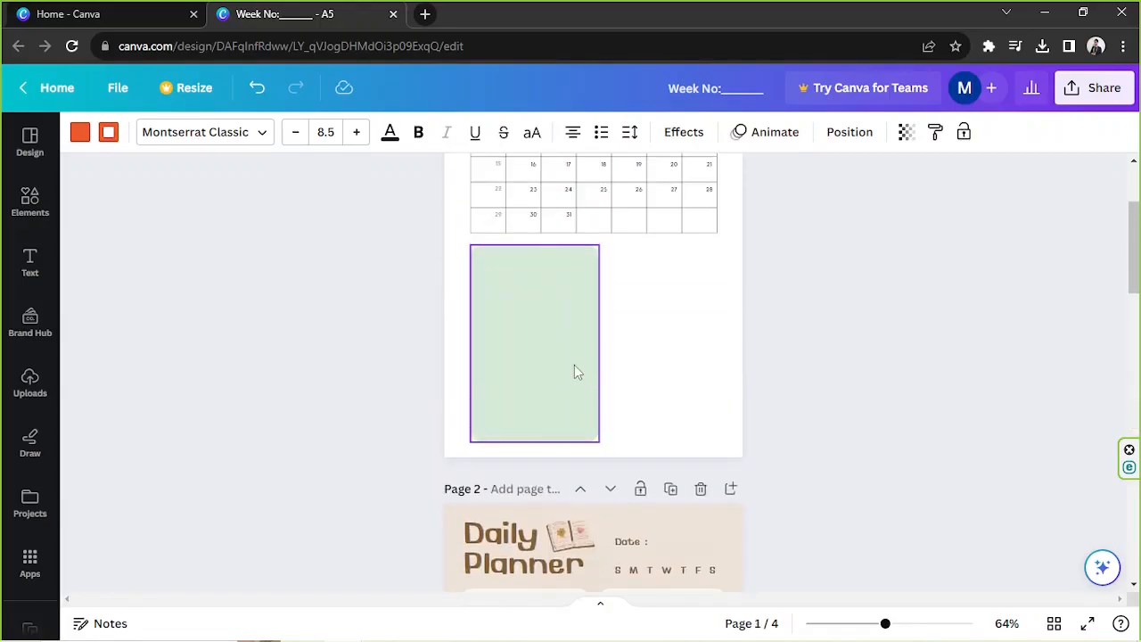
Step: Recolour the checklist's ruled lines and drag the Checklist heading into place in the green box
left_click(535, 342)
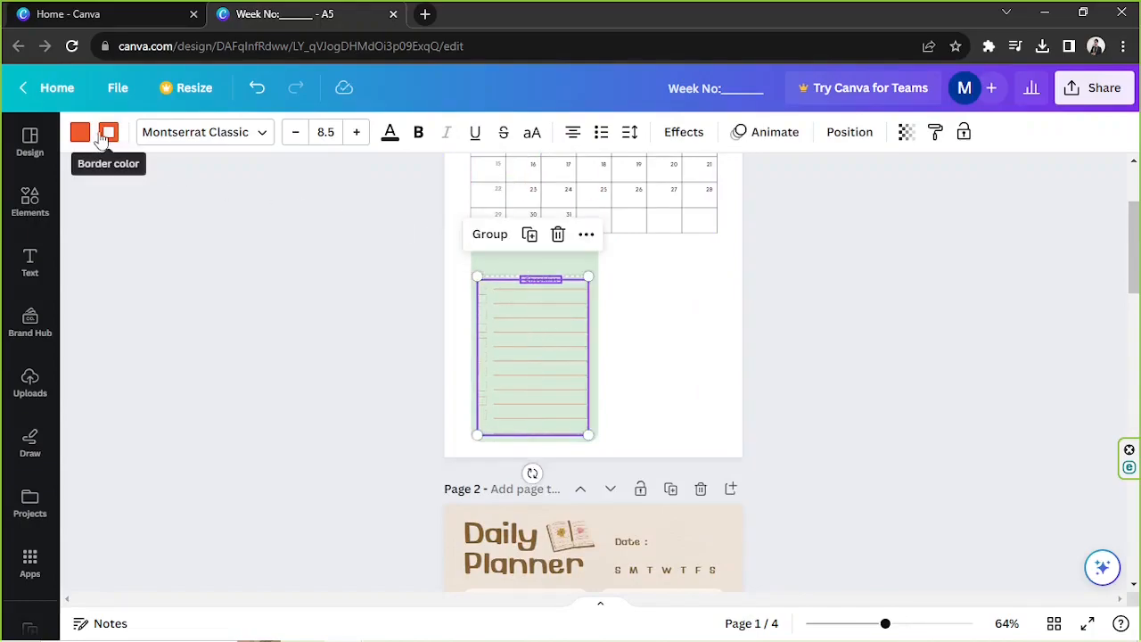
left_click(108, 132)
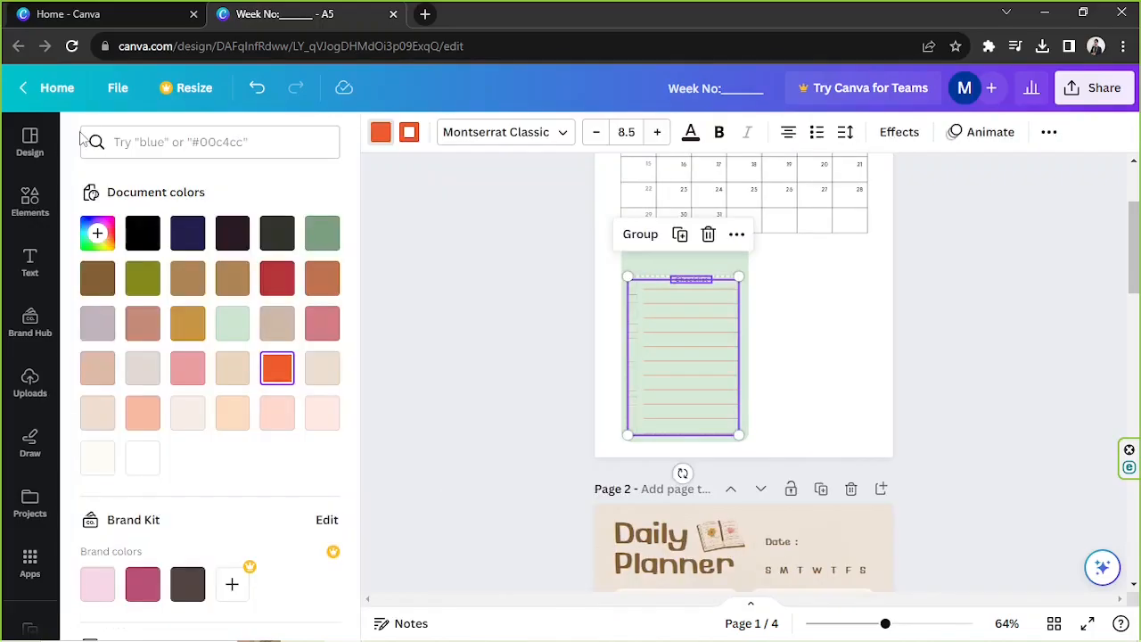
left_click(142, 232)
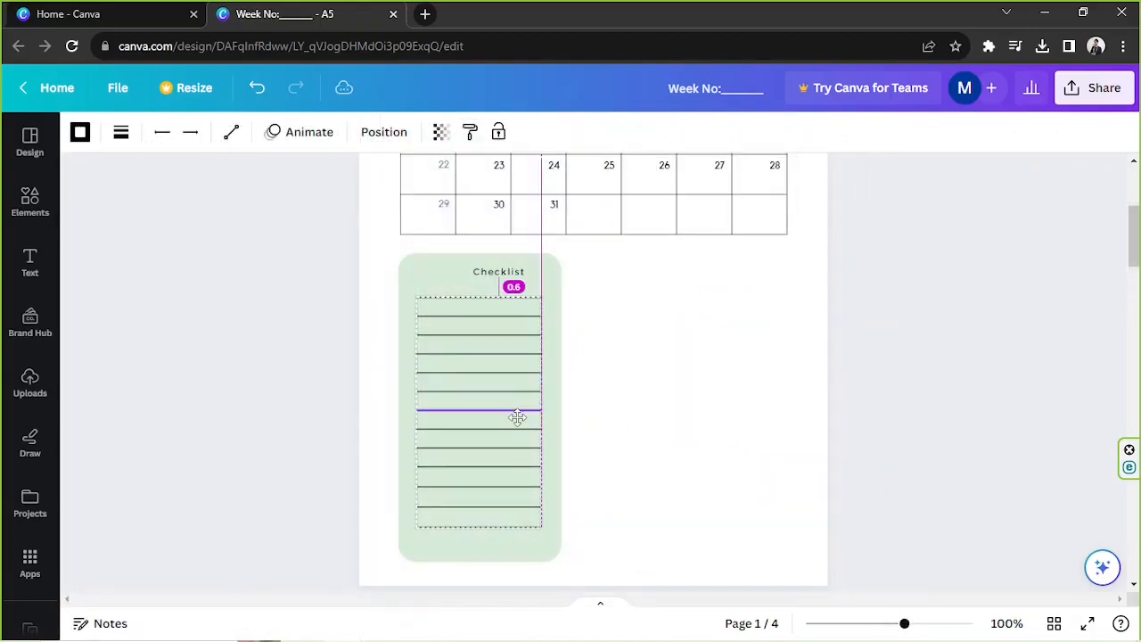
left_click(499, 271)
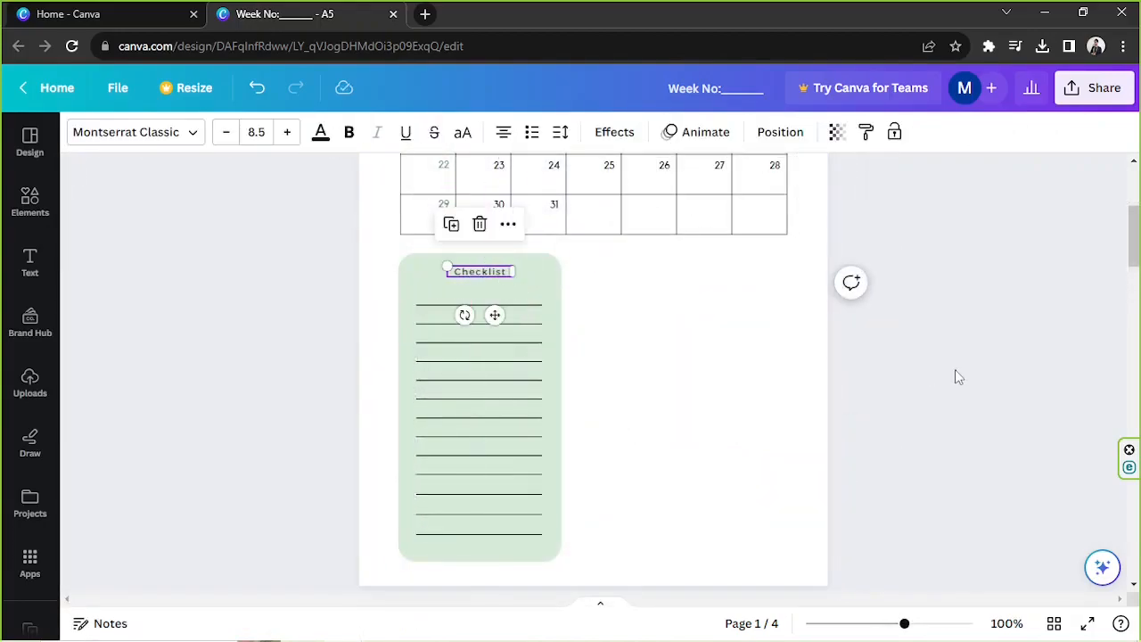
left_click_drag(903, 624, 871, 623)
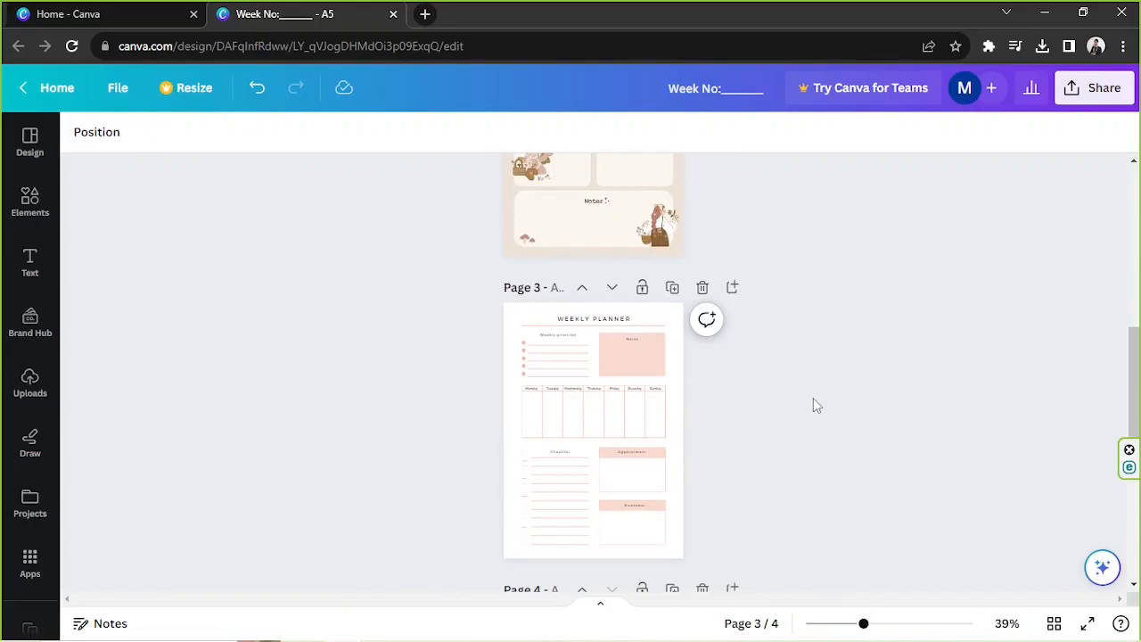
mouse_move(756, 479)
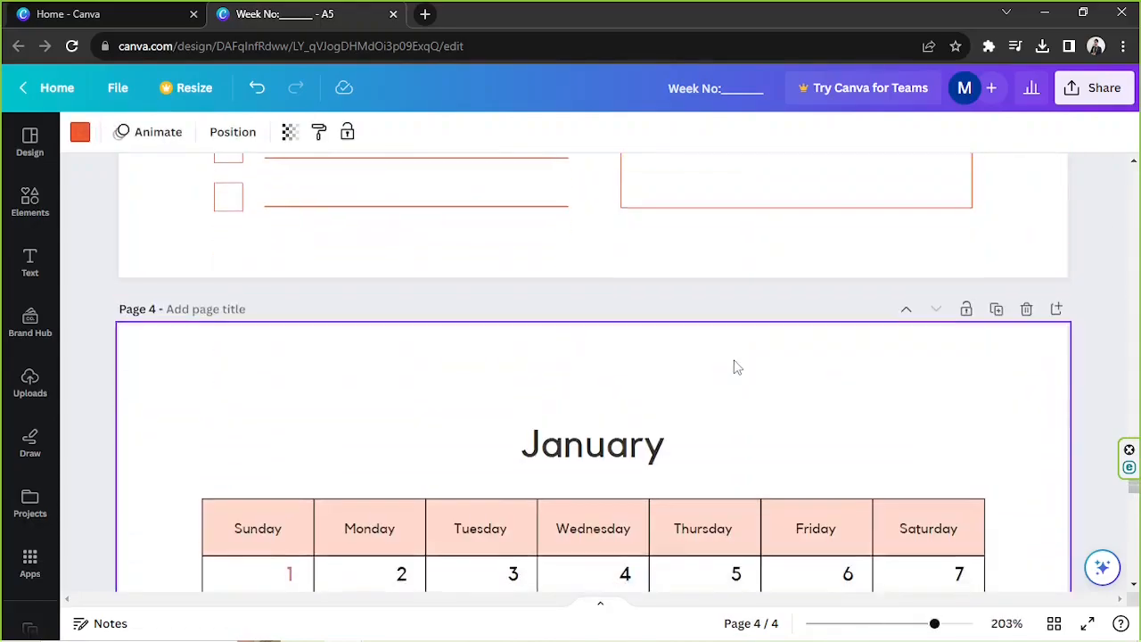
Step: Copy a cream rounded box from the Daily Planner page and place it beside the Checklist box
scroll("down", 3)
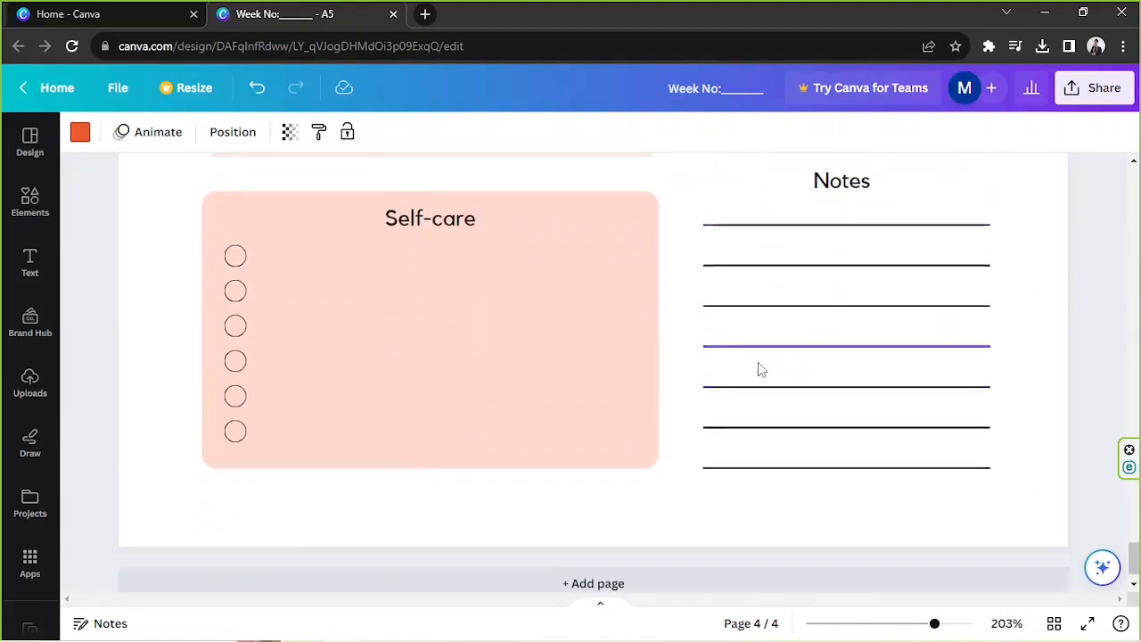
scroll("down", 3)
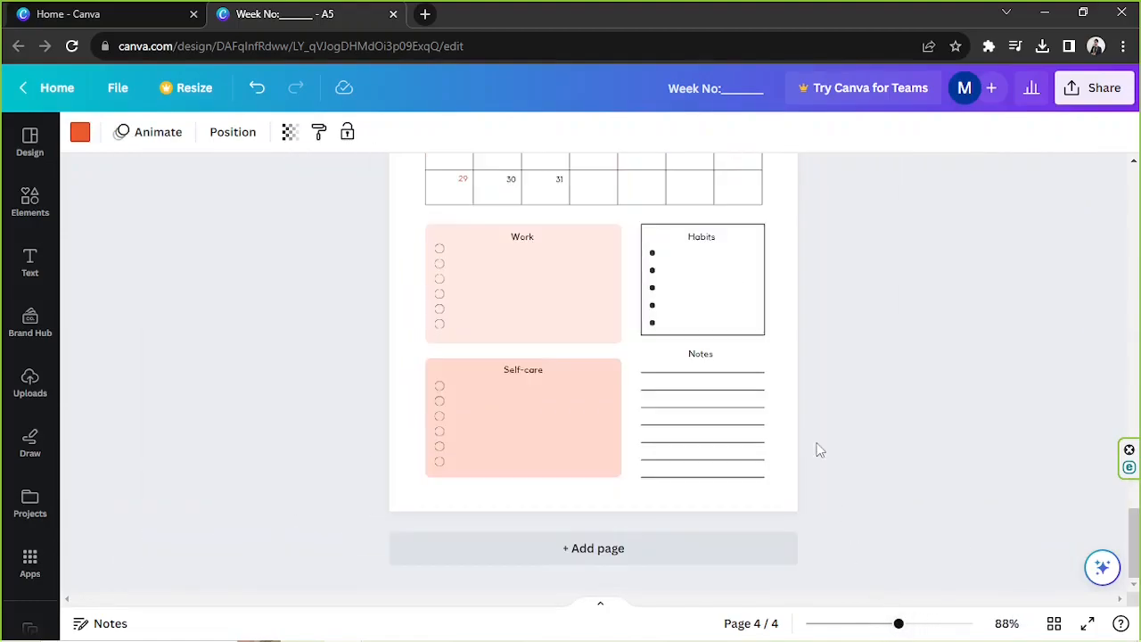
scroll("up", 3)
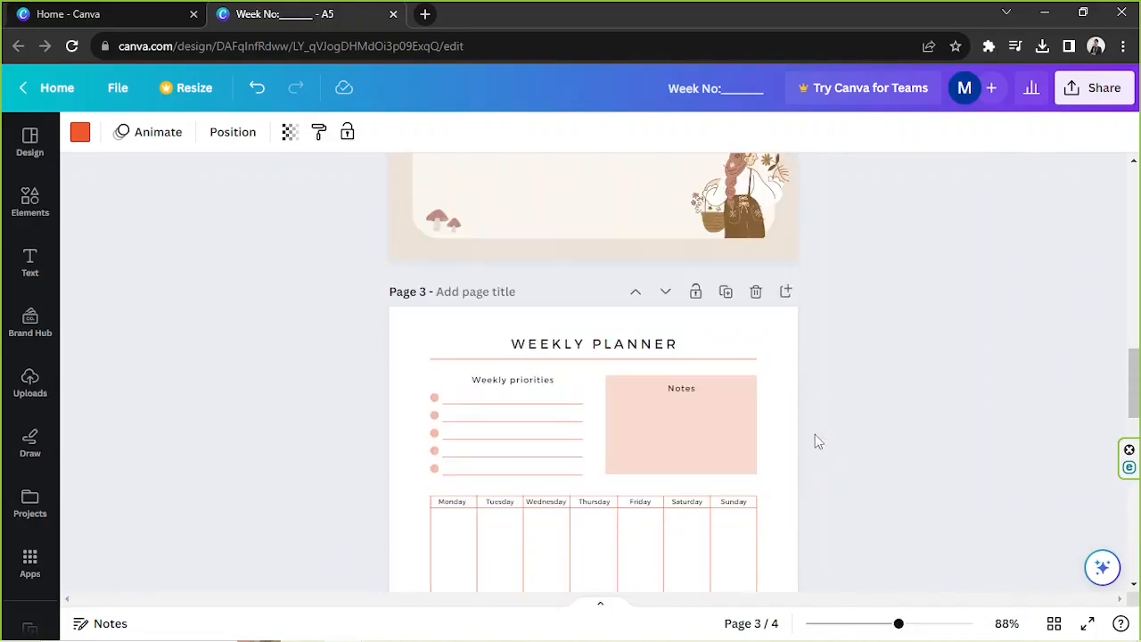
left_click(681, 425)
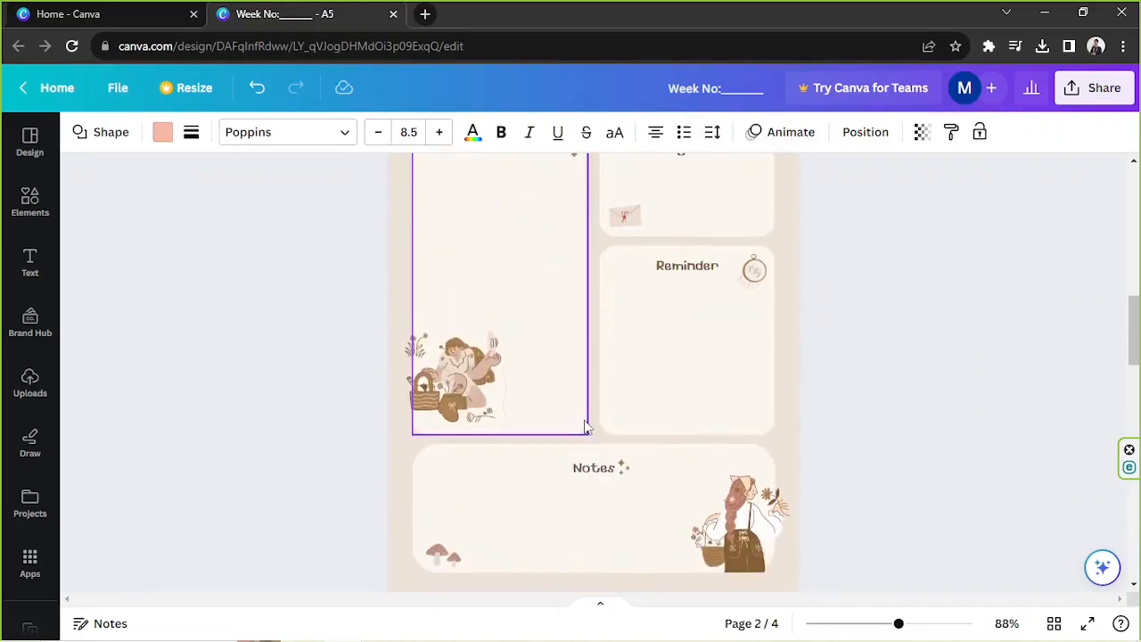
scroll("down", 3)
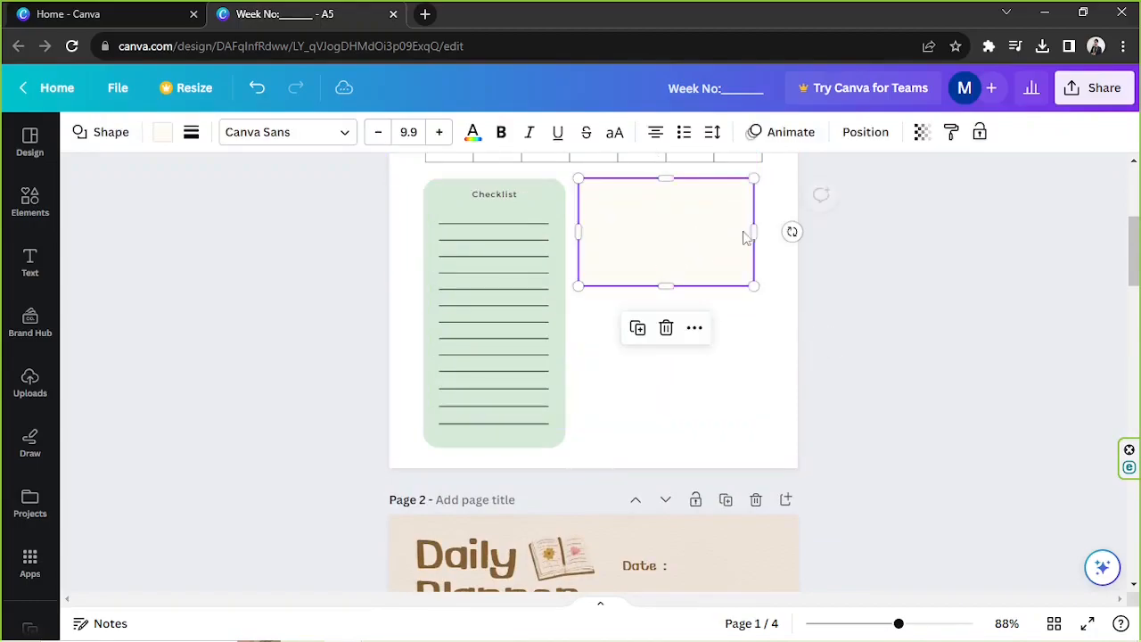
Step: Align the new box with the Checklist, give it a light green fill and add the bulleted ruled lines
left_click_drag(754, 231, 763, 231)
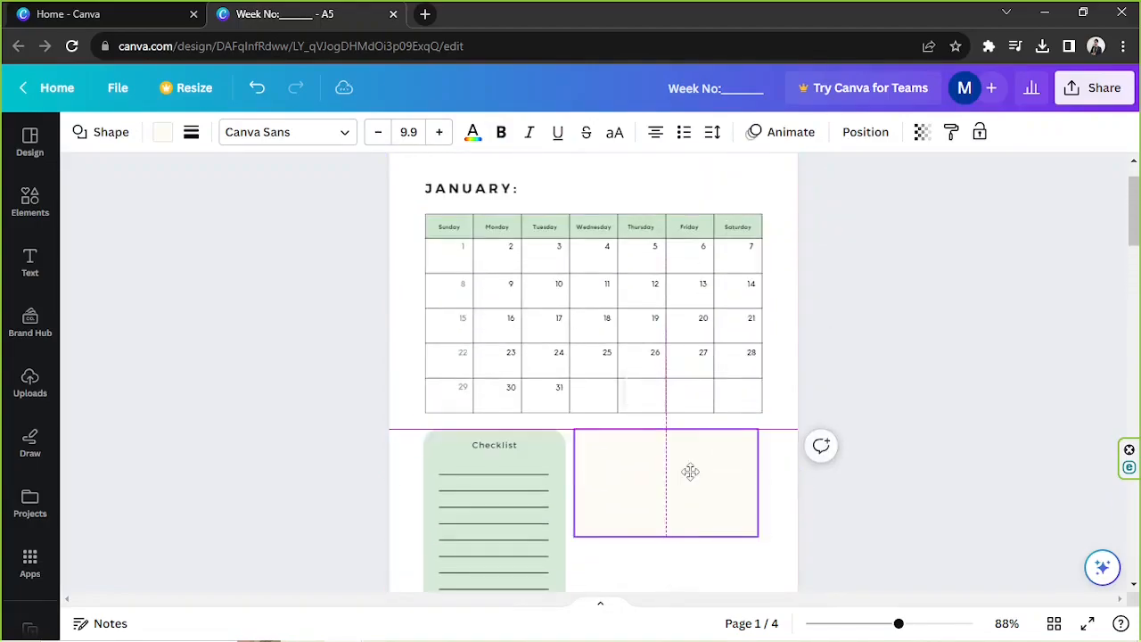
left_click(667, 481)
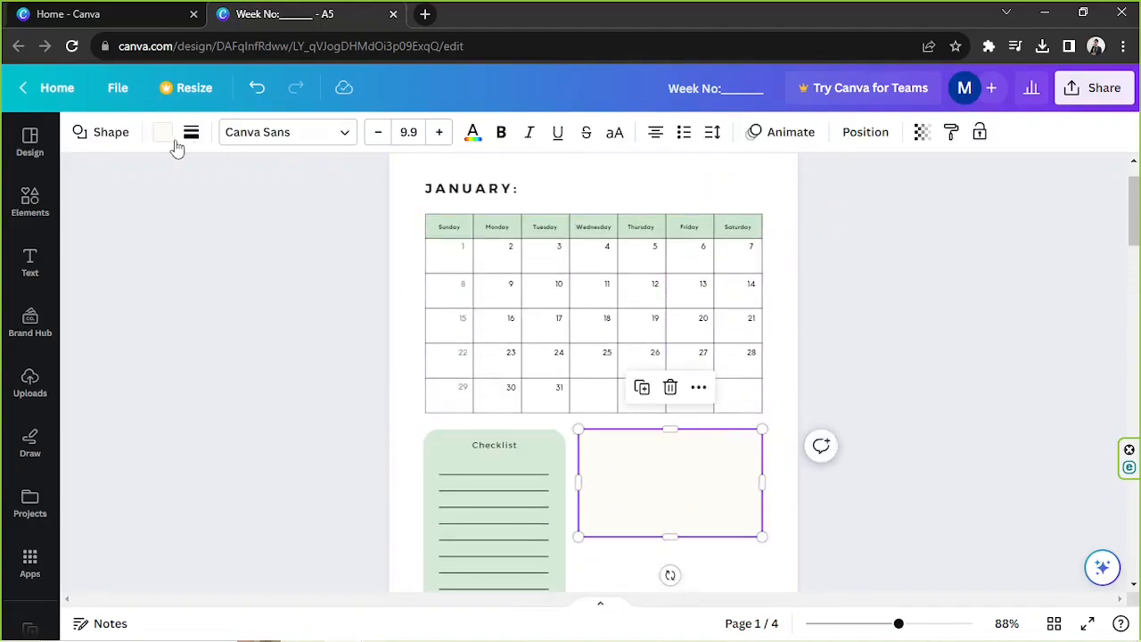
left_click(160, 132)
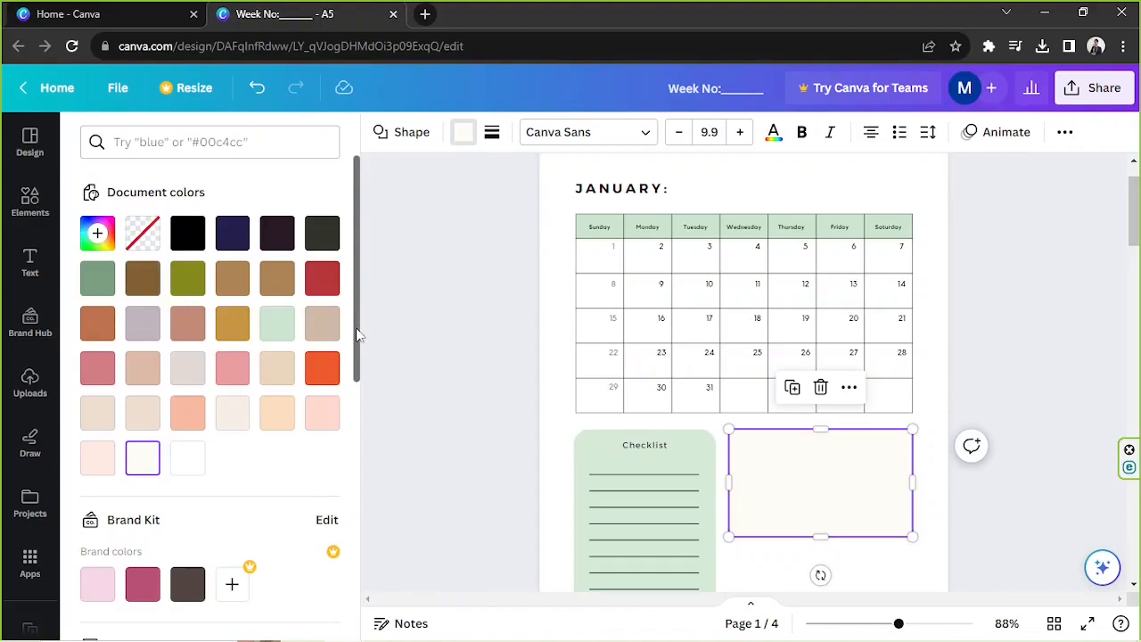
left_click(277, 323)
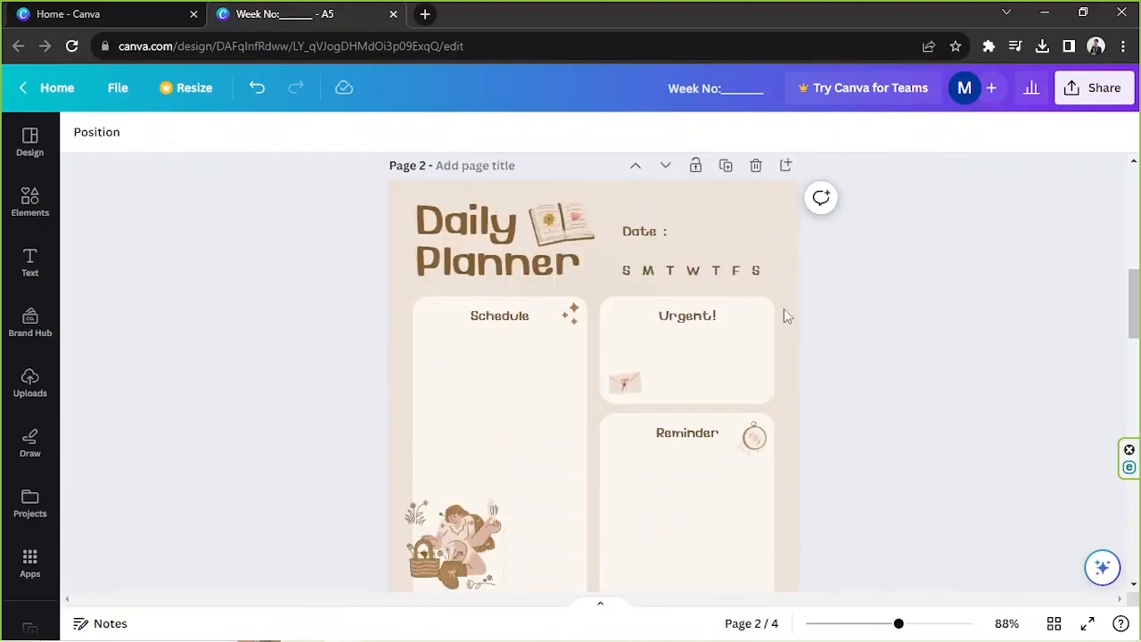
scroll("down", 3)
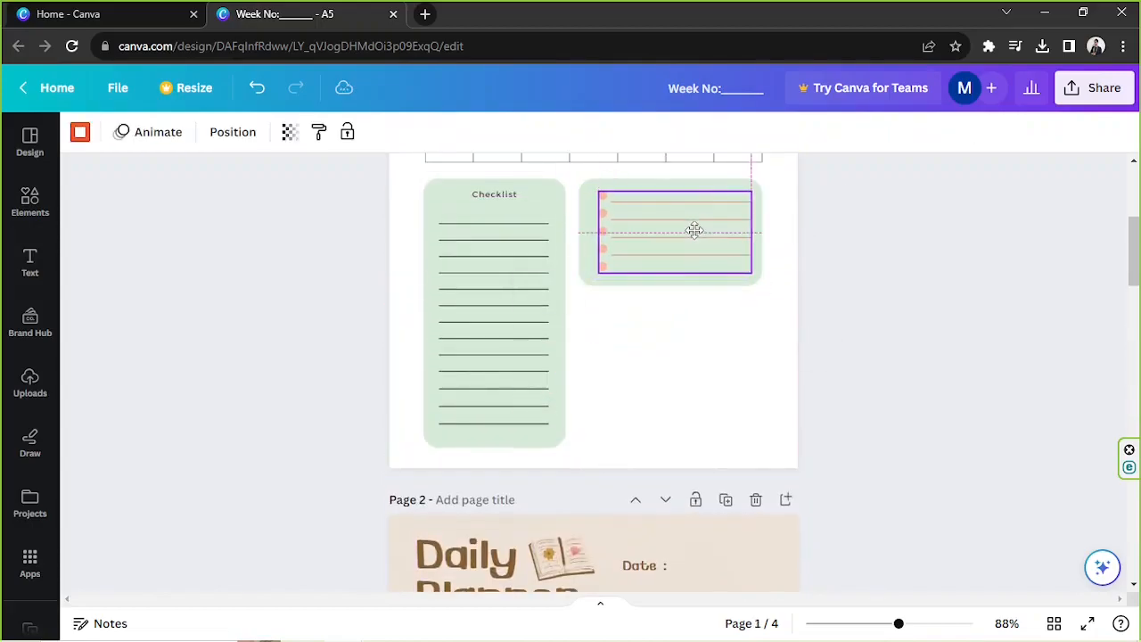
Step: Recolour the ruled lines in the new green box black and ungroup the bulleted list
left_click(674, 230)
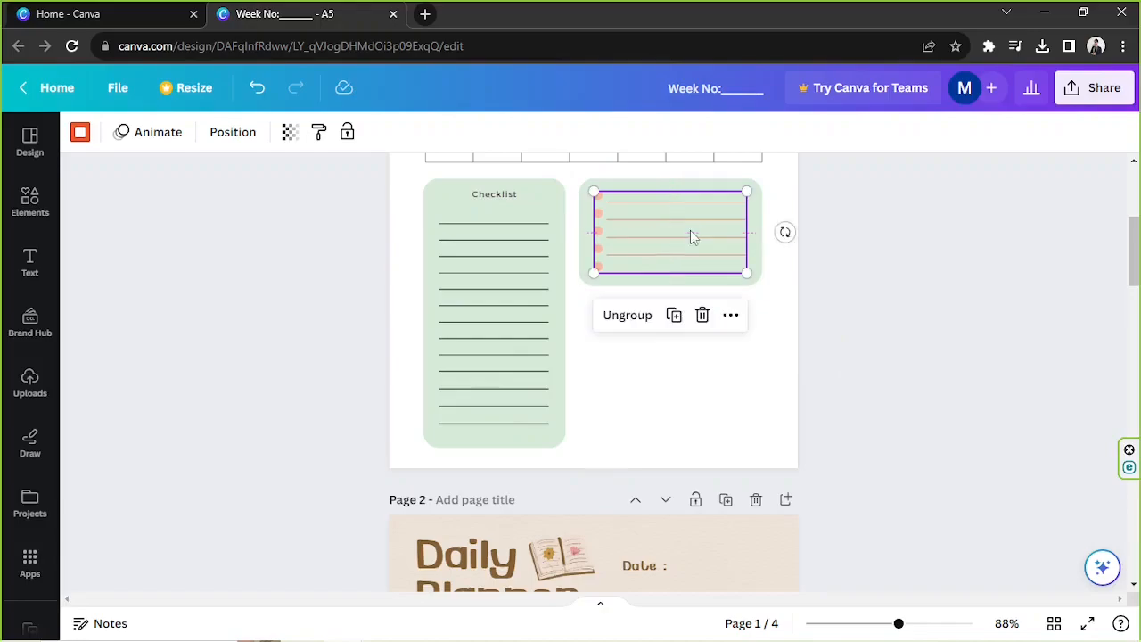
left_click(80, 132)
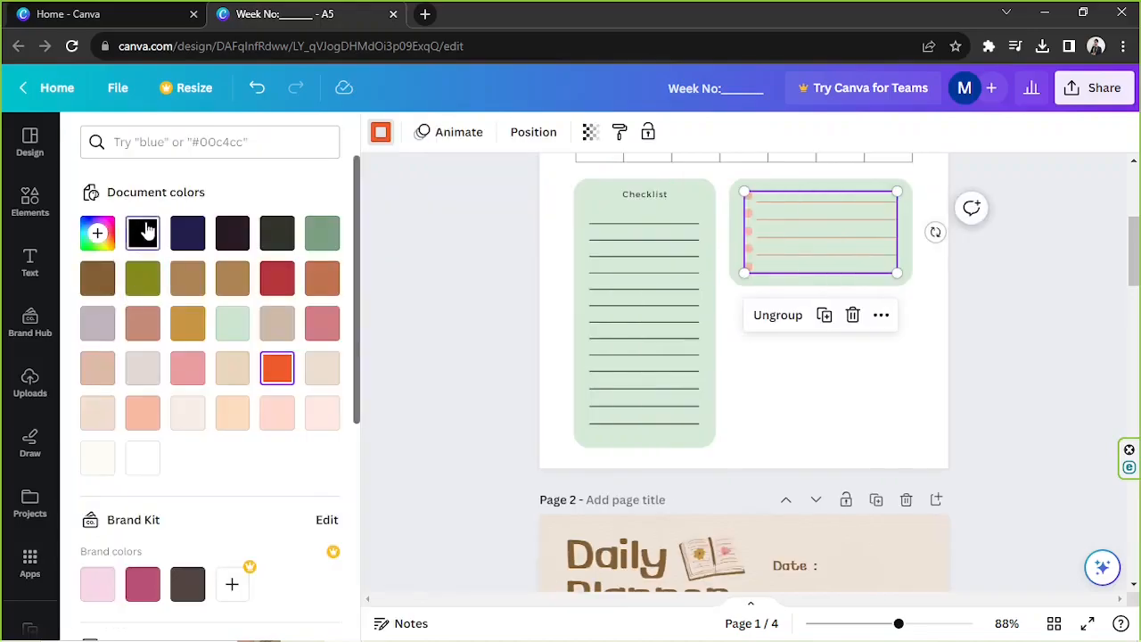
left_click(142, 232)
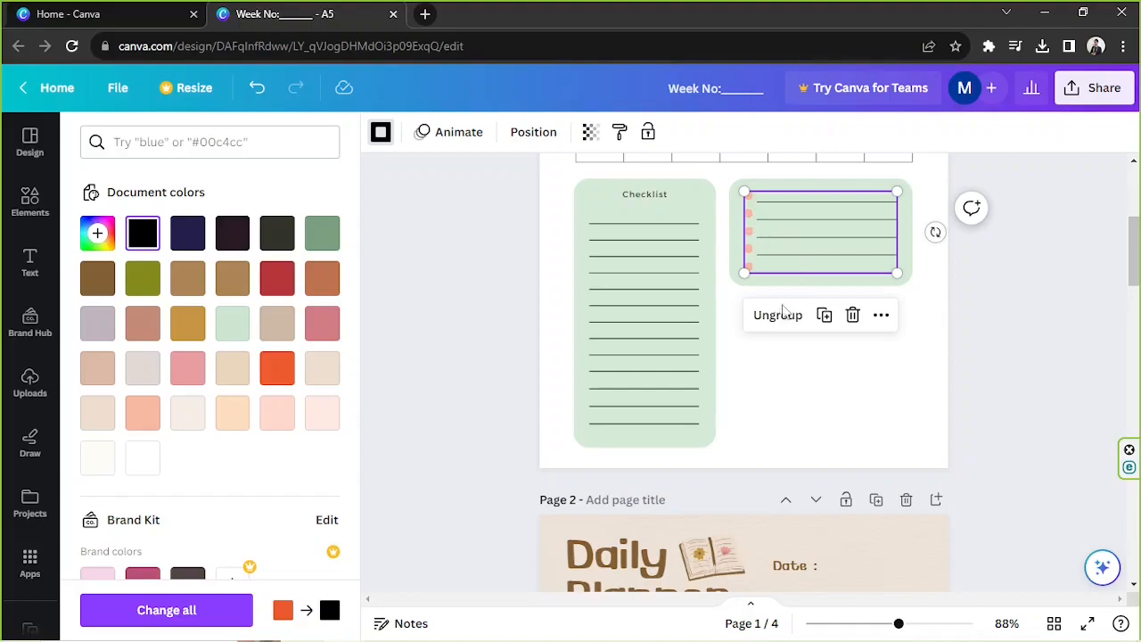
left_click(777, 313)
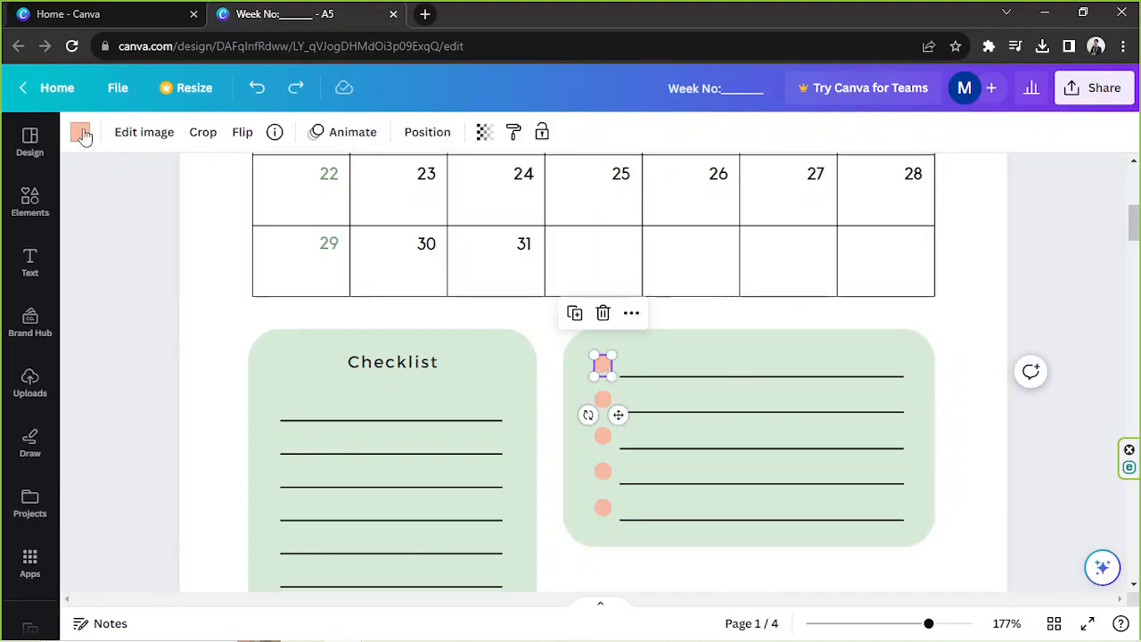
Step: Recolour all the pink bullet dots black with Change all
left_click(82, 132)
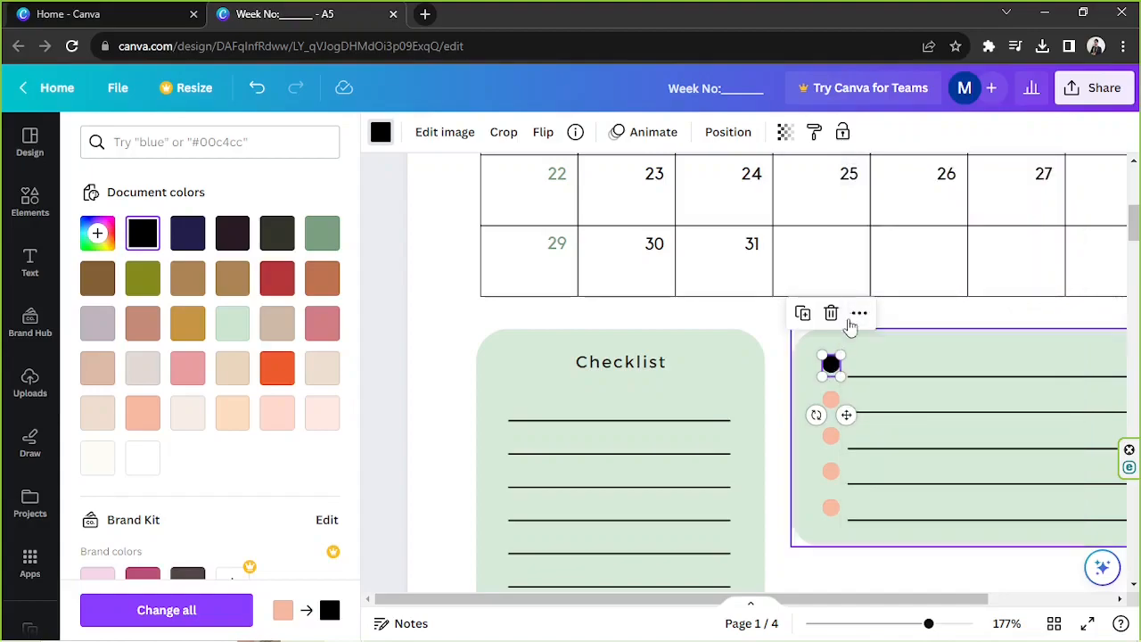
left_click(859, 314)
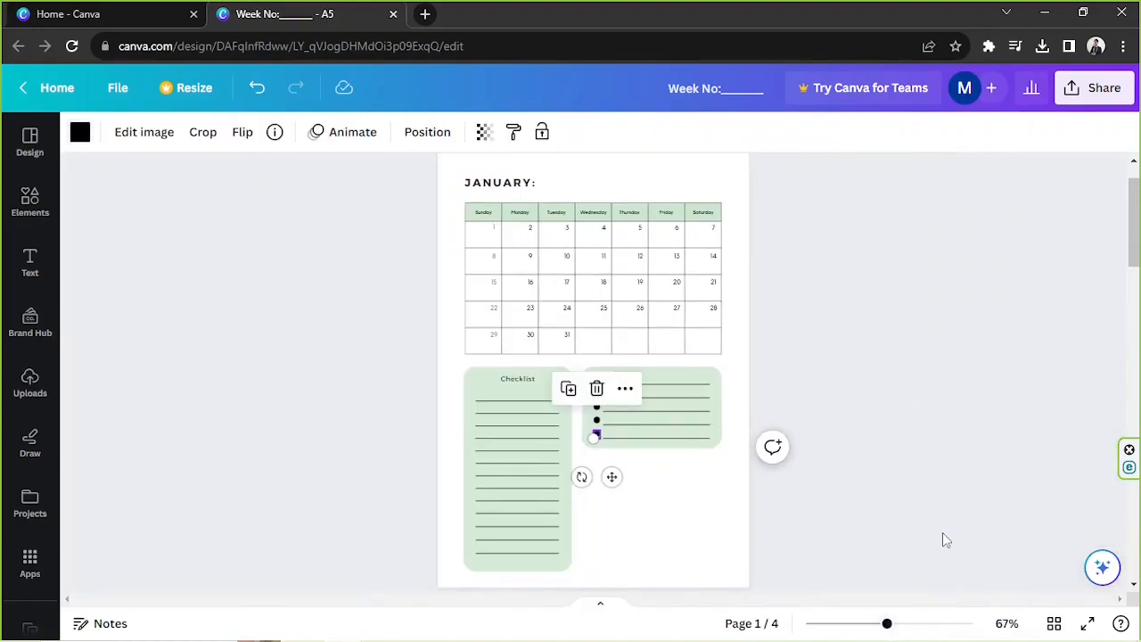
scroll("down", 3)
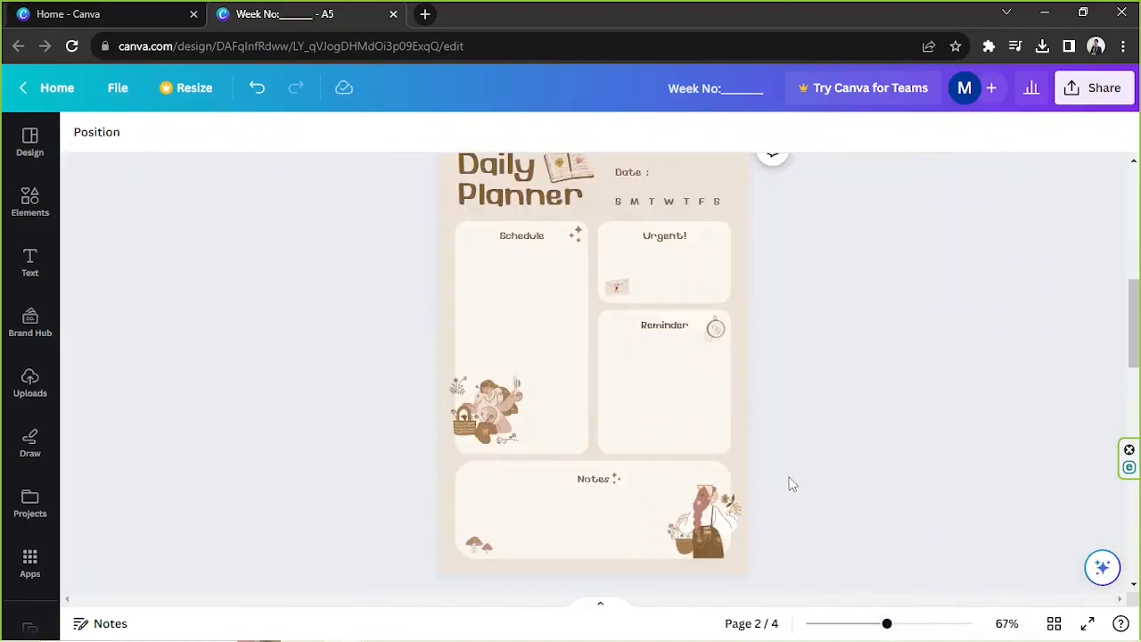
scroll("down", 3)
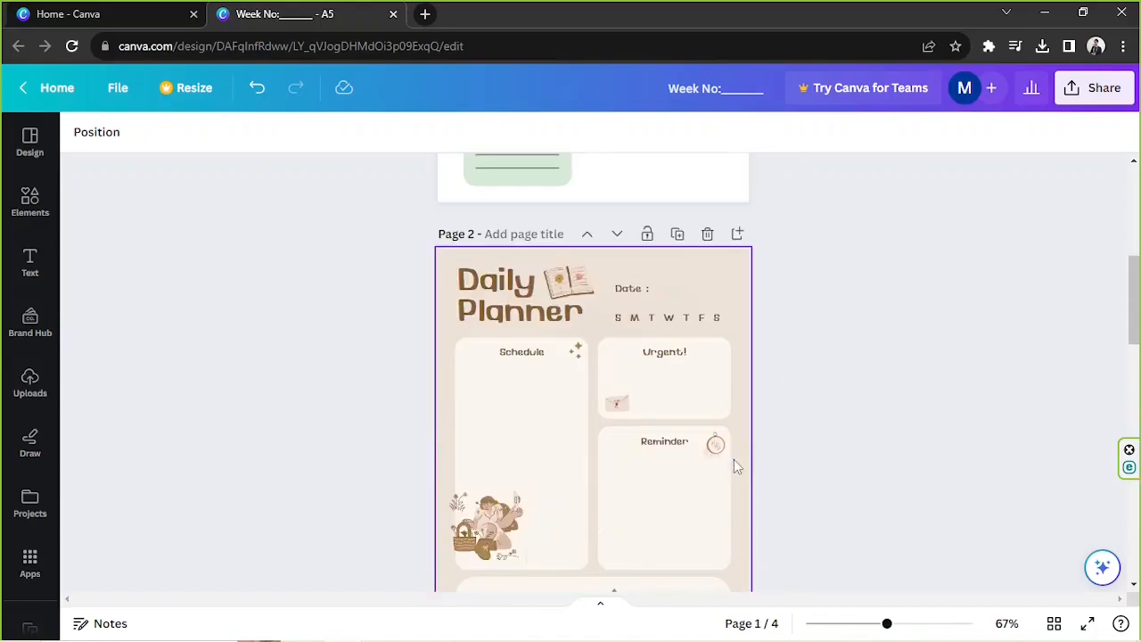
Step: Shorten the third green box to fit the page and widen its pale inner panel
scroll("down", 3)
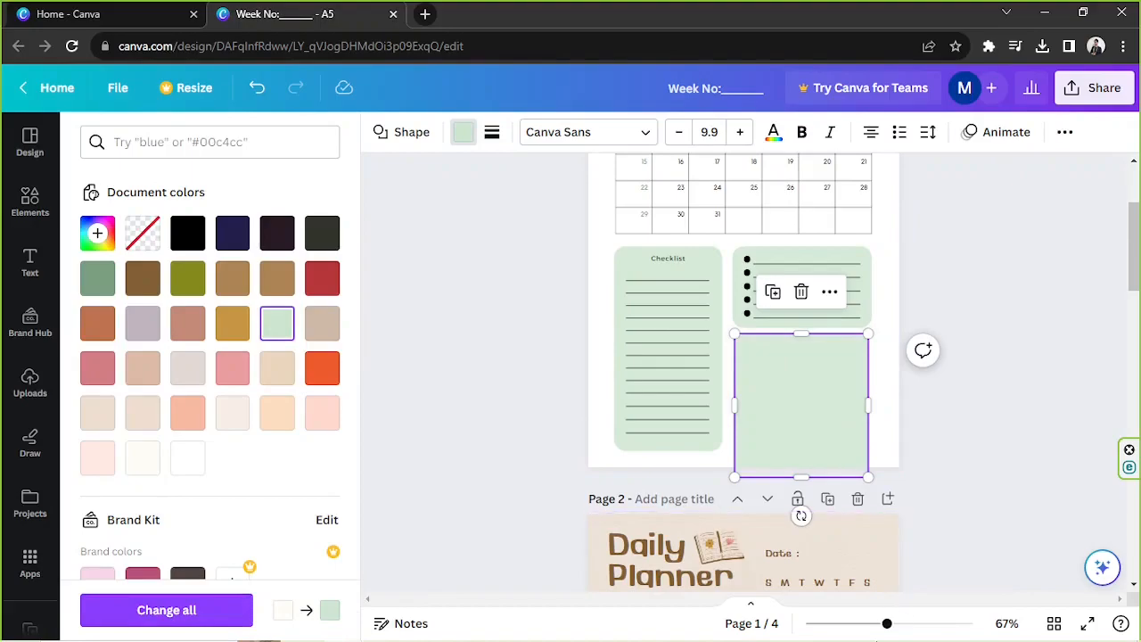
left_click_drag(885, 624, 900, 624)
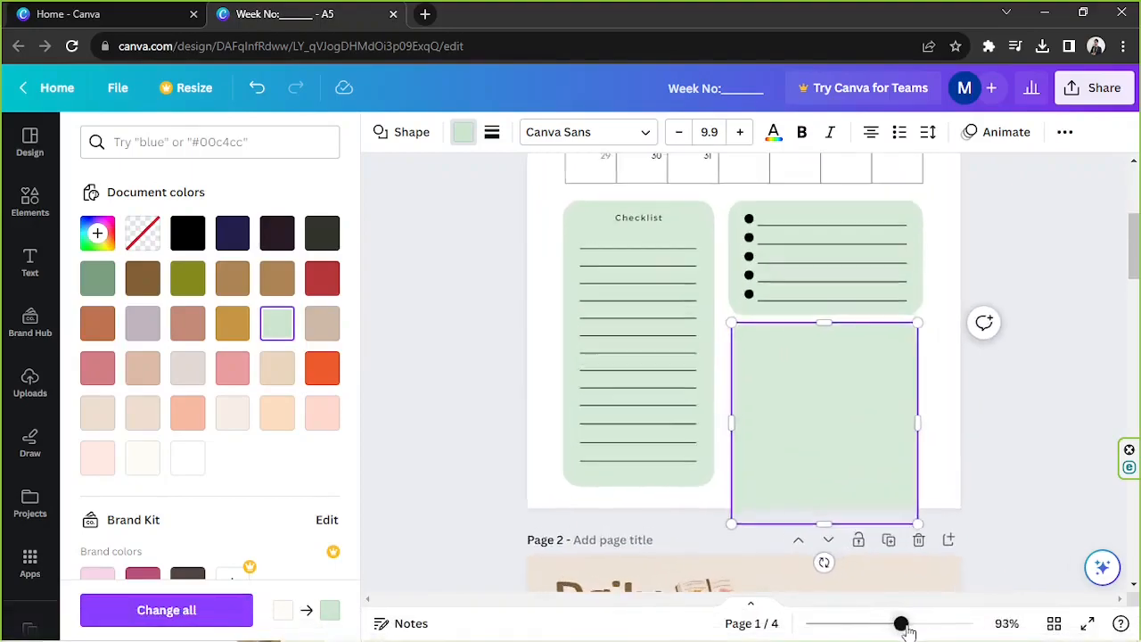
left_click_drag(900, 624, 915, 624)
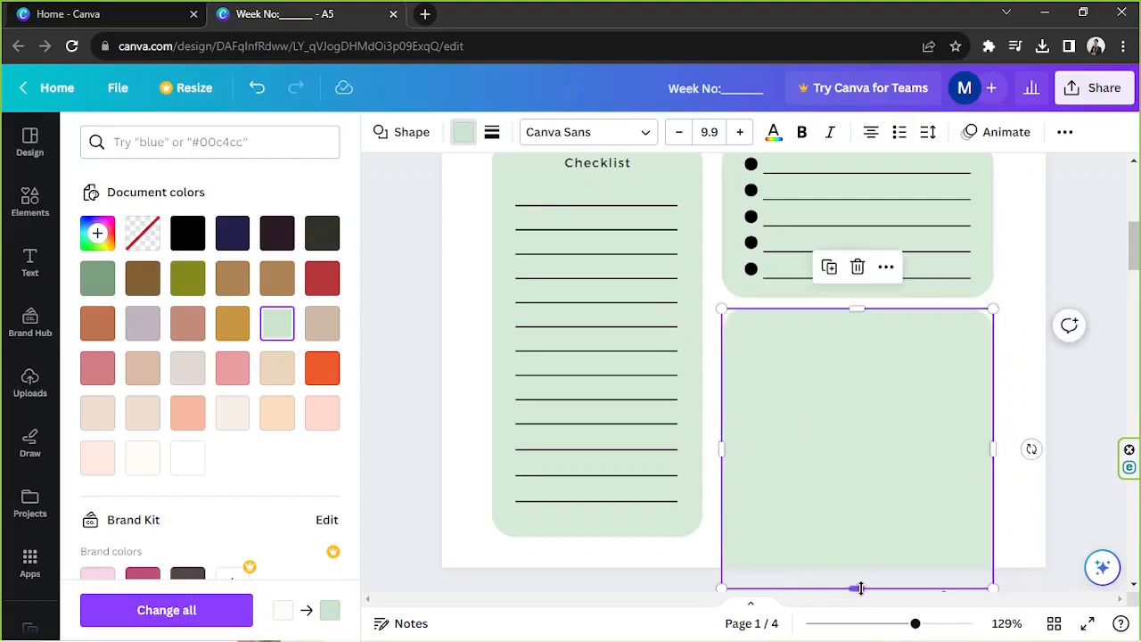
left_click_drag(857, 589, 858, 535)
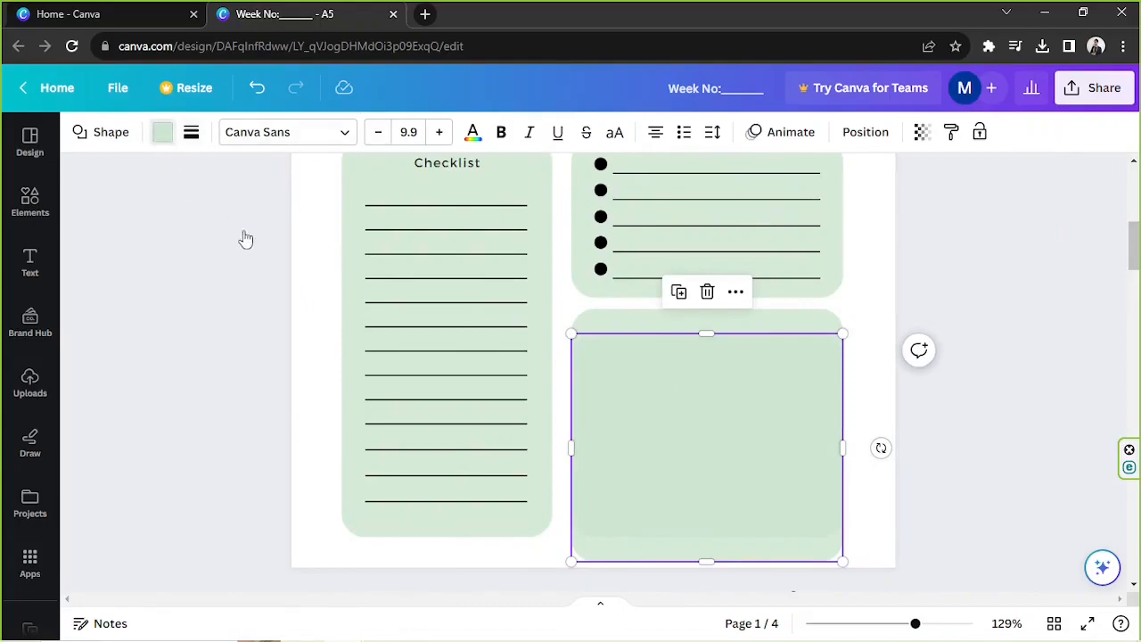
left_click(162, 132)
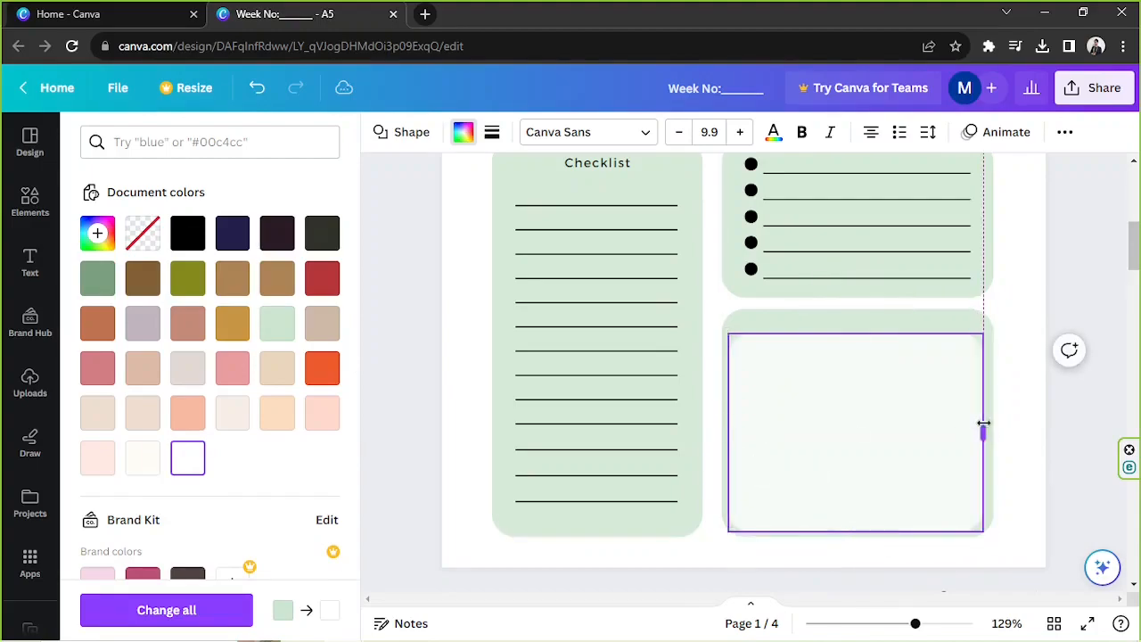
left_click_drag(916, 624, 968, 624)
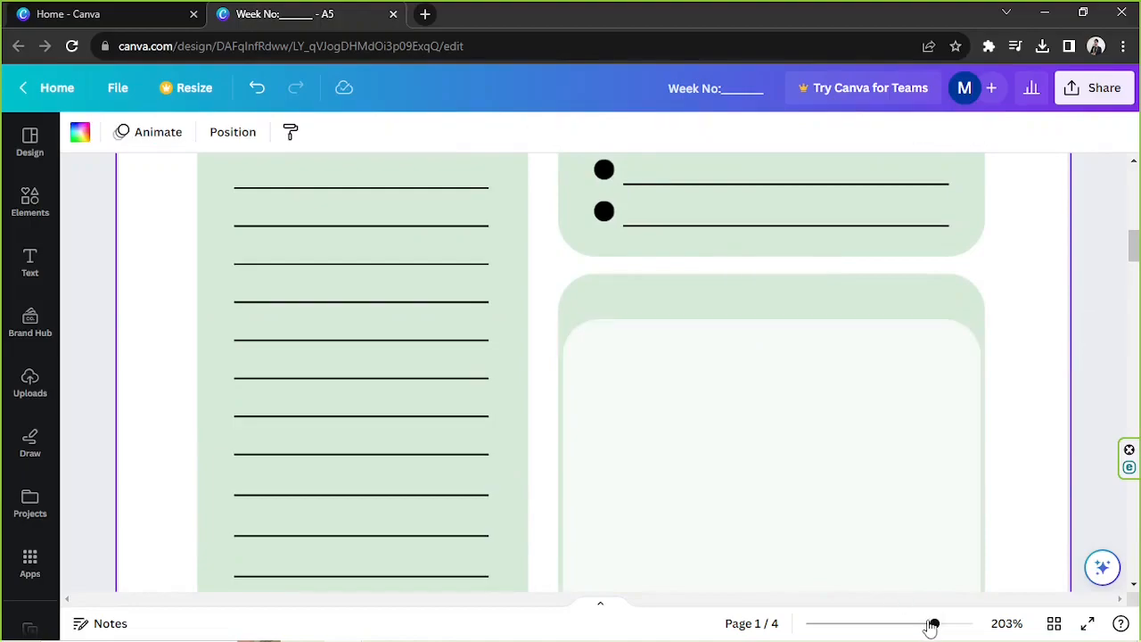
left_click_drag(931, 624, 900, 624)
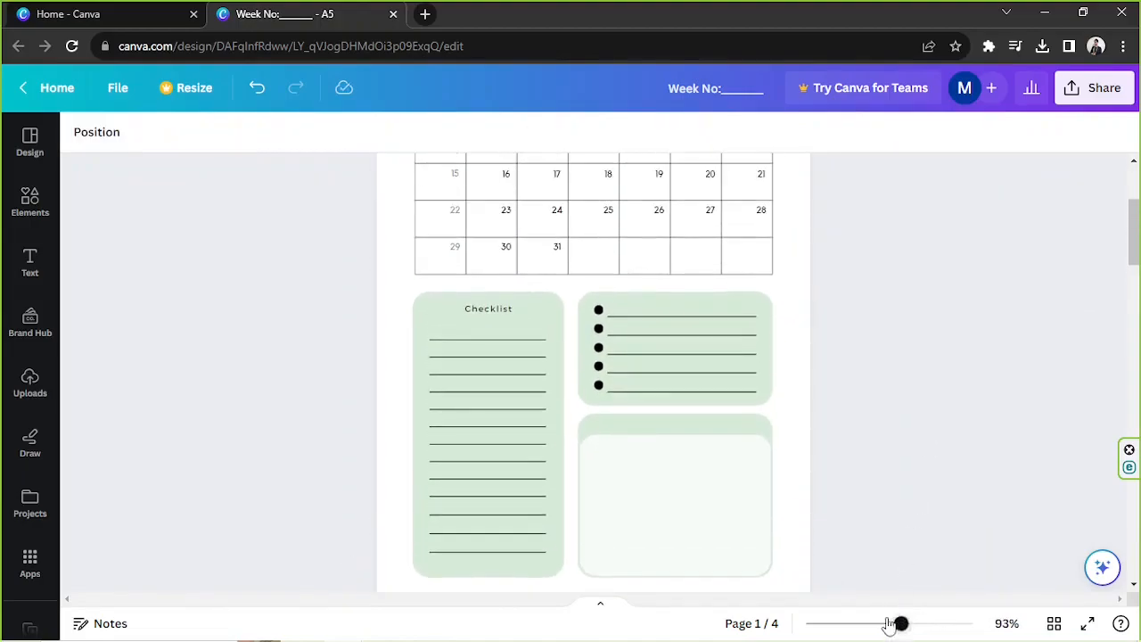
Step: Search the Elements library for 'leaves' and filter to Graphics
left_click_drag(899, 624, 882, 623)
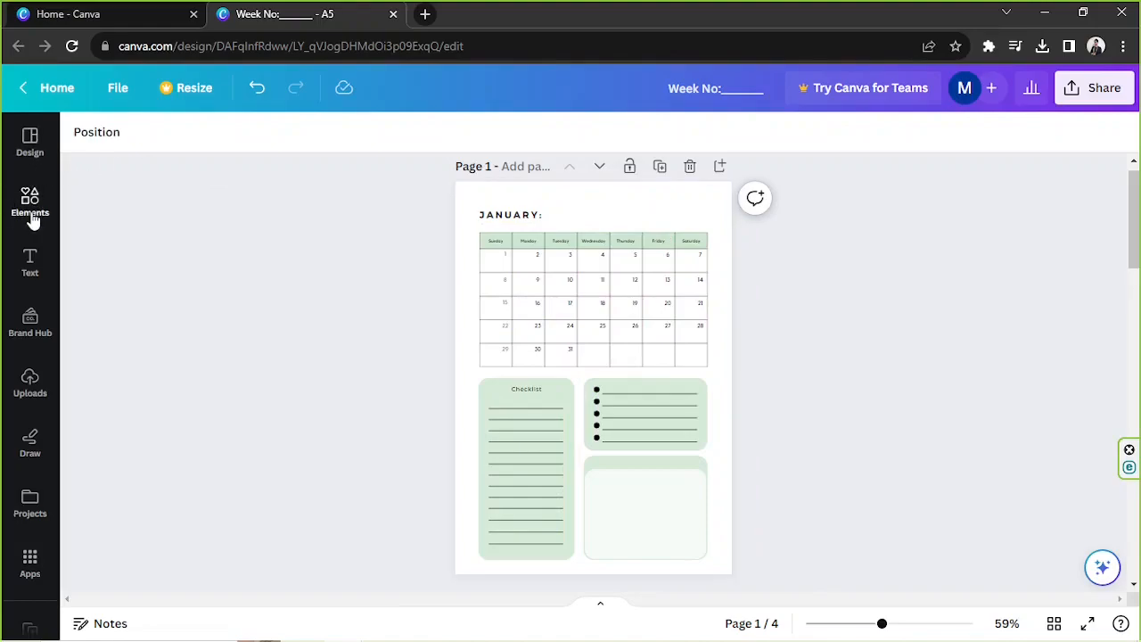
left_click(28, 203)
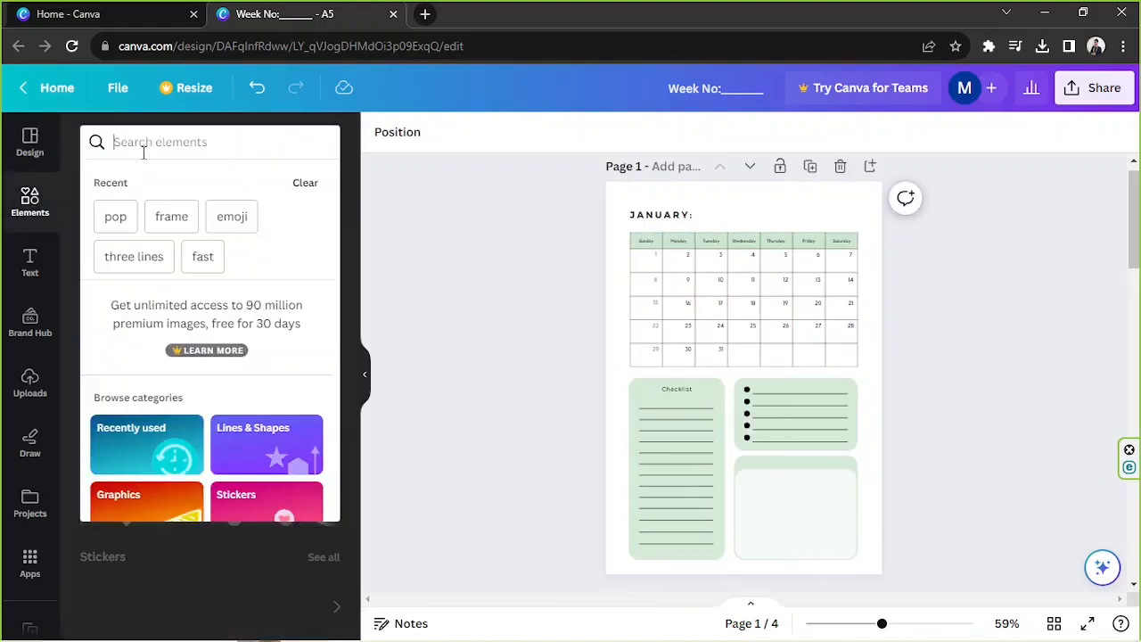
type("leaves")
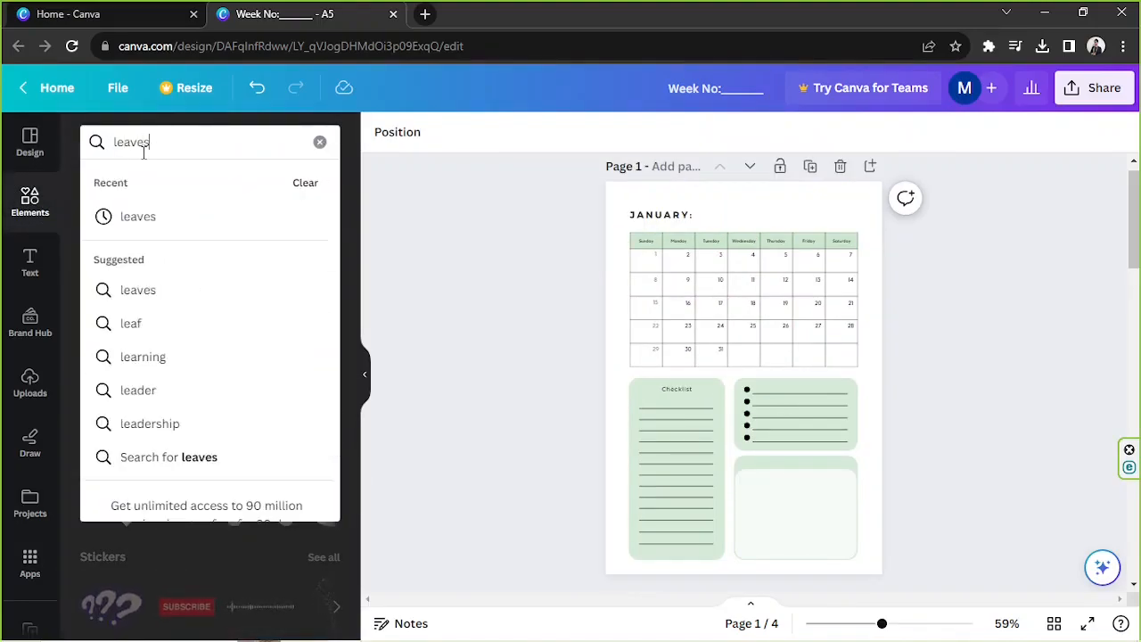
key("Enter")
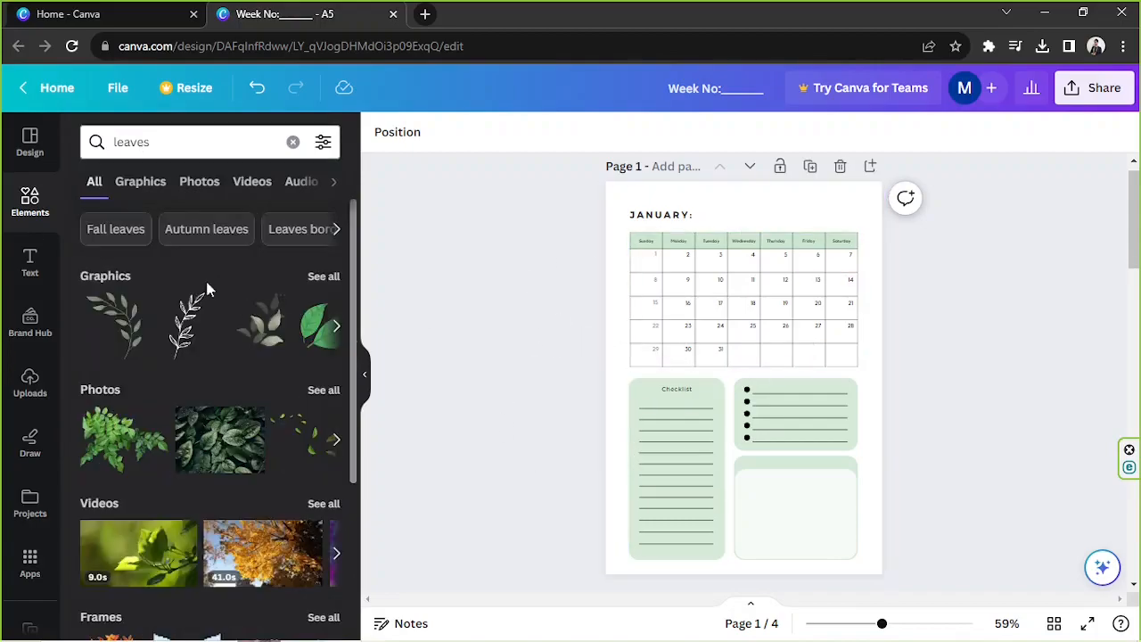
left_click(139, 182)
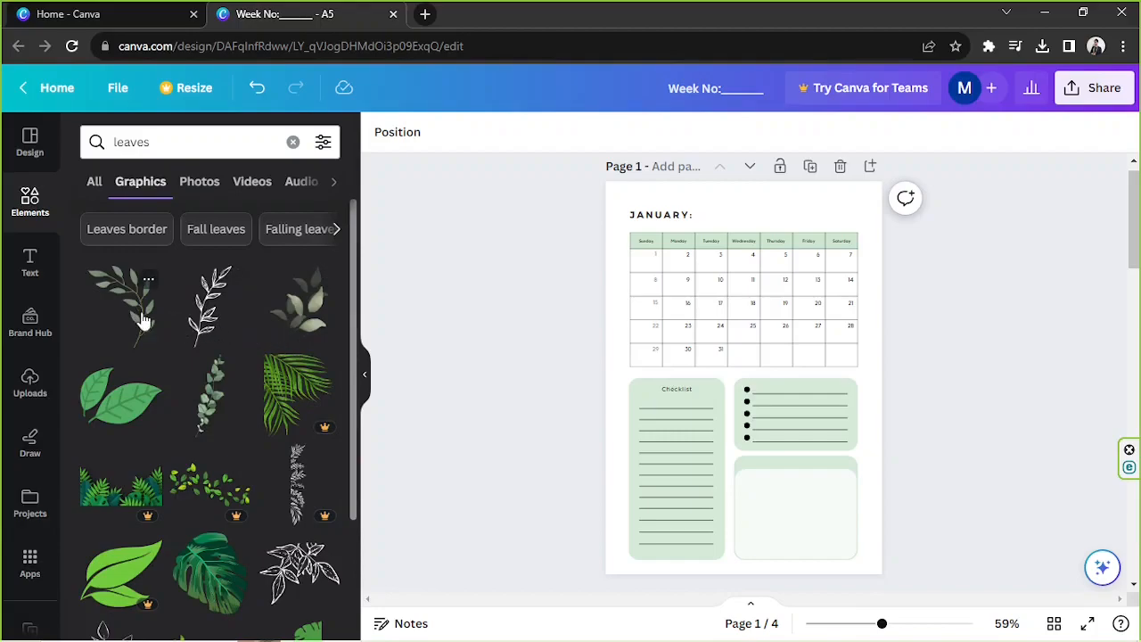
Step: Add leafy branch graphics at the page's top-right corner and beside the Checklist box
left_click(121, 303)
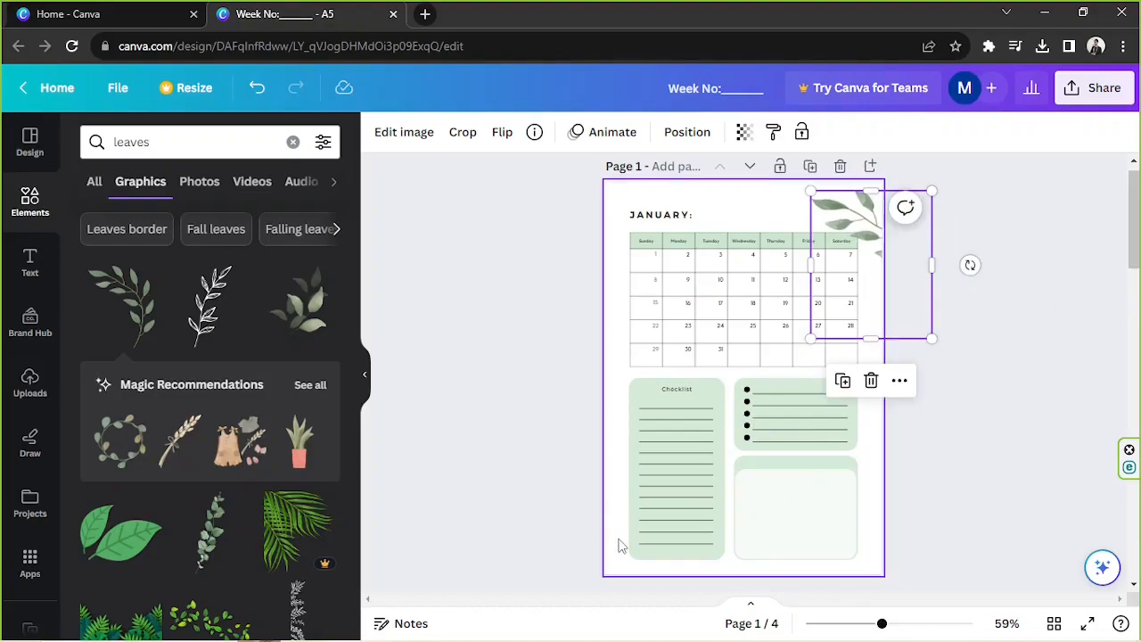
scroll("down", 3)
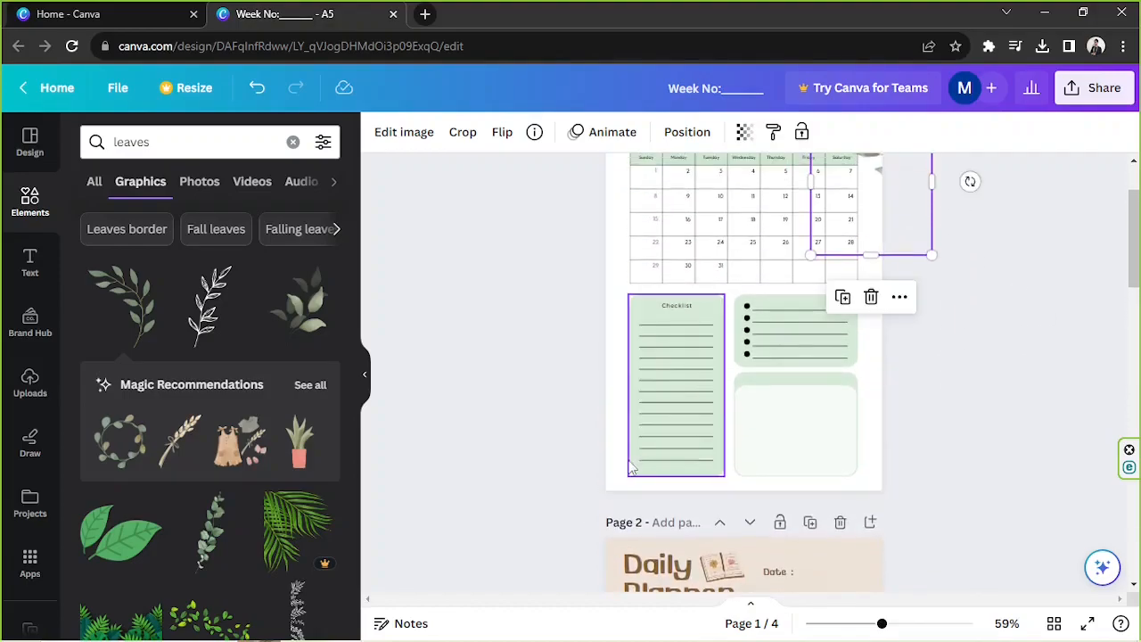
scroll("down", 3)
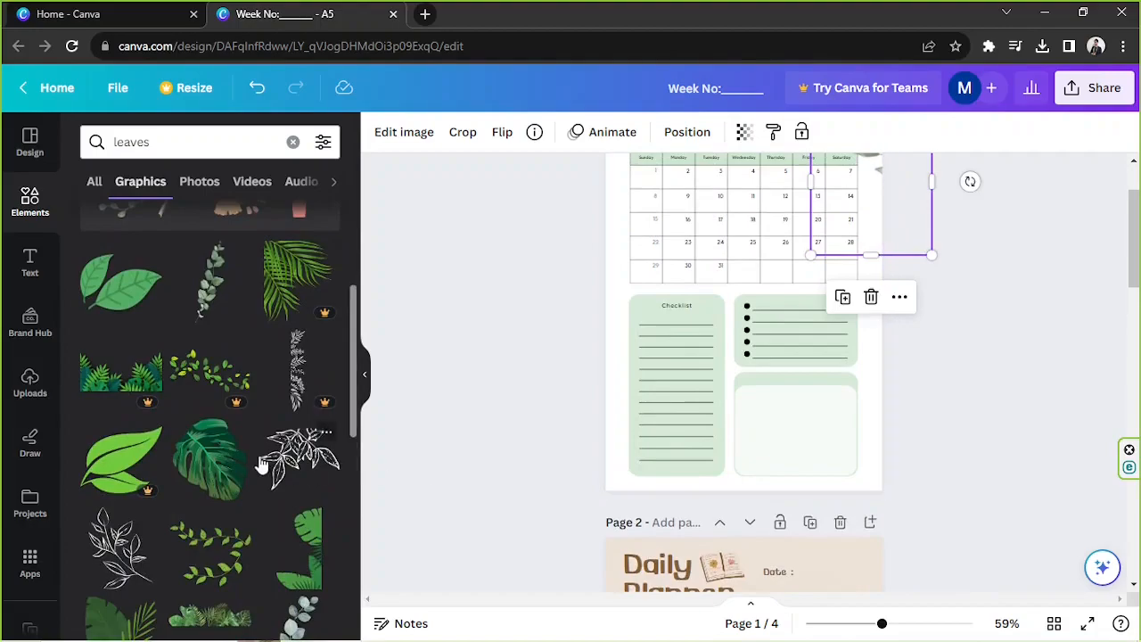
scroll("down", 3)
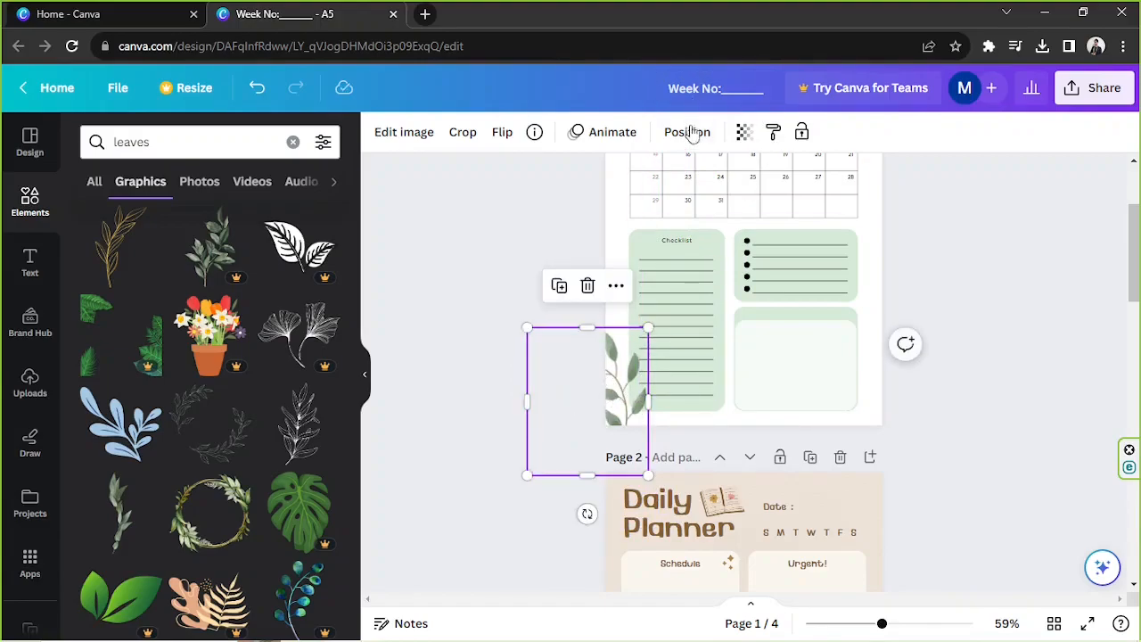
left_click(686, 132)
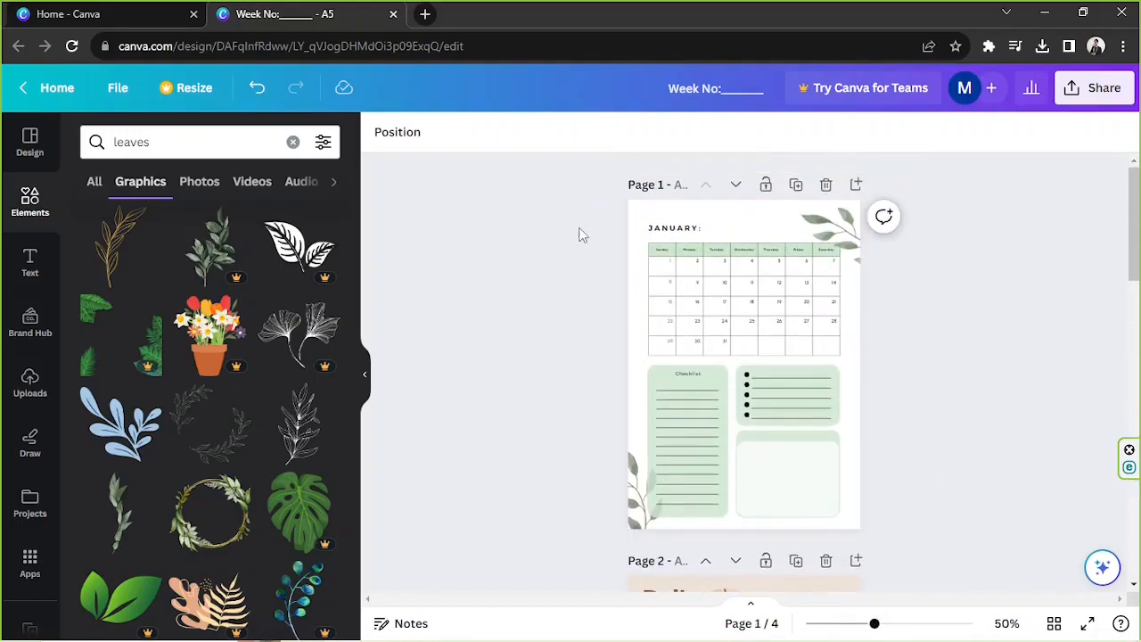
Step: Delete the extra pages, leaving only the January planner page in view
scroll("down", 3)
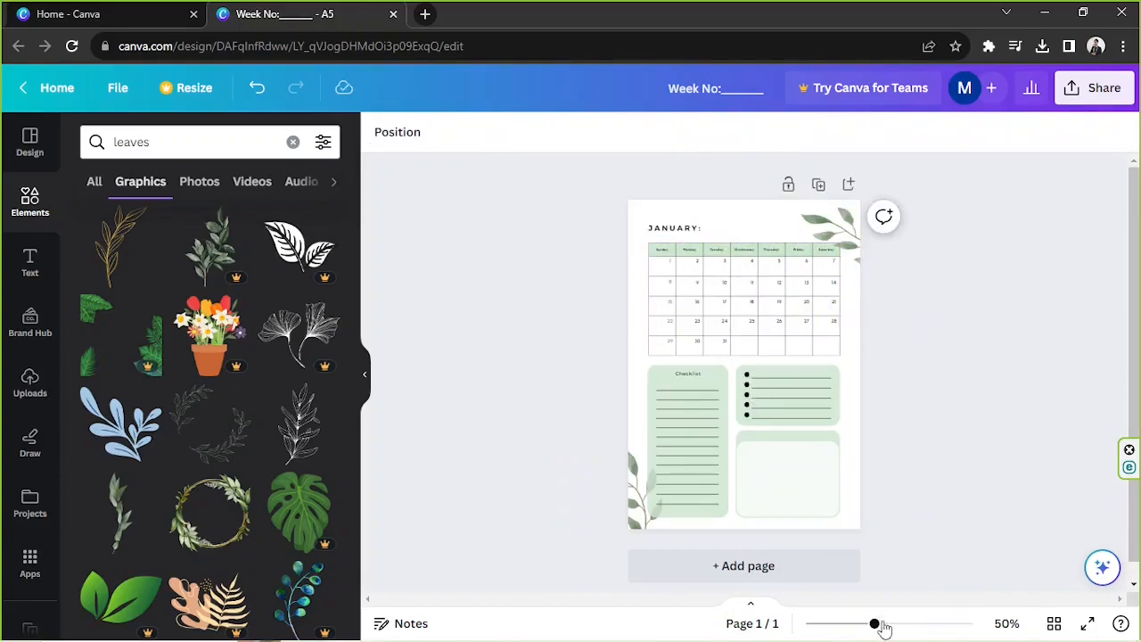
left_click_drag(873, 624, 900, 624)
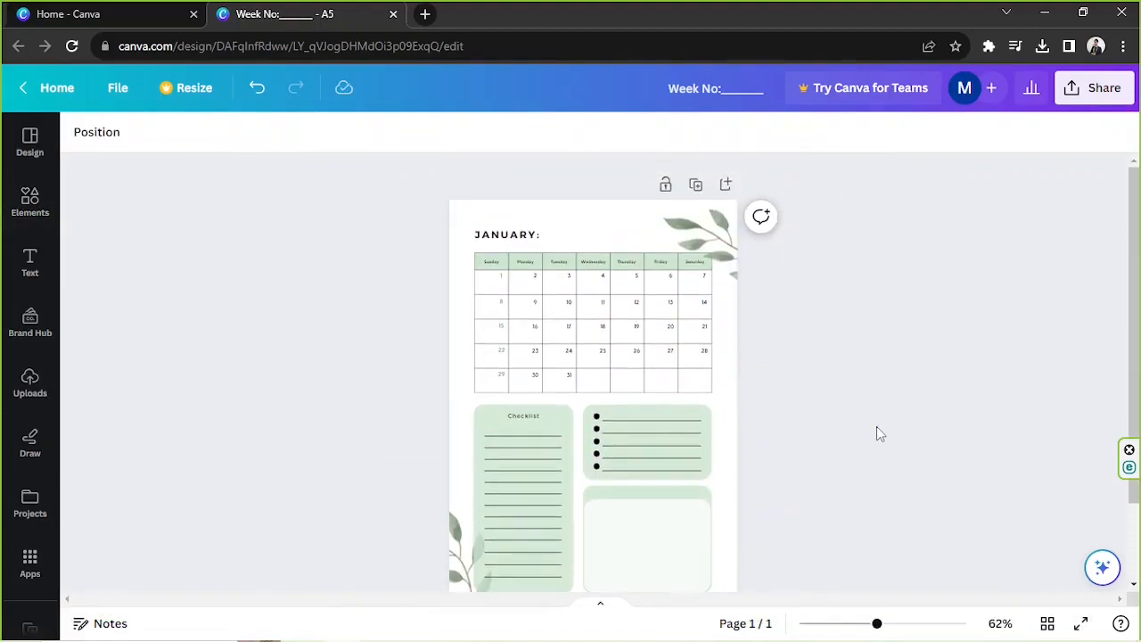
mouse_move(881, 385)
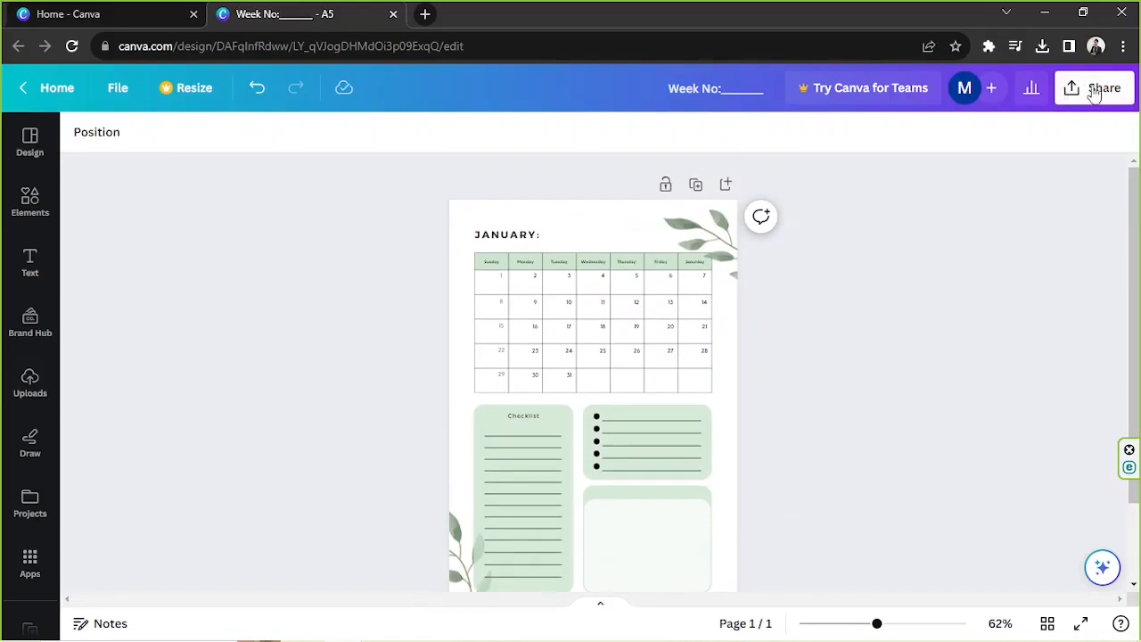
Step: Set up a download as PDF Print with crop marks and bleed turned off
left_click(1103, 87)
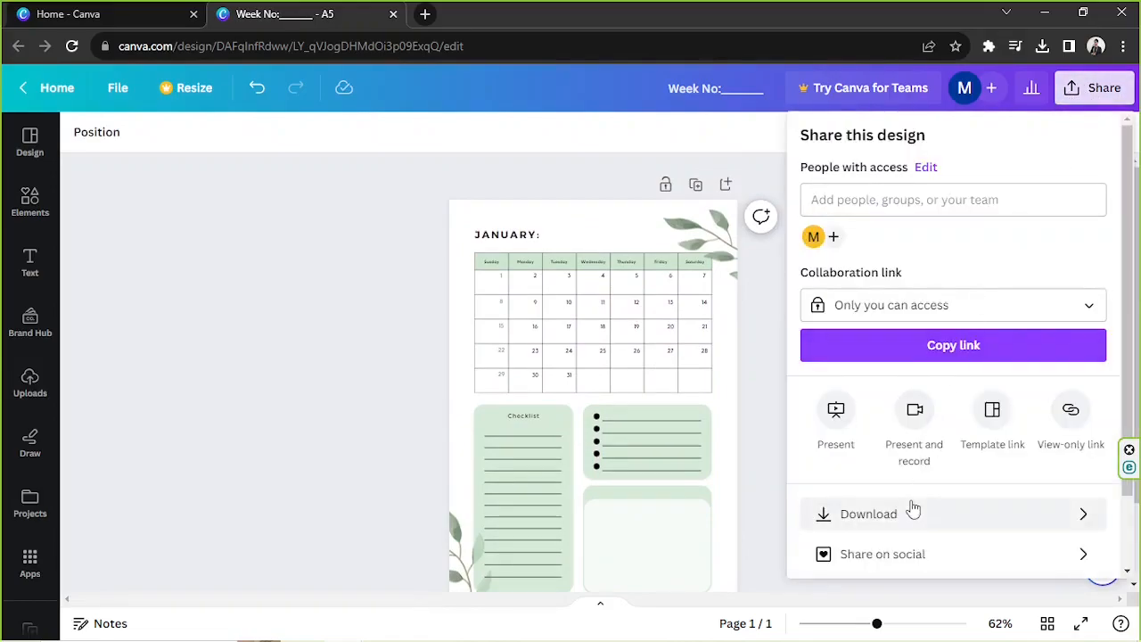
left_click(866, 513)
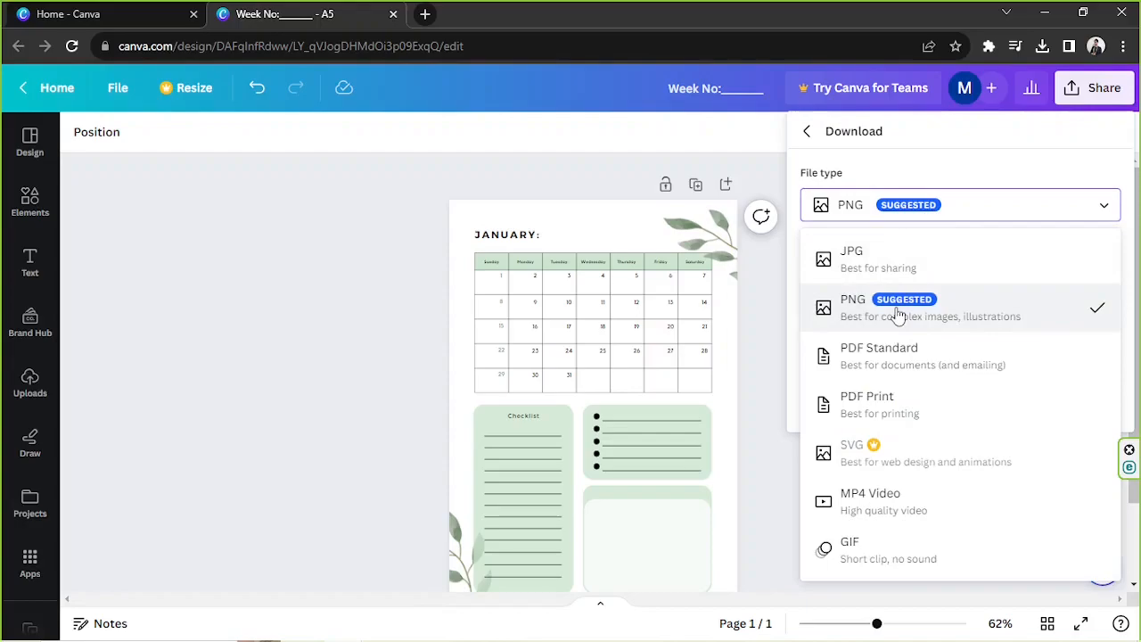
mouse_move(905, 414)
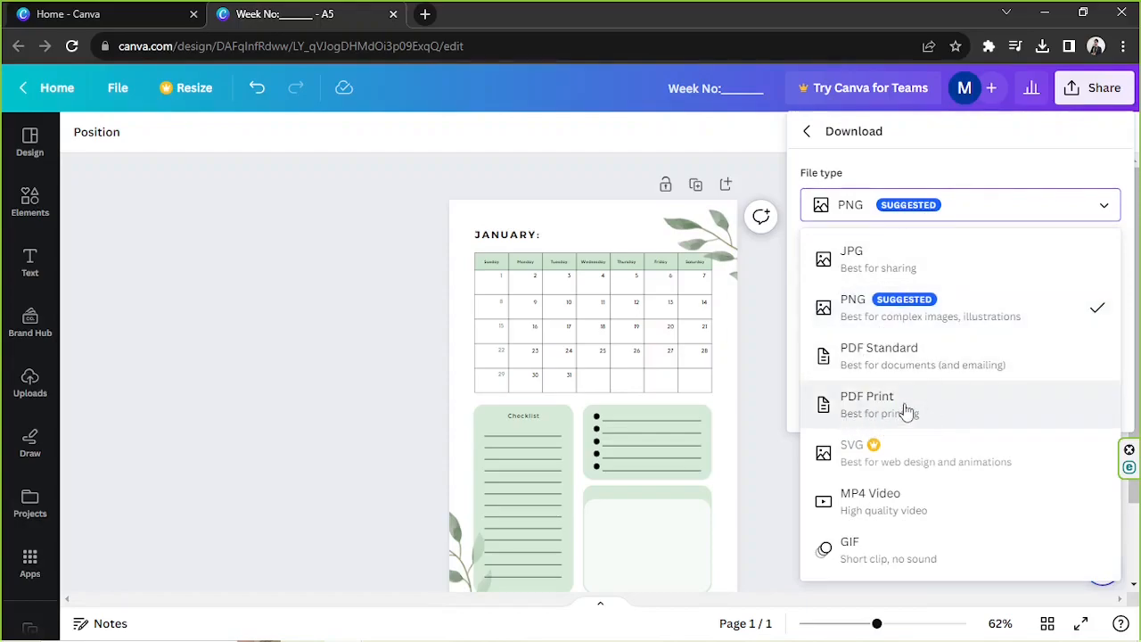
left_click(866, 396)
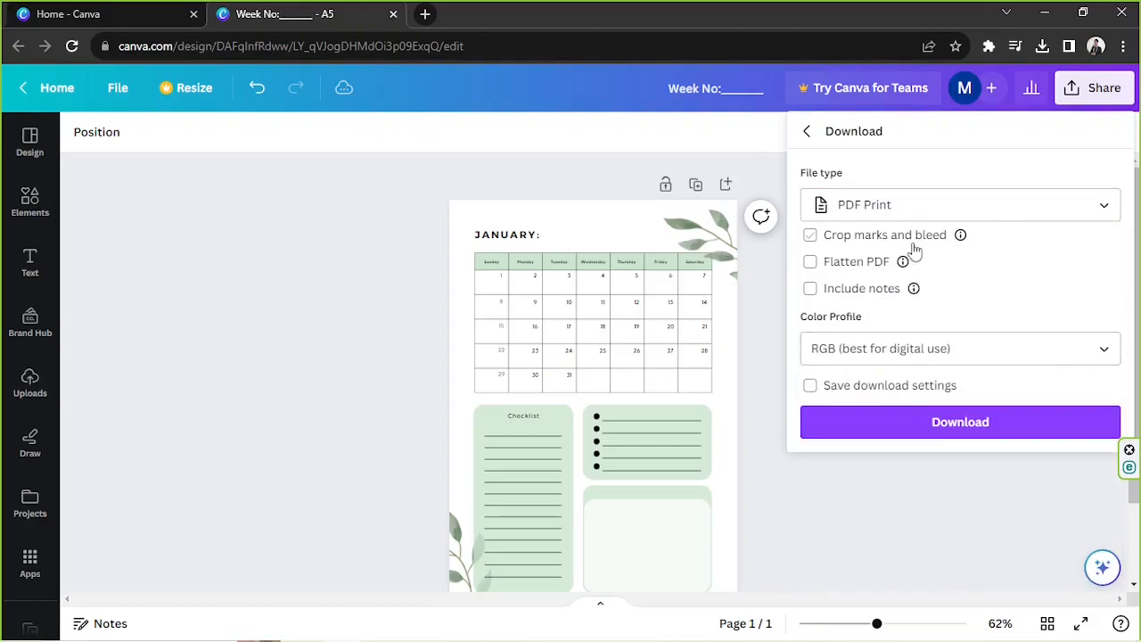
left_click(810, 235)
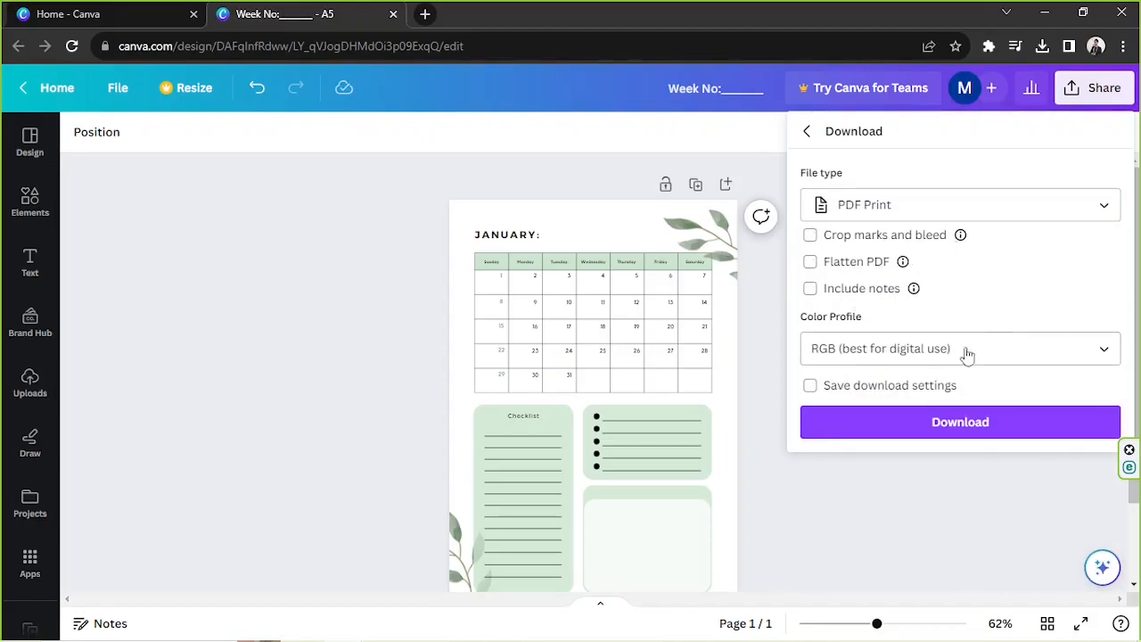
mouse_move(1037, 274)
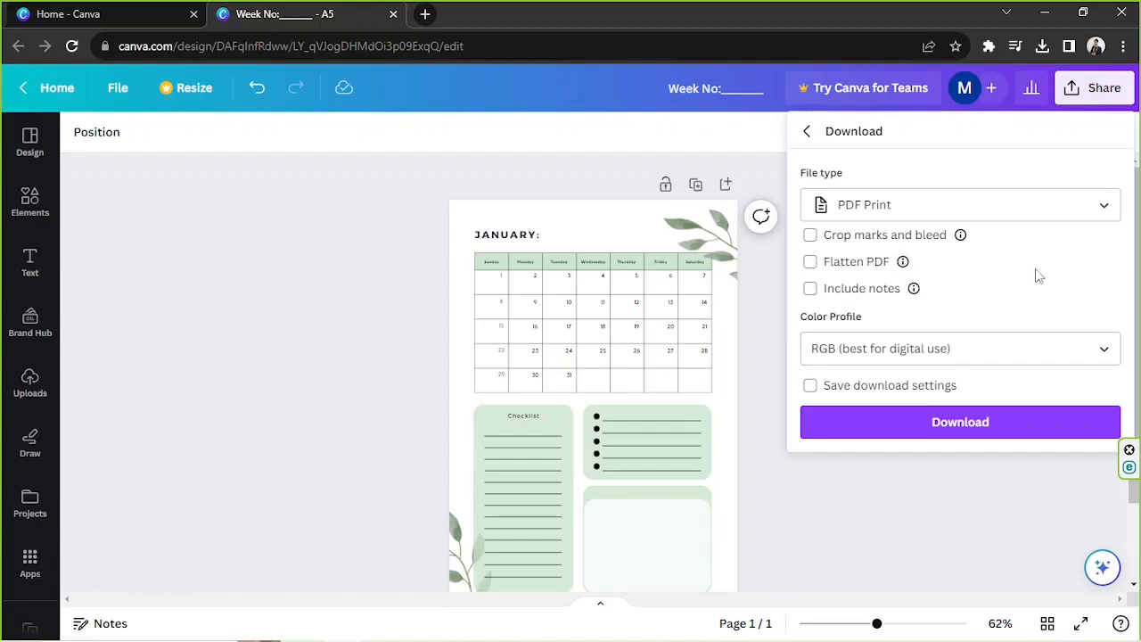
left_click(809, 235)
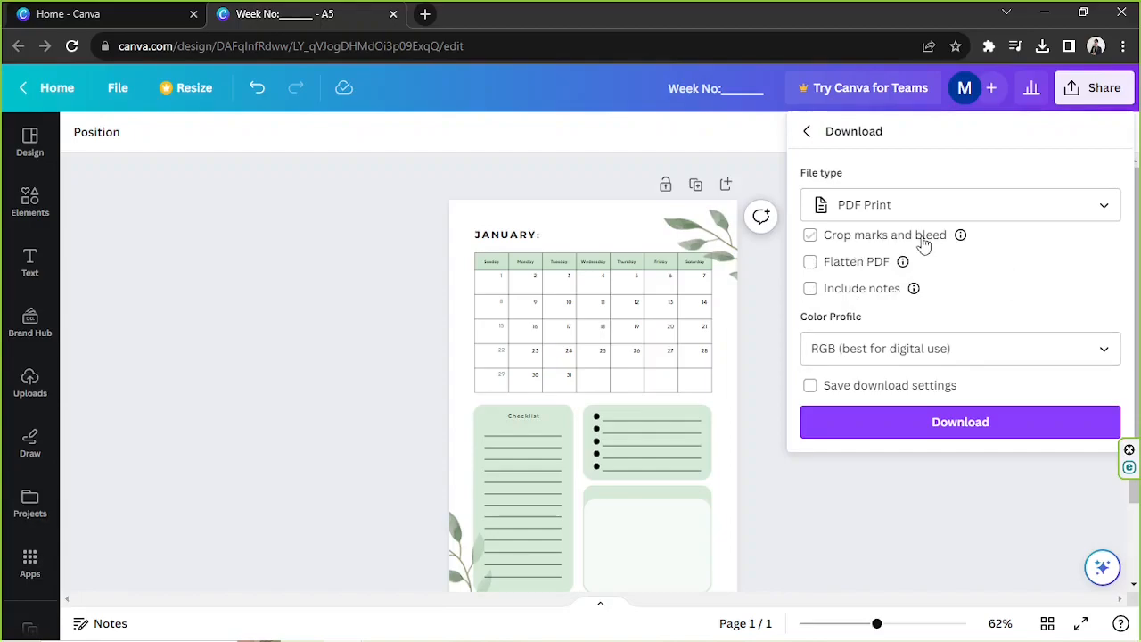
left_click(809, 260)
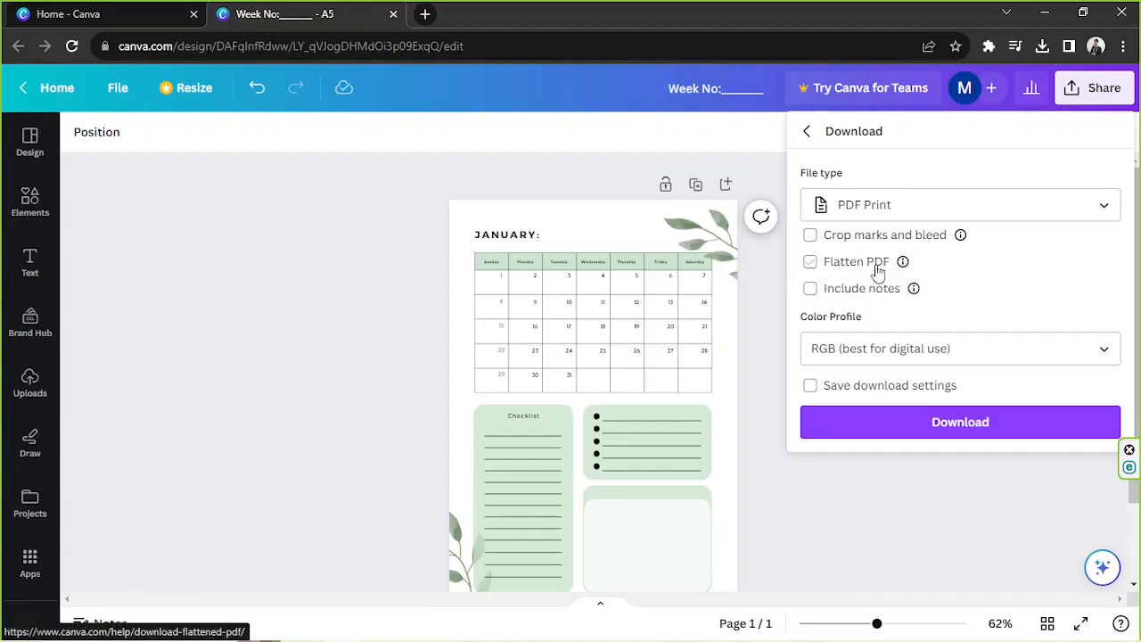
Step: Keep the RGB colour profile and start the PDF download
left_click(959, 348)
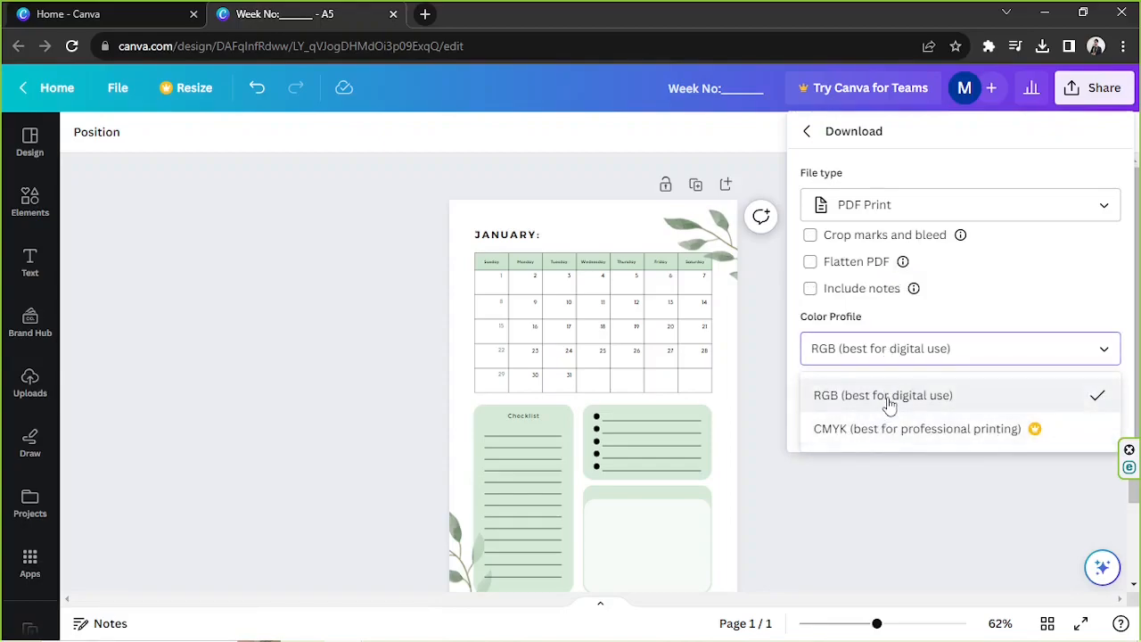
mouse_move(919, 438)
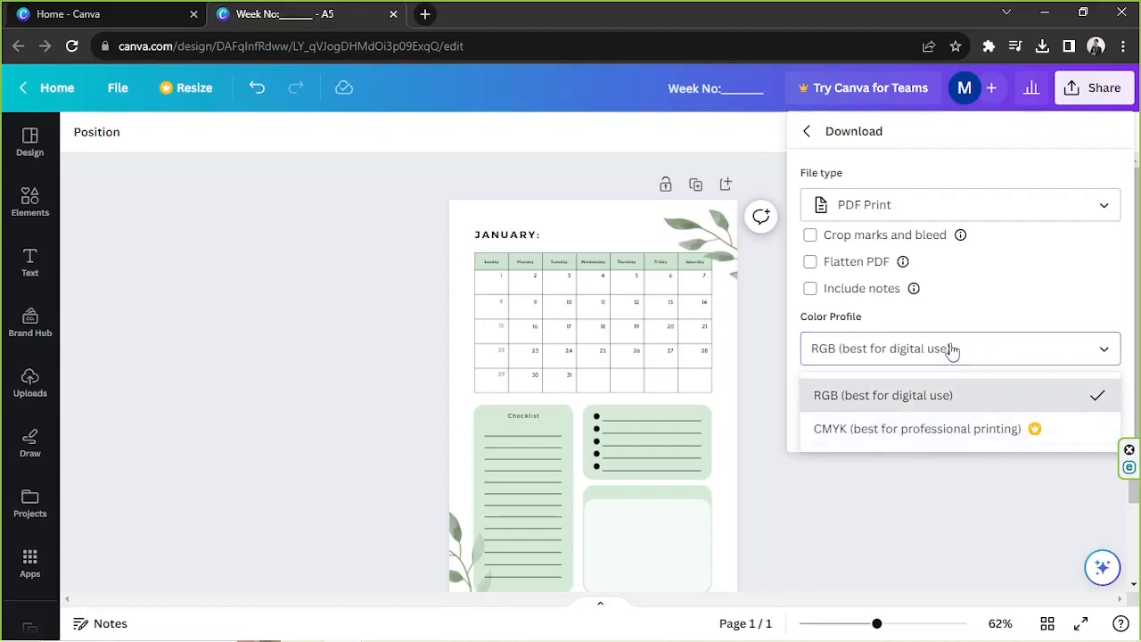
left_click(882, 395)
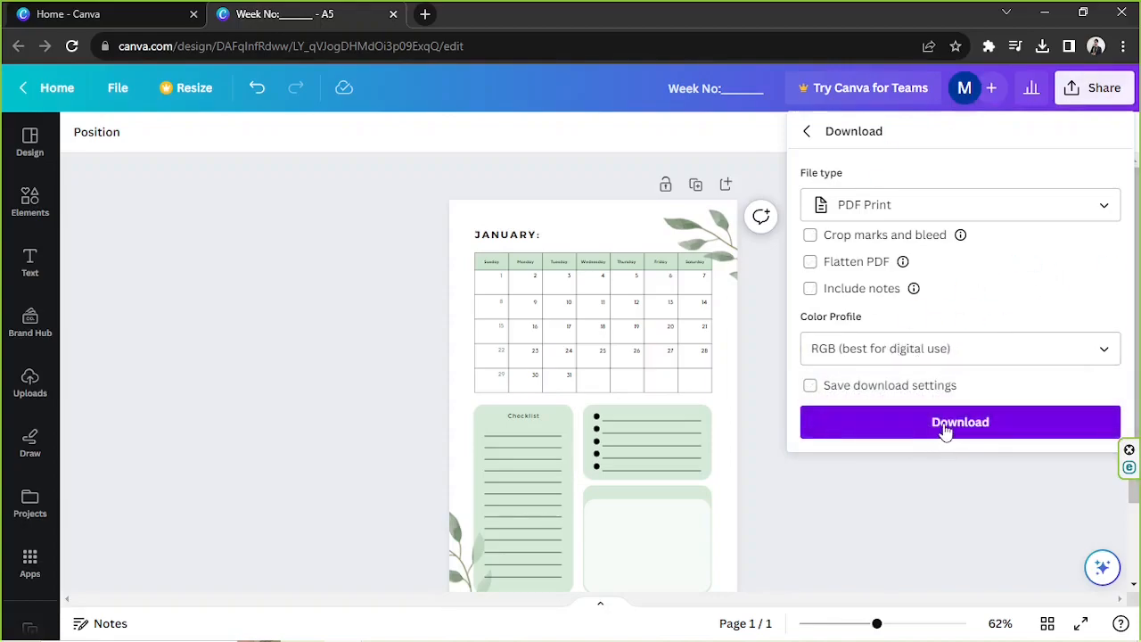
left_click(959, 420)
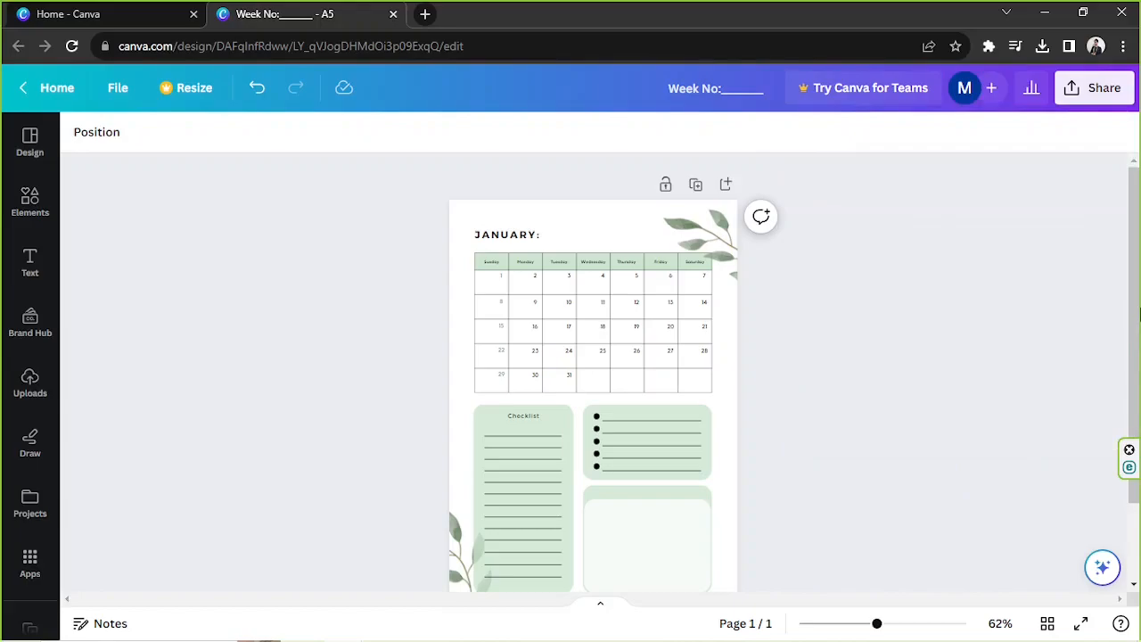
scroll("down", 3)
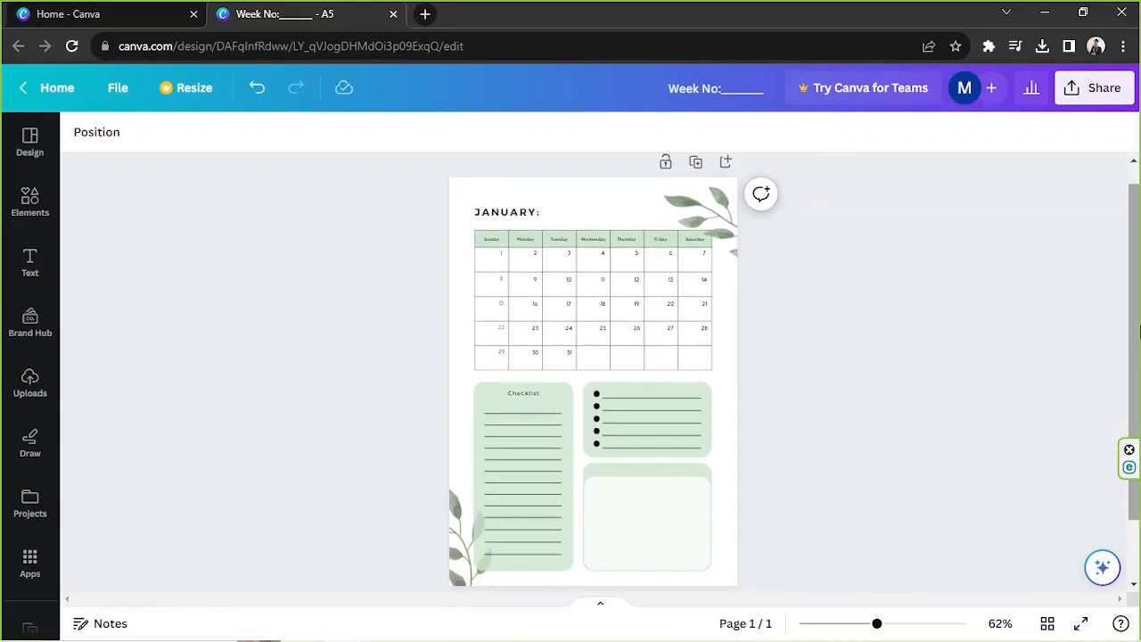